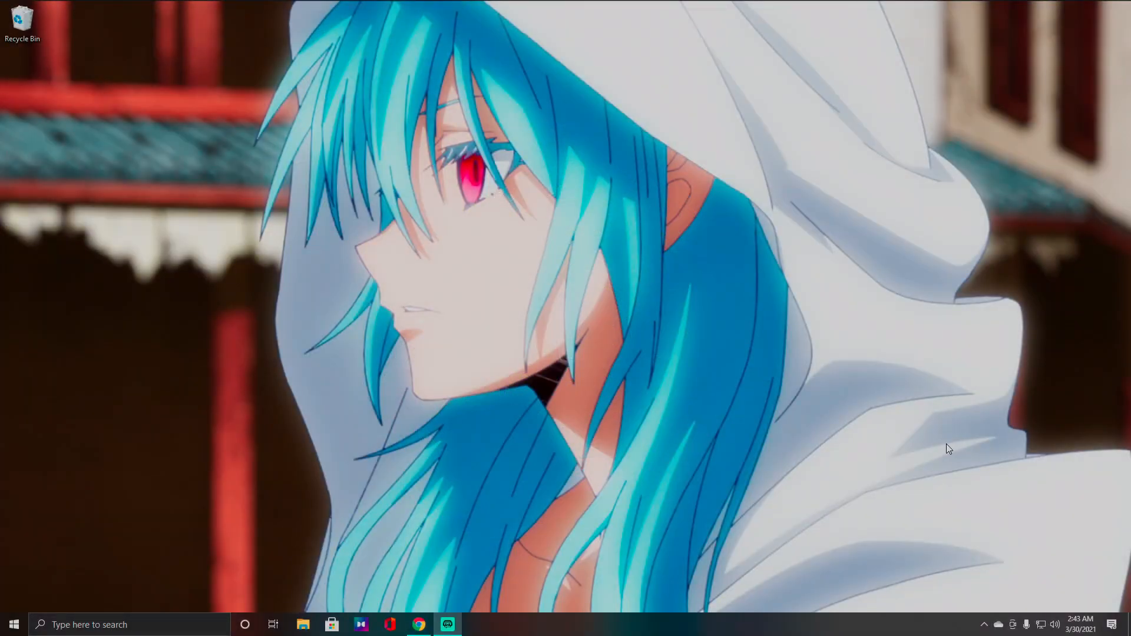
{"action": "mouse_move", "coordinate": [729, 422]}
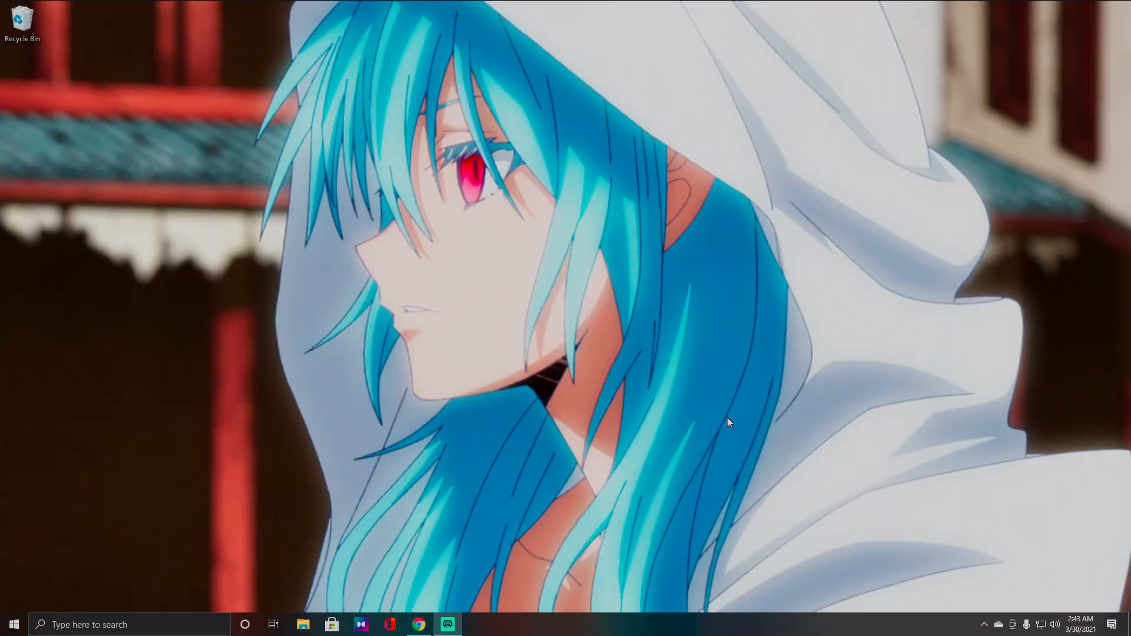
{"action": "mouse_move", "coordinate": [701, 419]}
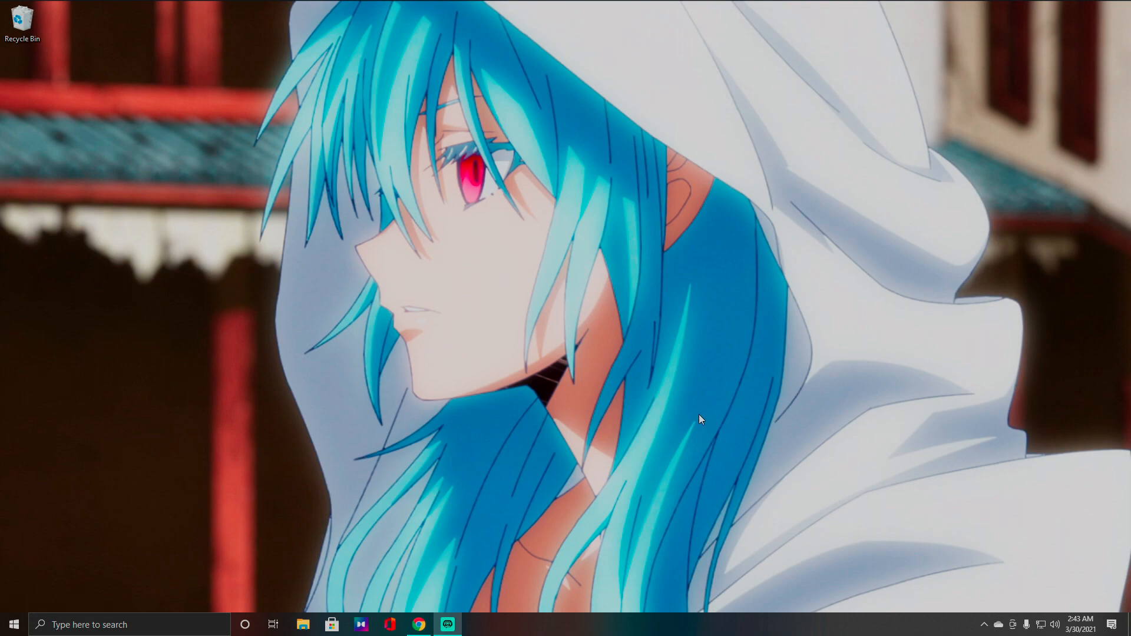
{"action": "mouse_move", "coordinate": [603, 378]}
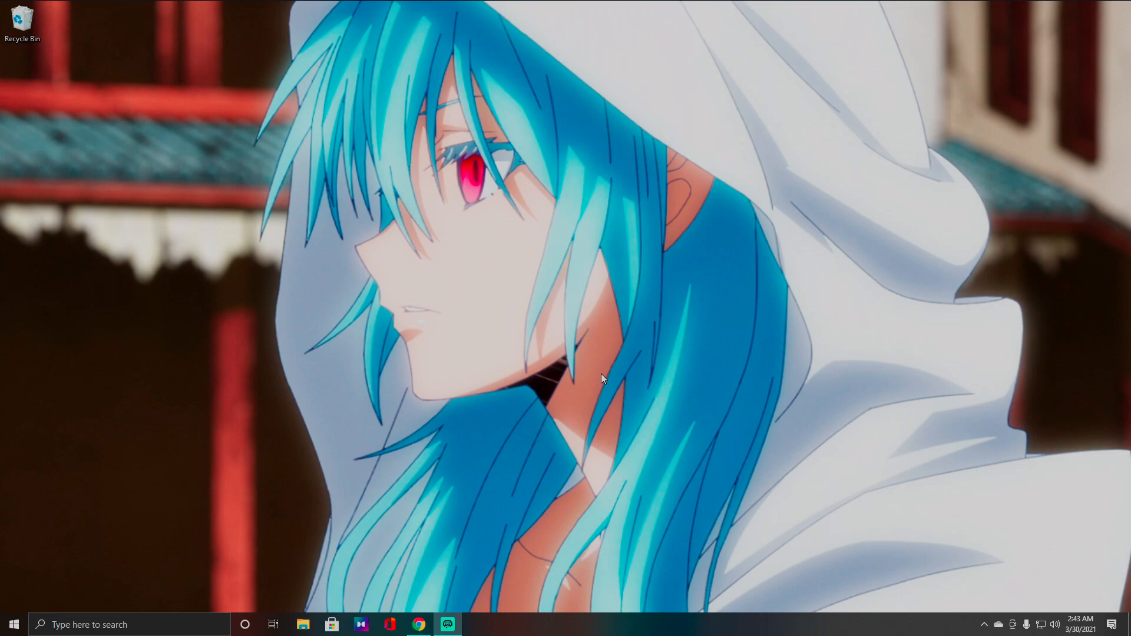
{"action": "mouse_move", "coordinate": [13, 618]}
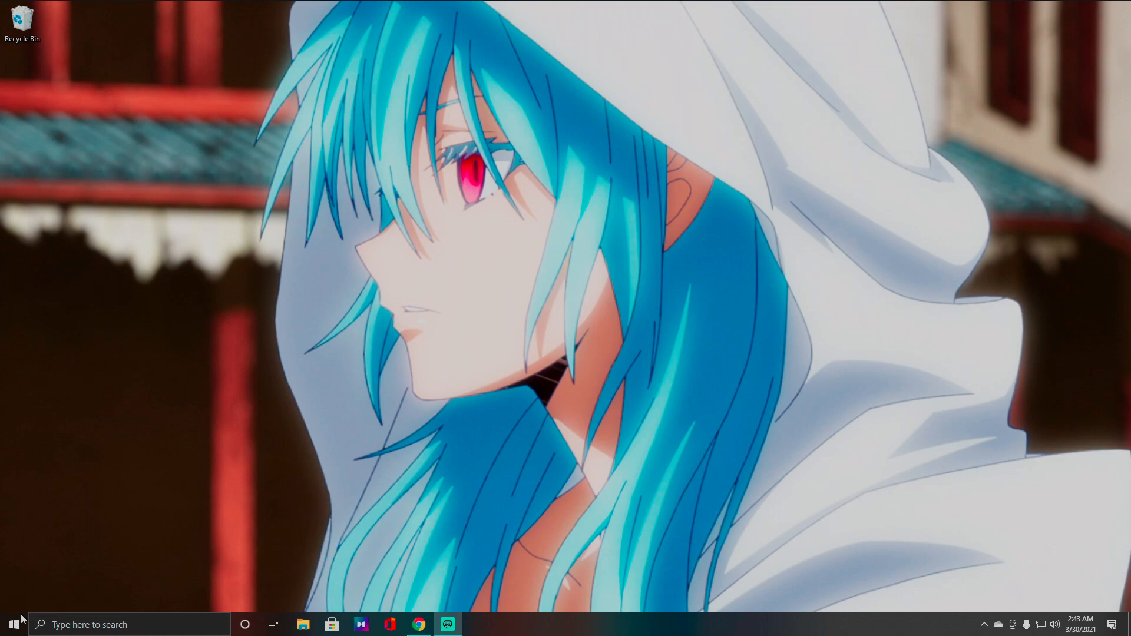
Launch Game Capture HD from the Start menu shortcut
{"action": "left_click", "coordinate": [13, 625]}
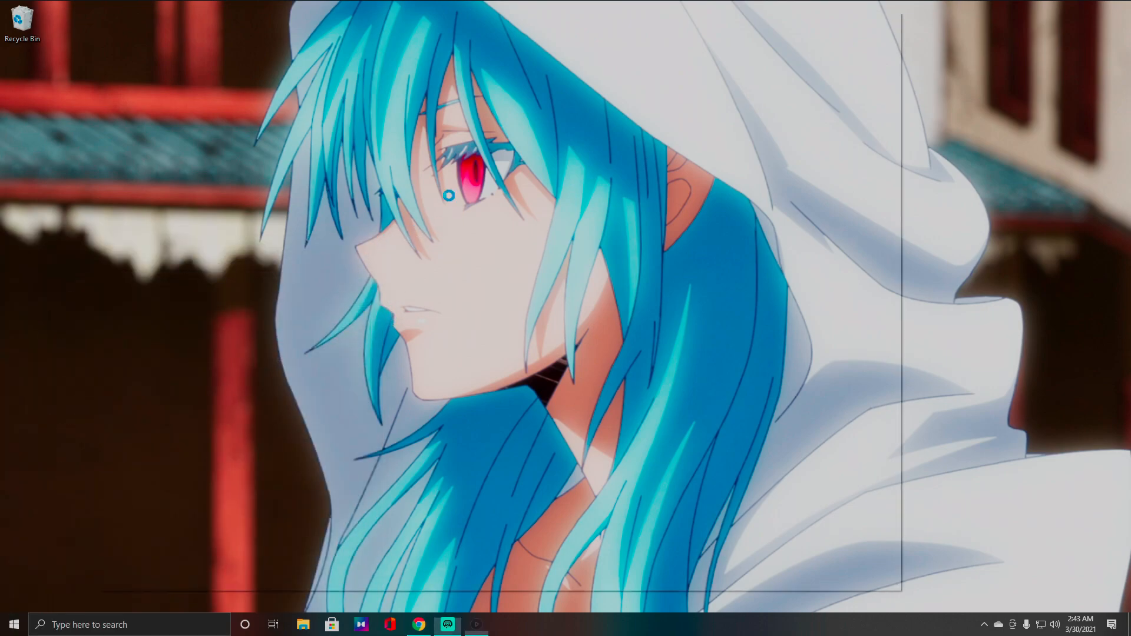
Bring the Game Capture HD window forward to see 'No capture devices found'
{"action": "left_click", "coordinate": [475, 624]}
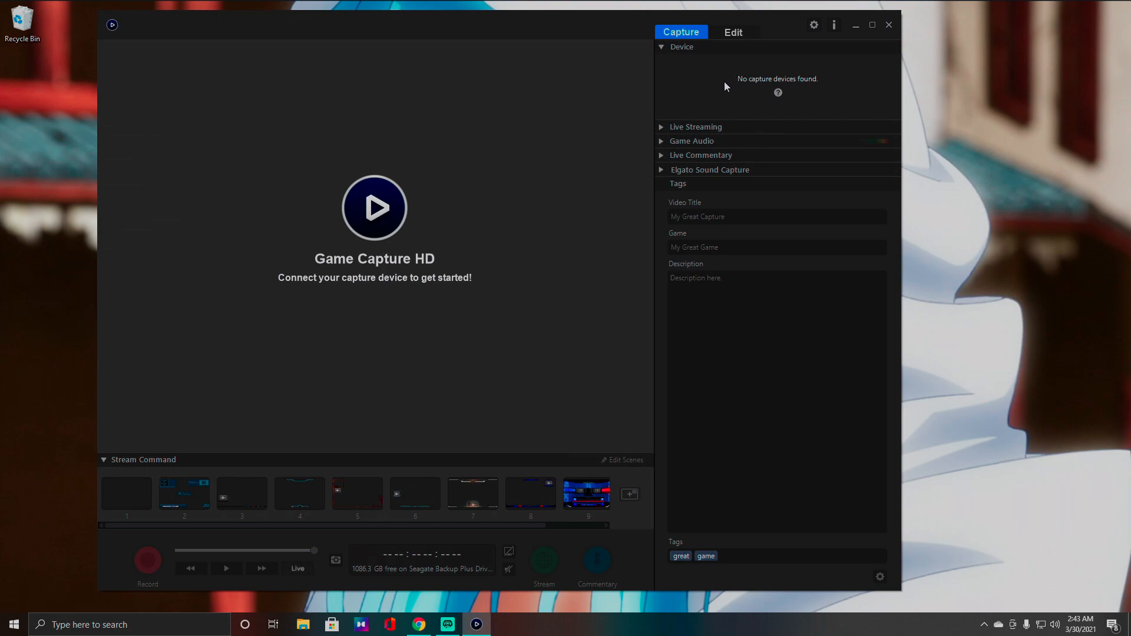
{"action": "mouse_move", "coordinate": [762, 95]}
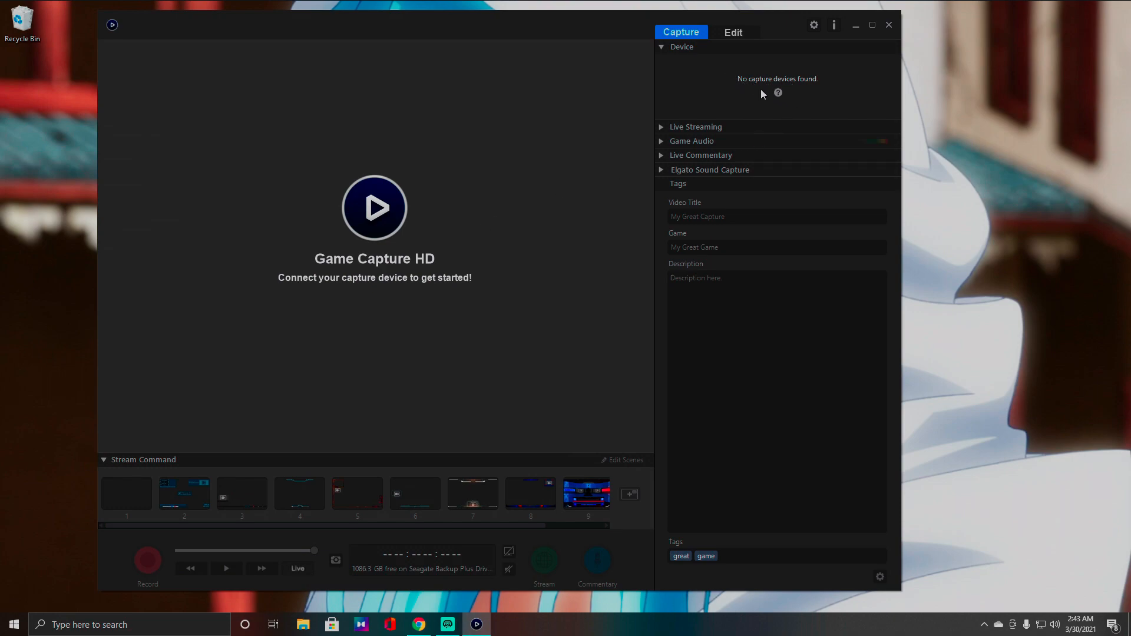
{"action": "mouse_move", "coordinate": [670, 115]}
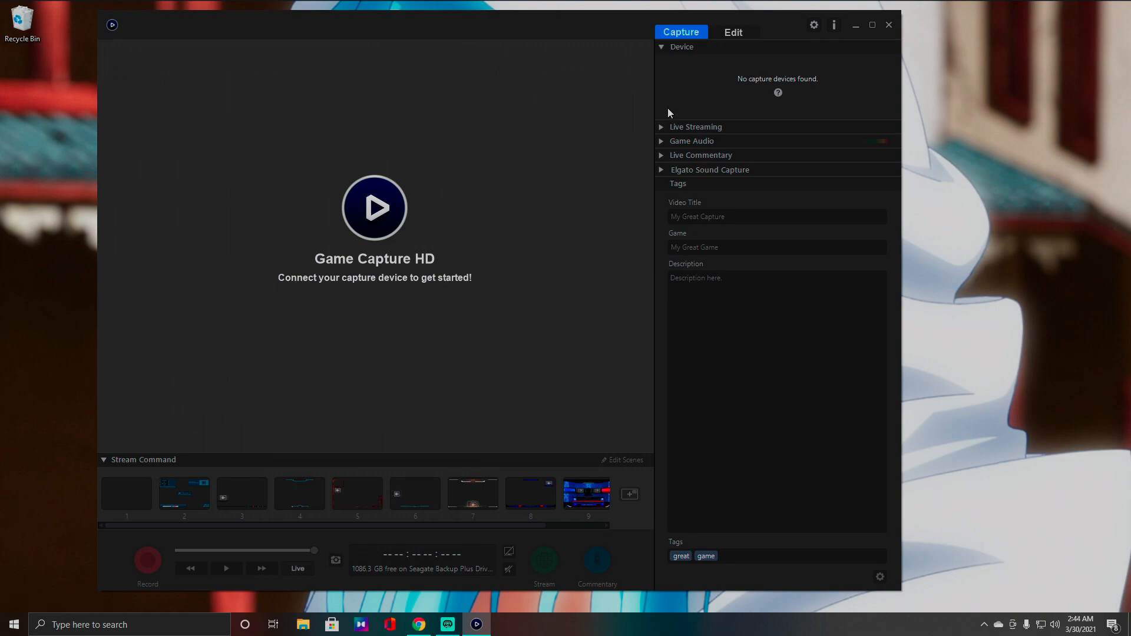
{"action": "mouse_move", "coordinate": [643, 114]}
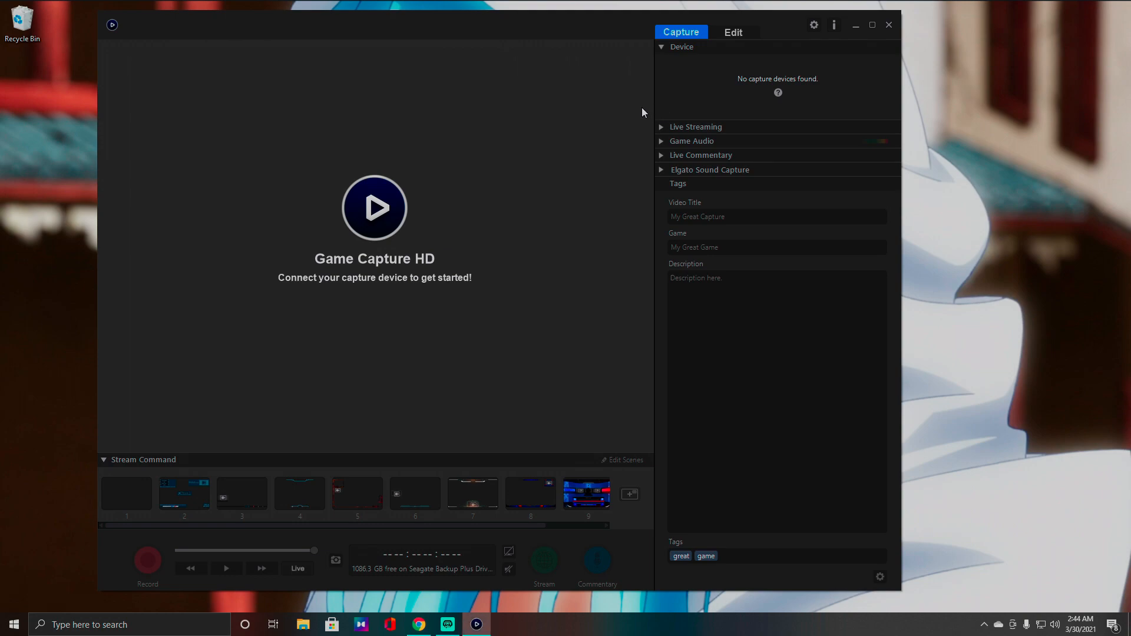
{"action": "mouse_move", "coordinate": [205, 519]}
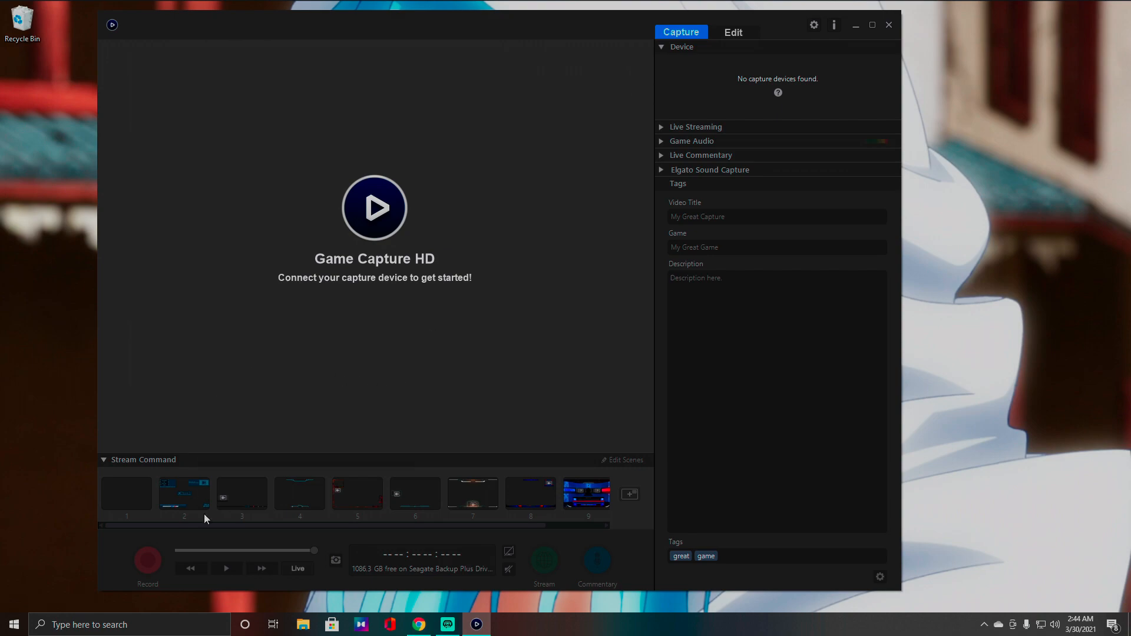
{"action": "mouse_move", "coordinate": [552, 35]}
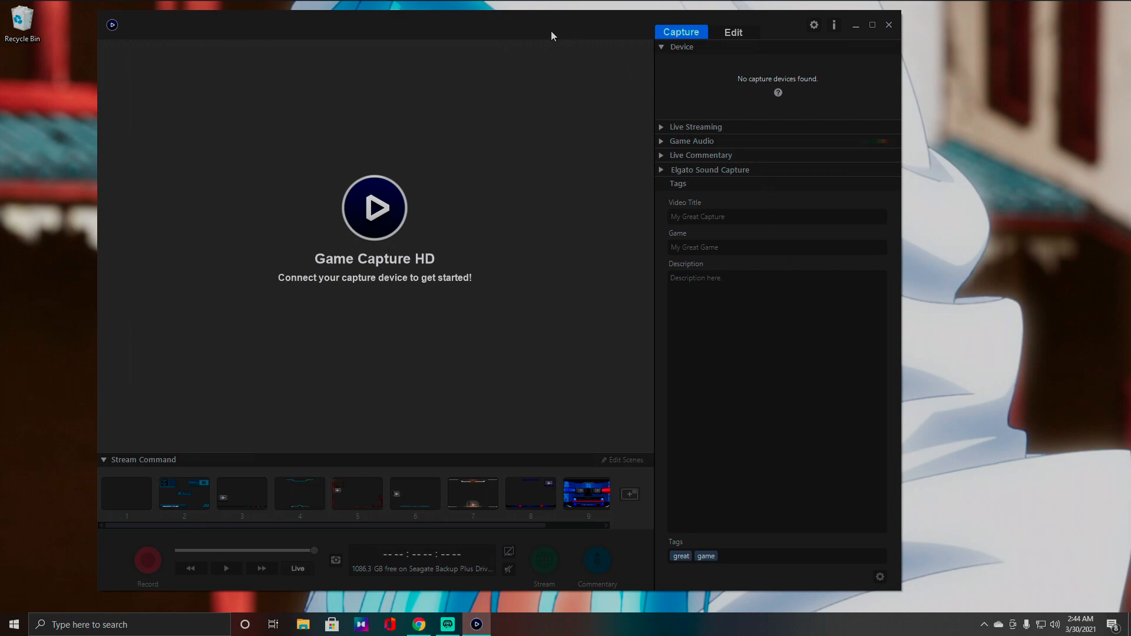
{"action": "mouse_move", "coordinate": [542, 12]}
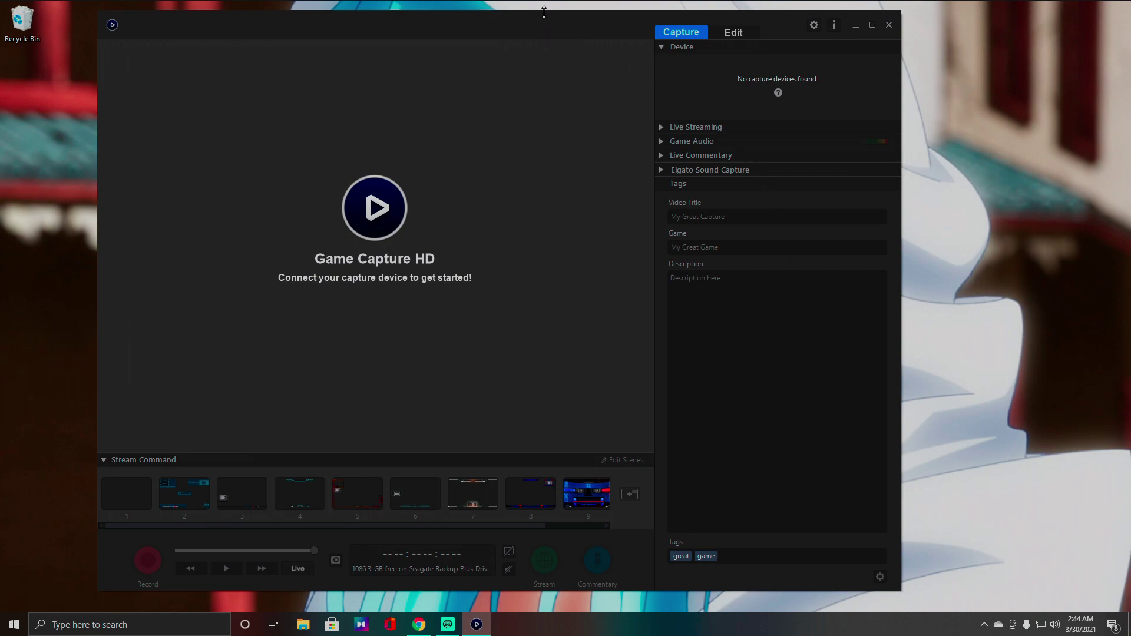
{"action": "mouse_move", "coordinate": [581, 26]}
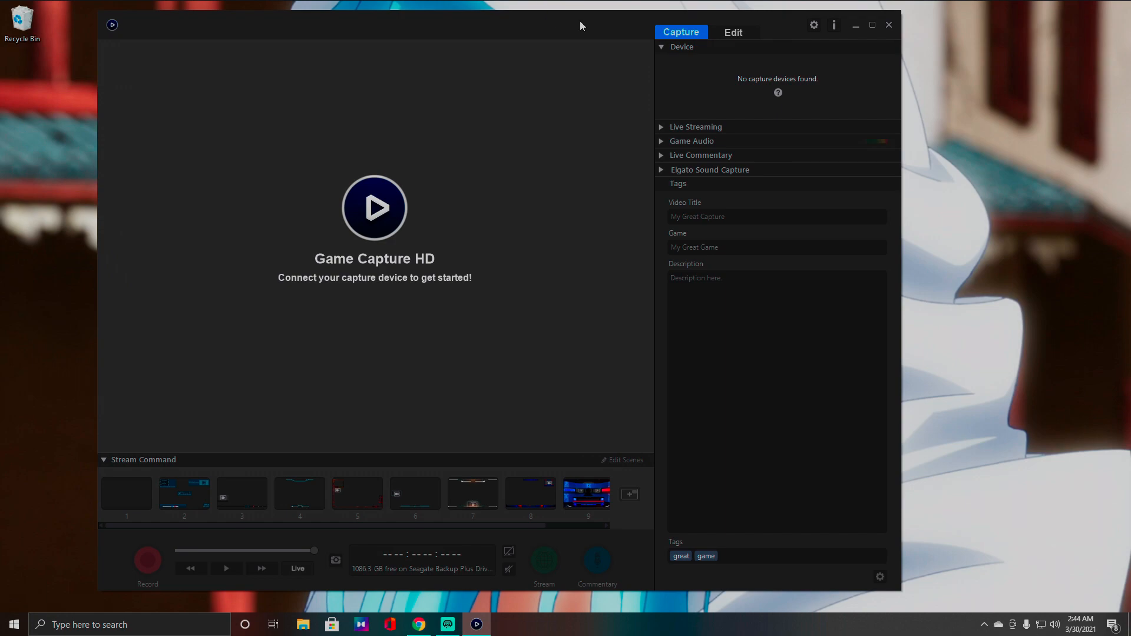
{"action": "mouse_move", "coordinate": [563, 27]}
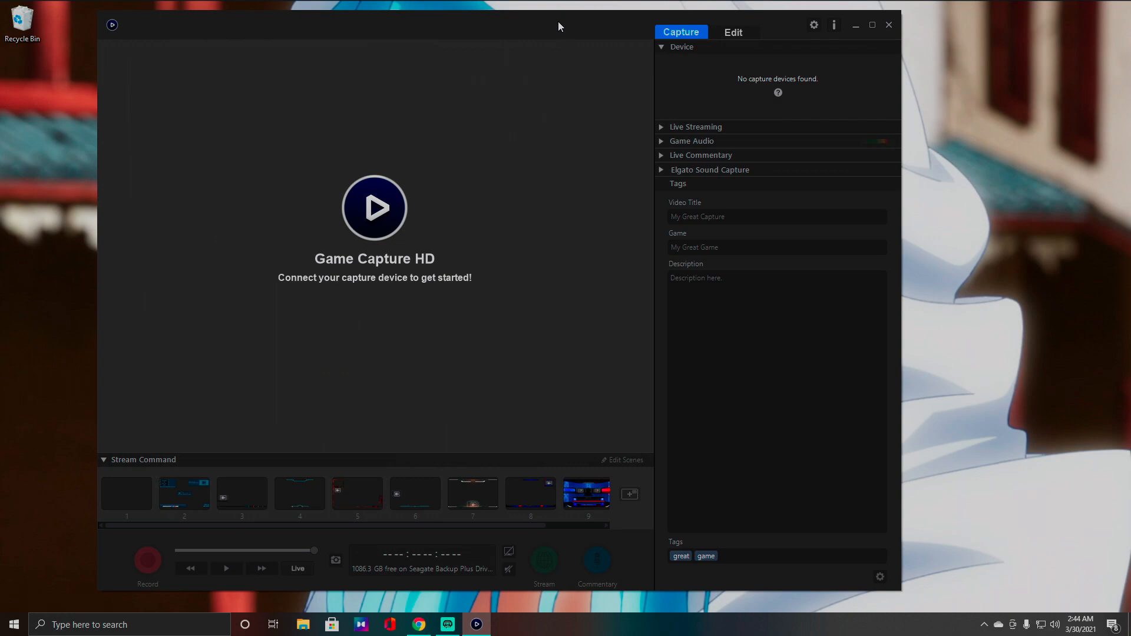
{"action": "mouse_move", "coordinate": [555, 24]}
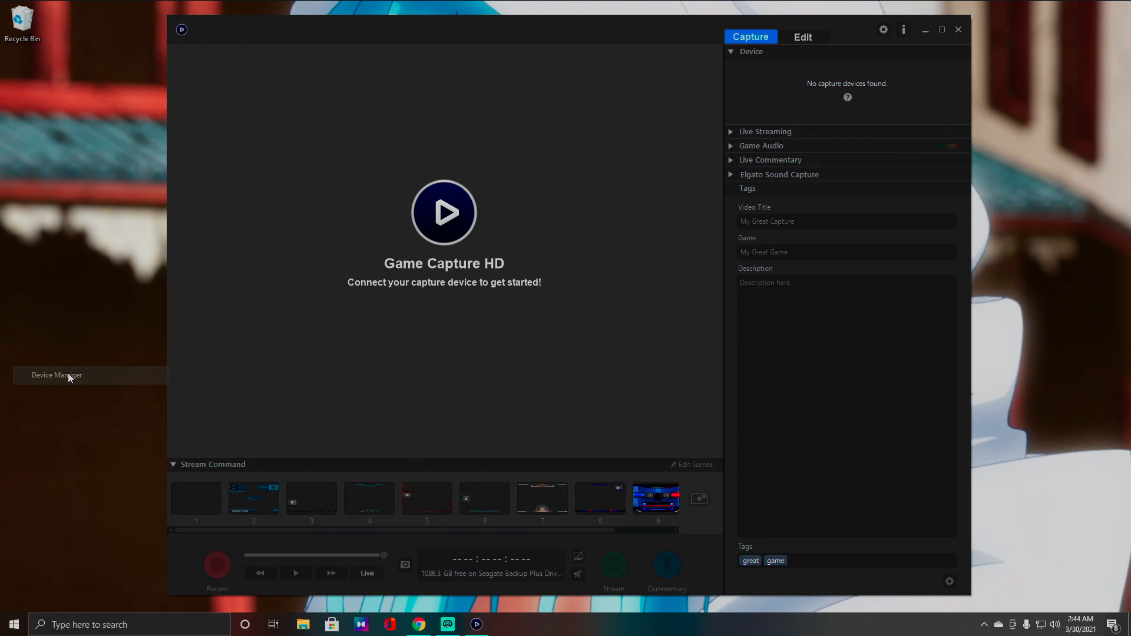
Locate the Game Capture HD entry under Other devices in Device Manager
{"action": "left_click", "coordinate": [55, 375]}
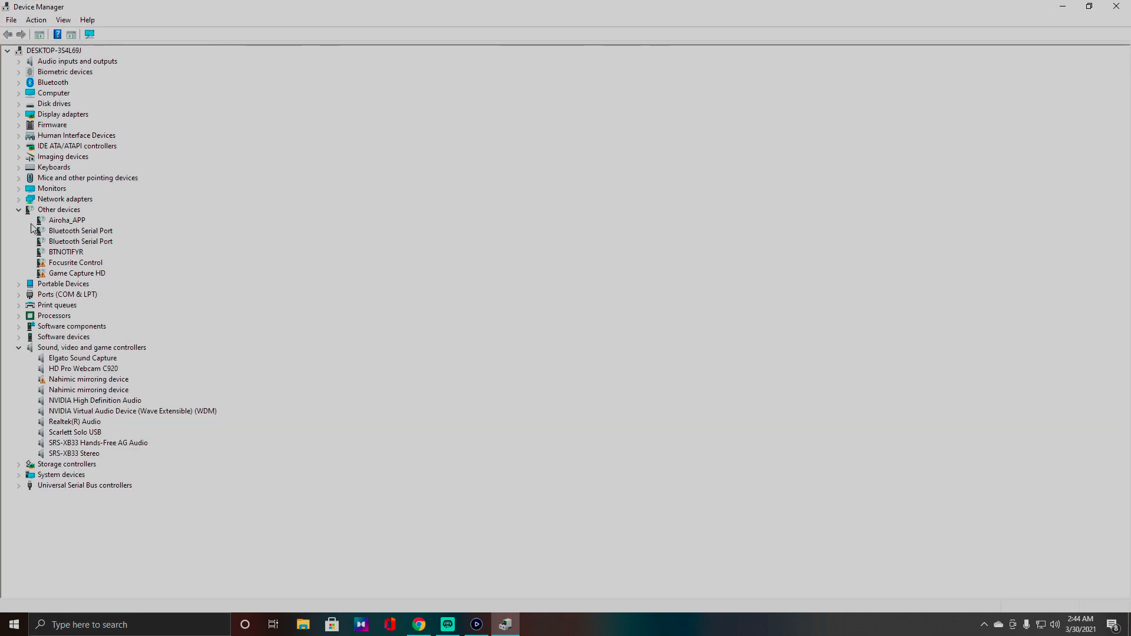
{"action": "left_click", "coordinate": [17, 210]}
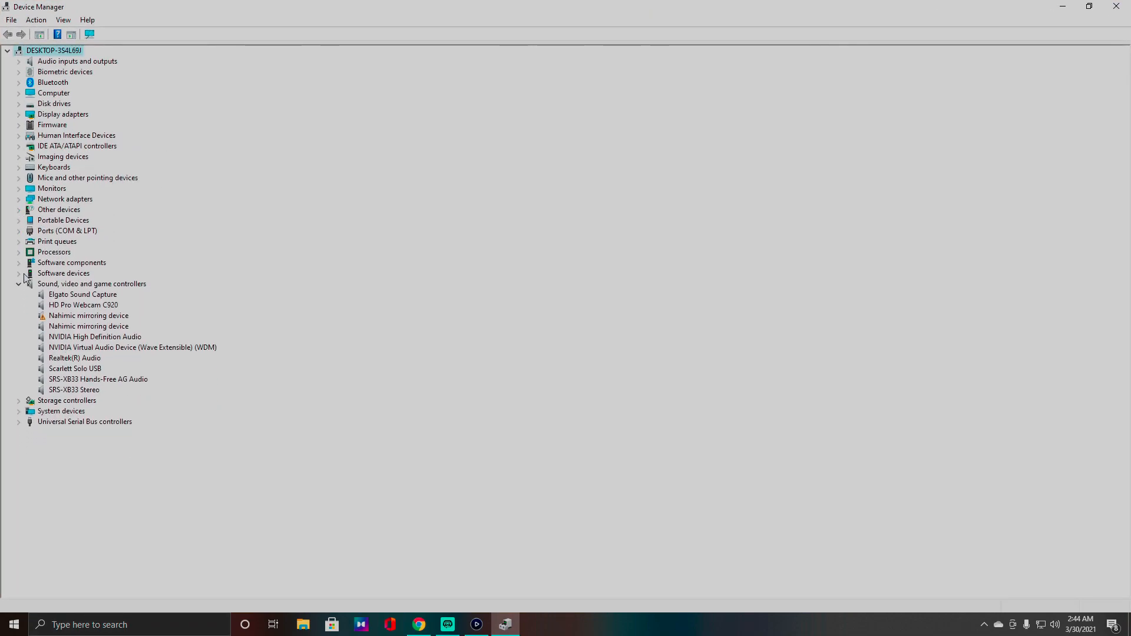
{"action": "left_click", "coordinate": [18, 284]}
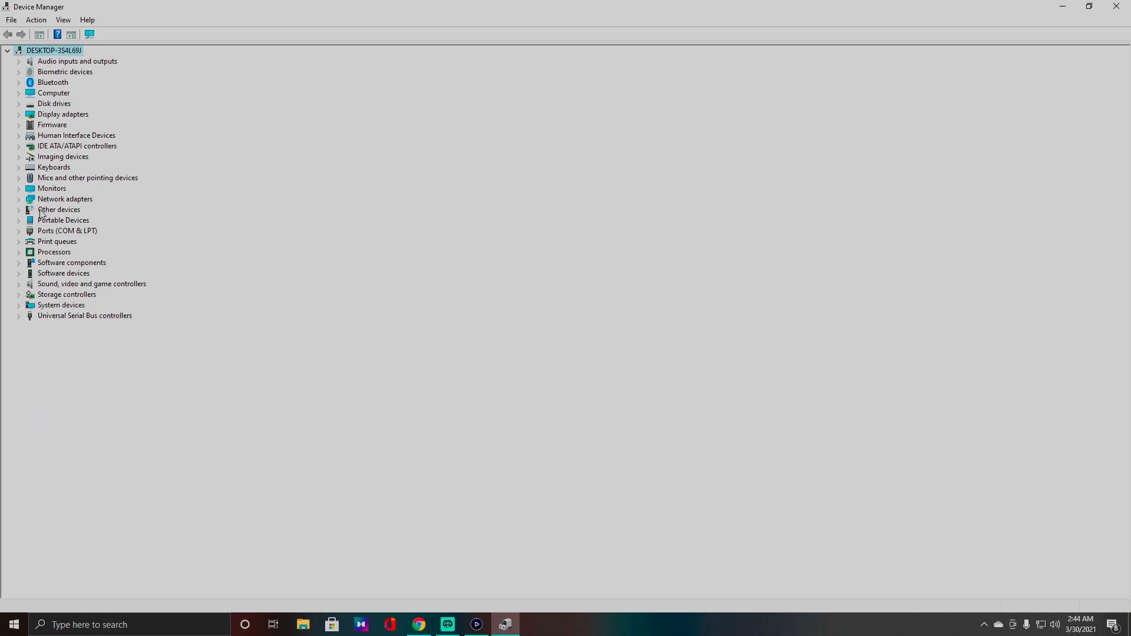
{"action": "left_click", "coordinate": [18, 210]}
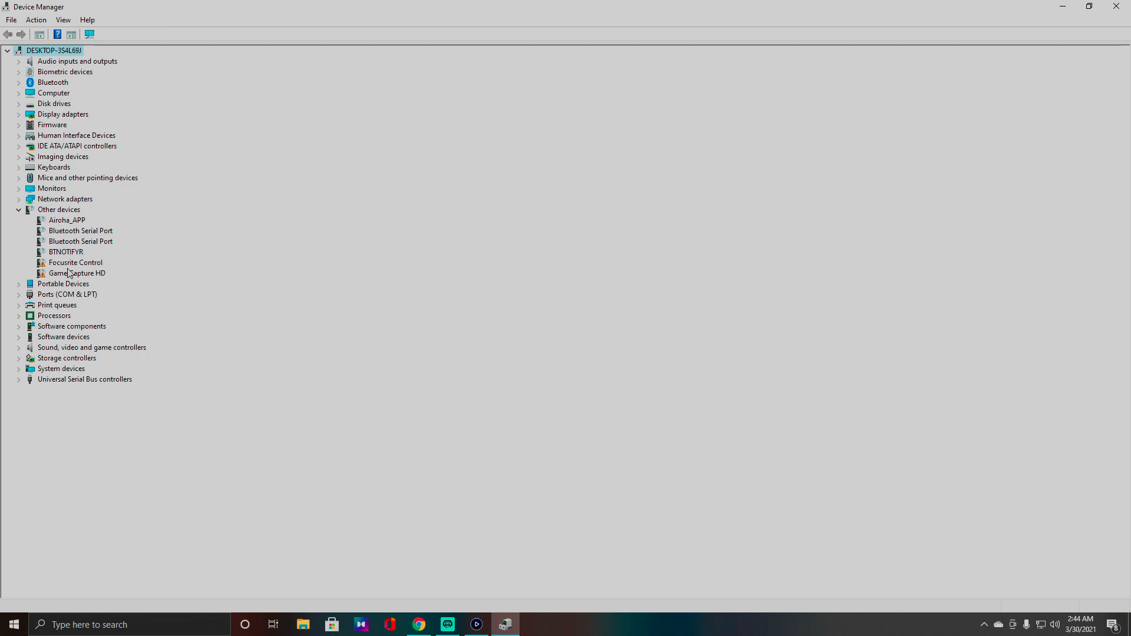
{"action": "mouse_move", "coordinate": [59, 280]}
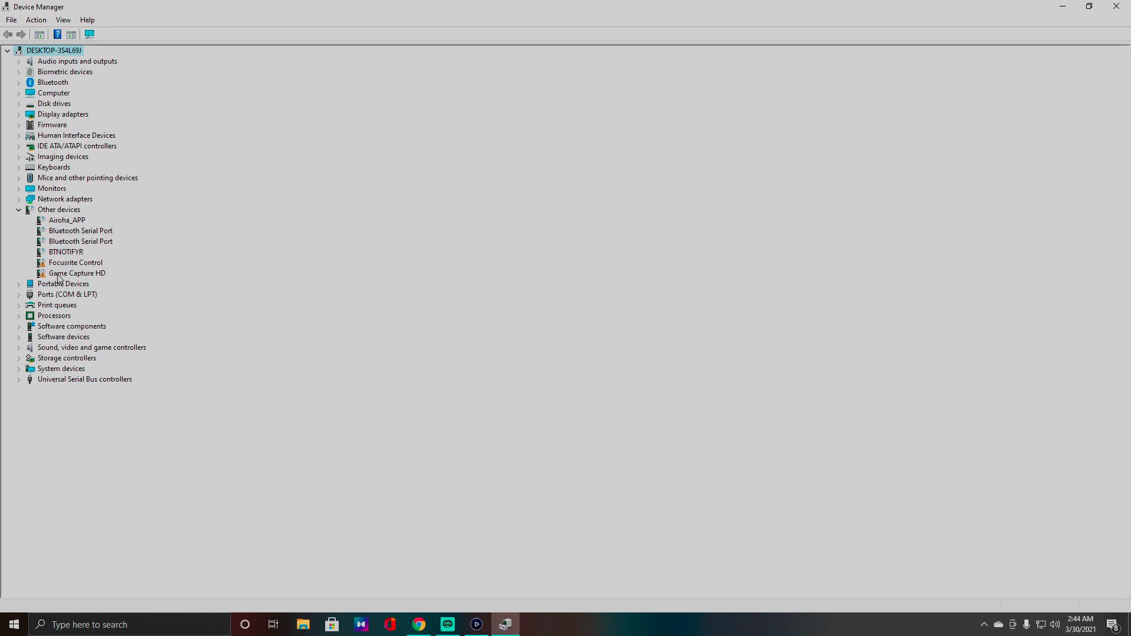
Uninstall the unknown Game Capture HD device and confirm its removal
{"action": "left_click", "coordinate": [78, 273]}
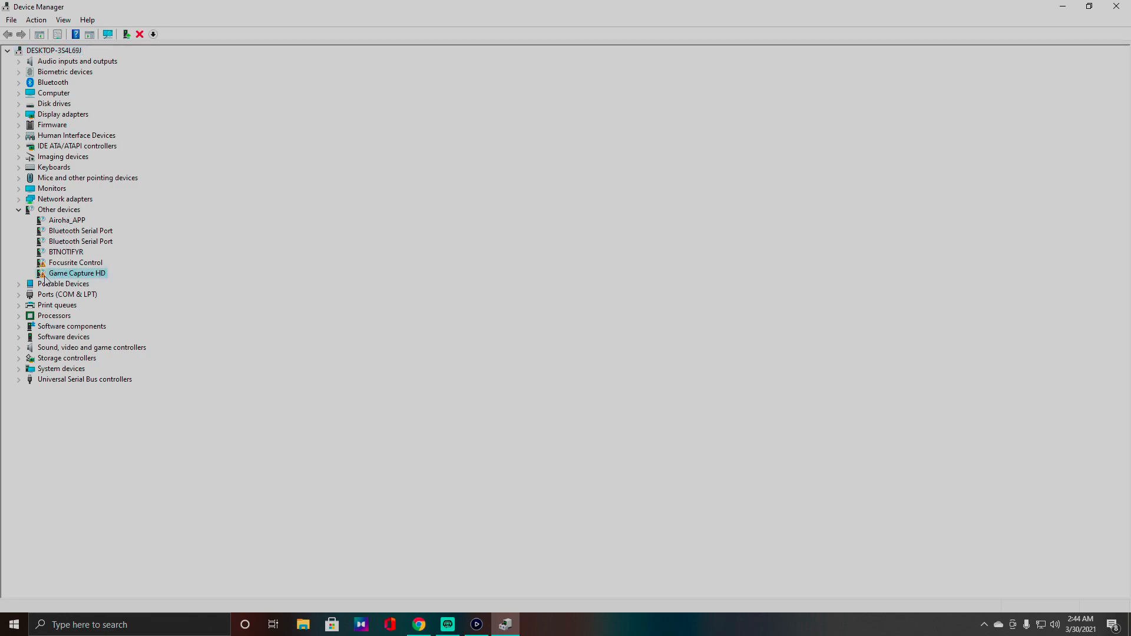
{"action": "right_click", "coordinate": [77, 272]}
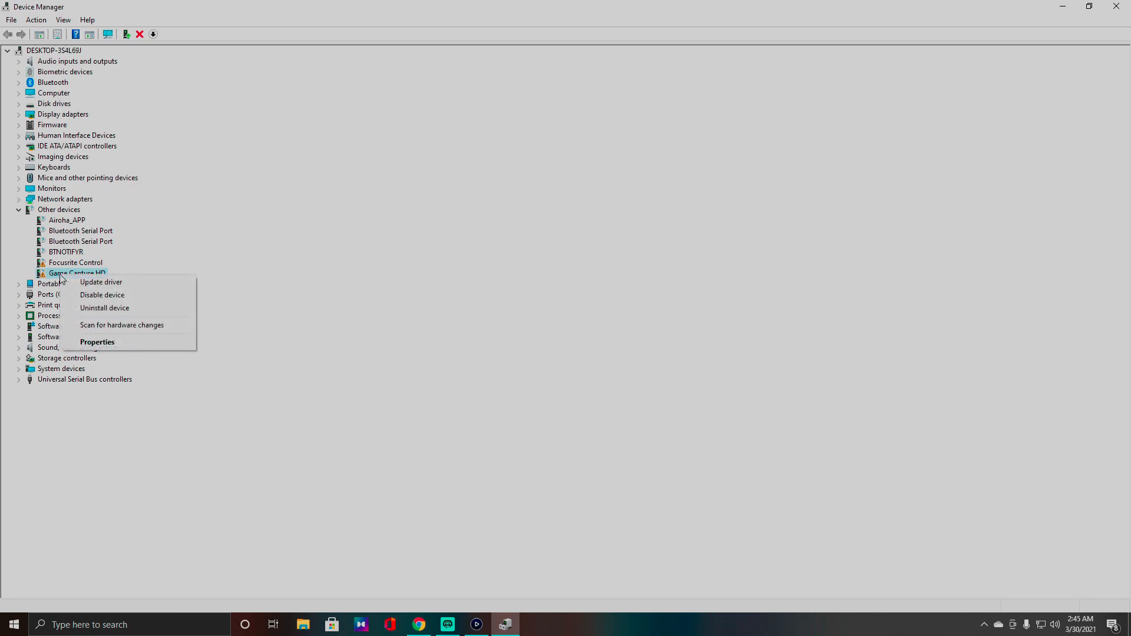
{"action": "left_click", "coordinate": [104, 307]}
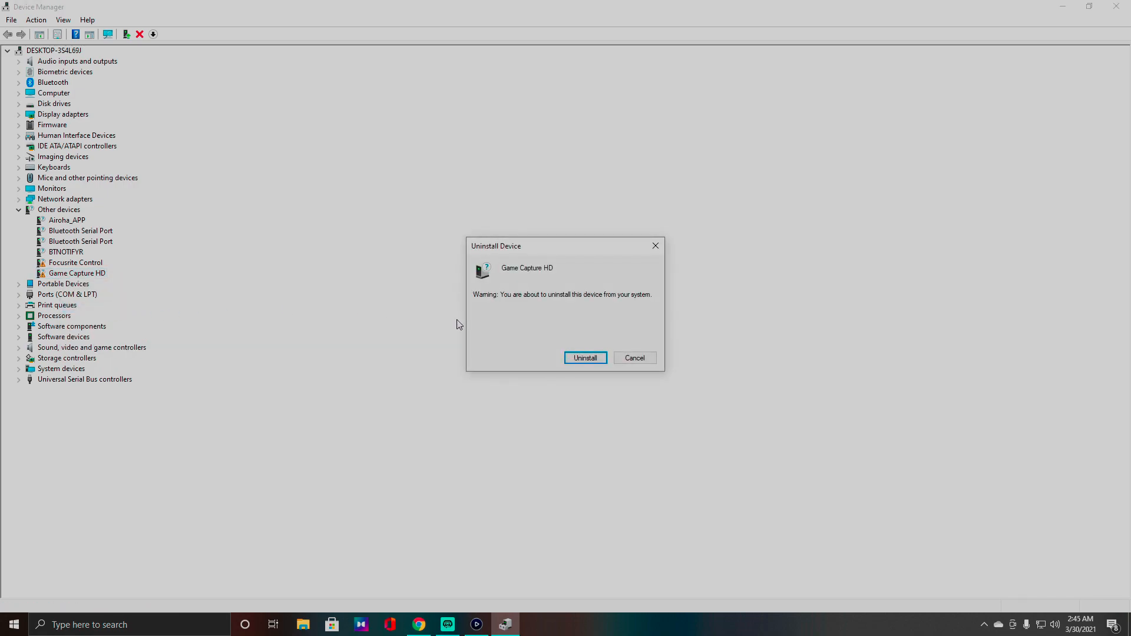
{"action": "left_click", "coordinate": [586, 359]}
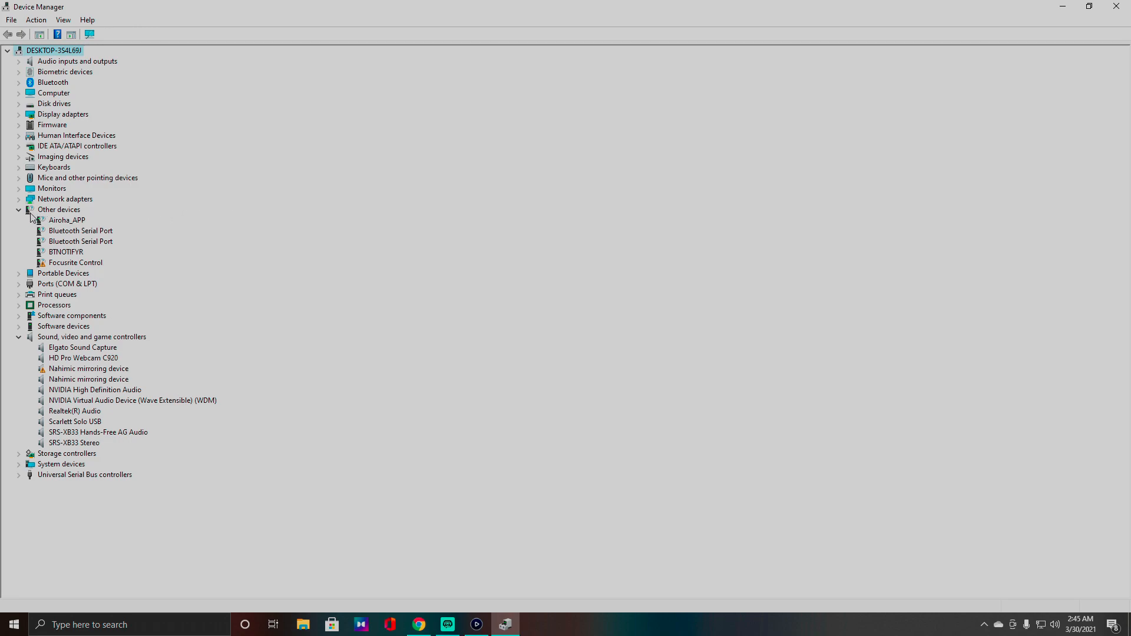
{"action": "mouse_move", "coordinate": [18, 217]}
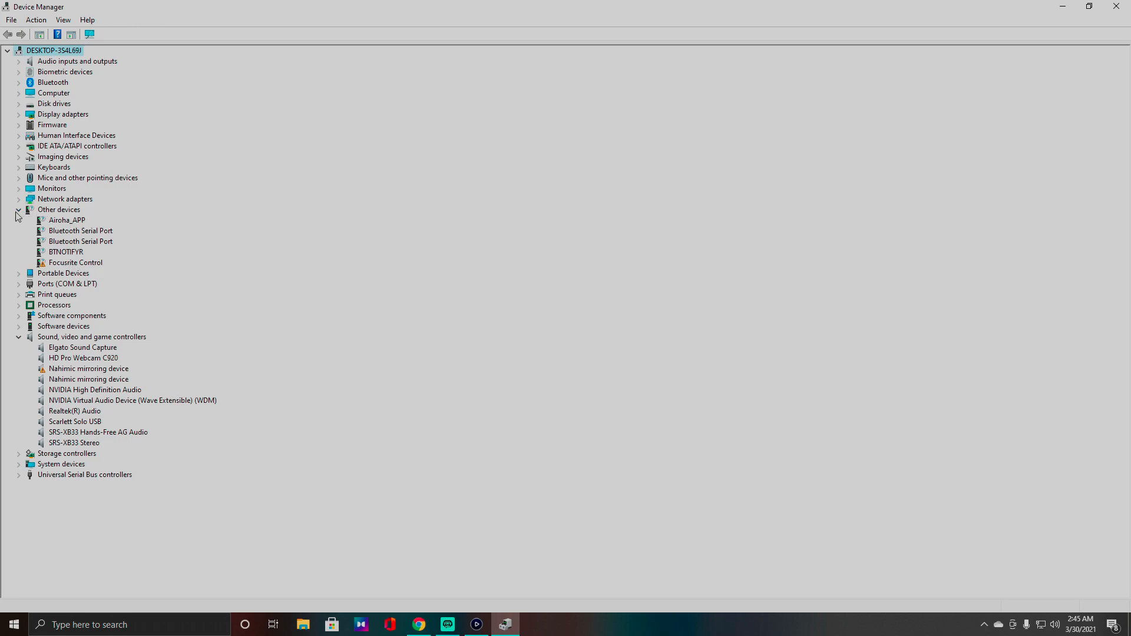
{"action": "left_click", "coordinate": [17, 209]}
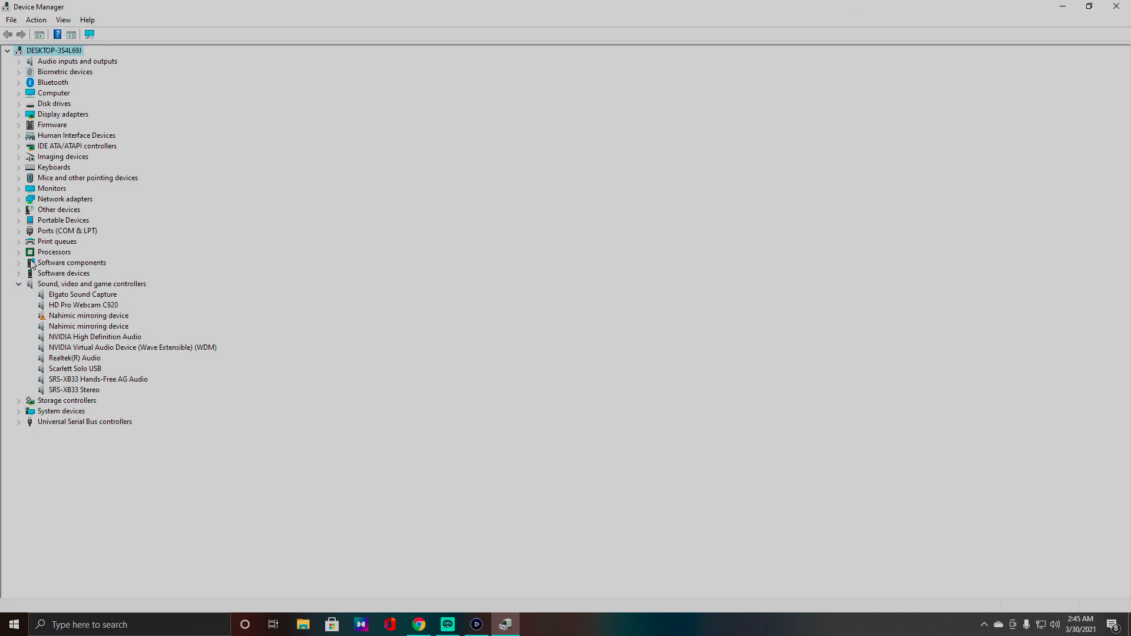
{"action": "mouse_move", "coordinate": [50, 231]}
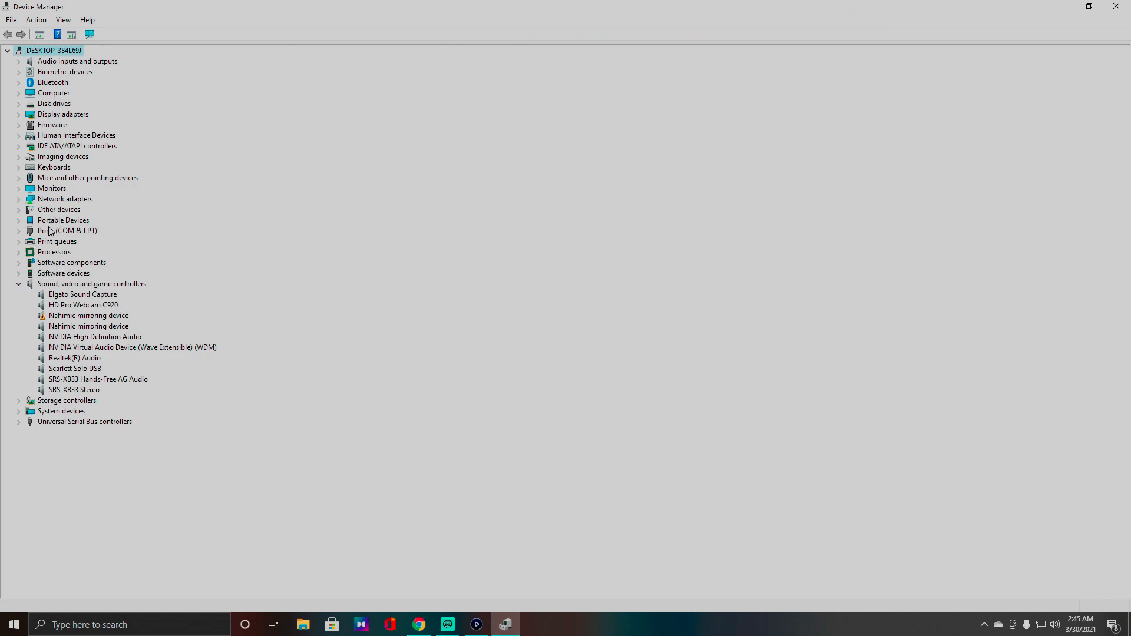
{"action": "mouse_move", "coordinate": [49, 291]}
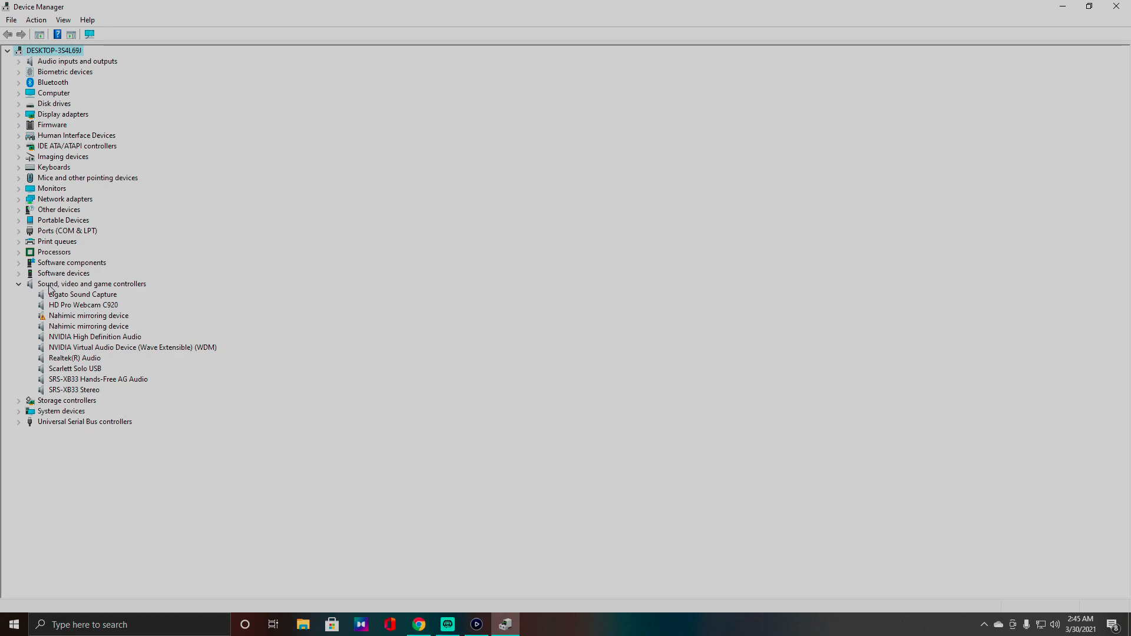
Uninstall Elgato Sound Capture with its driver software deleted, declining the restart
{"action": "left_click", "coordinate": [83, 295]}
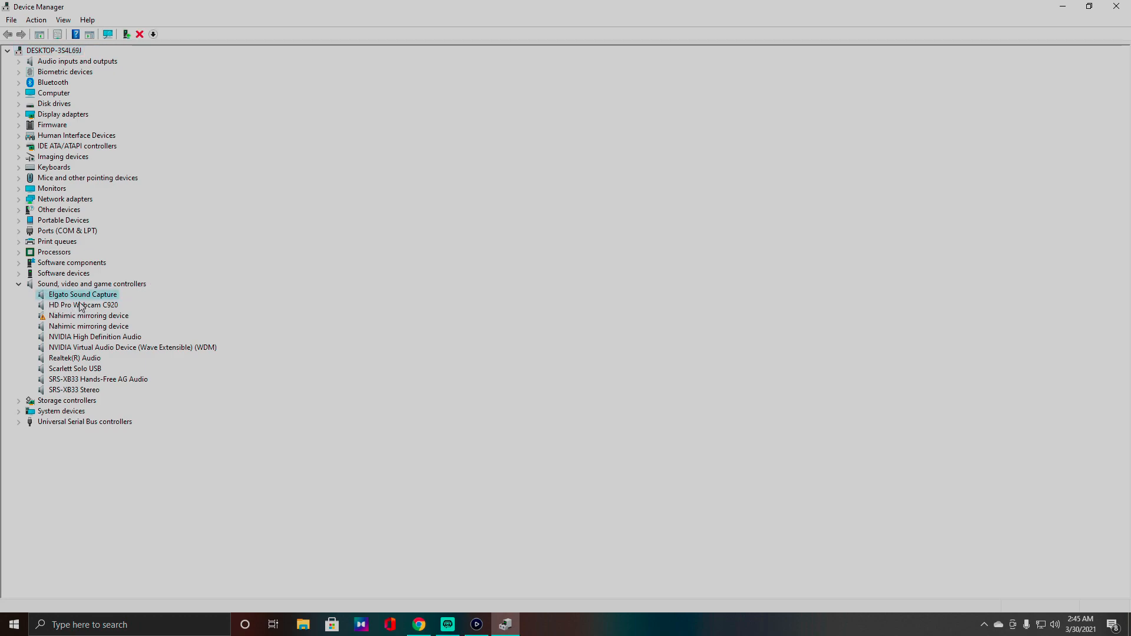
{"action": "right_click", "coordinate": [82, 295]}
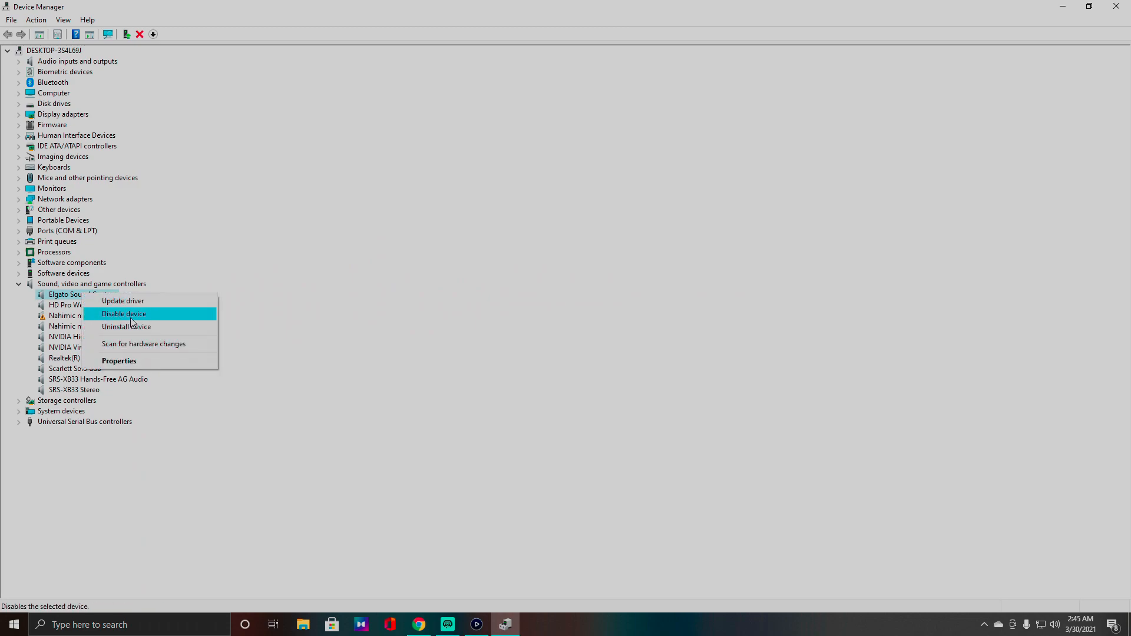
{"action": "left_click", "coordinate": [126, 326]}
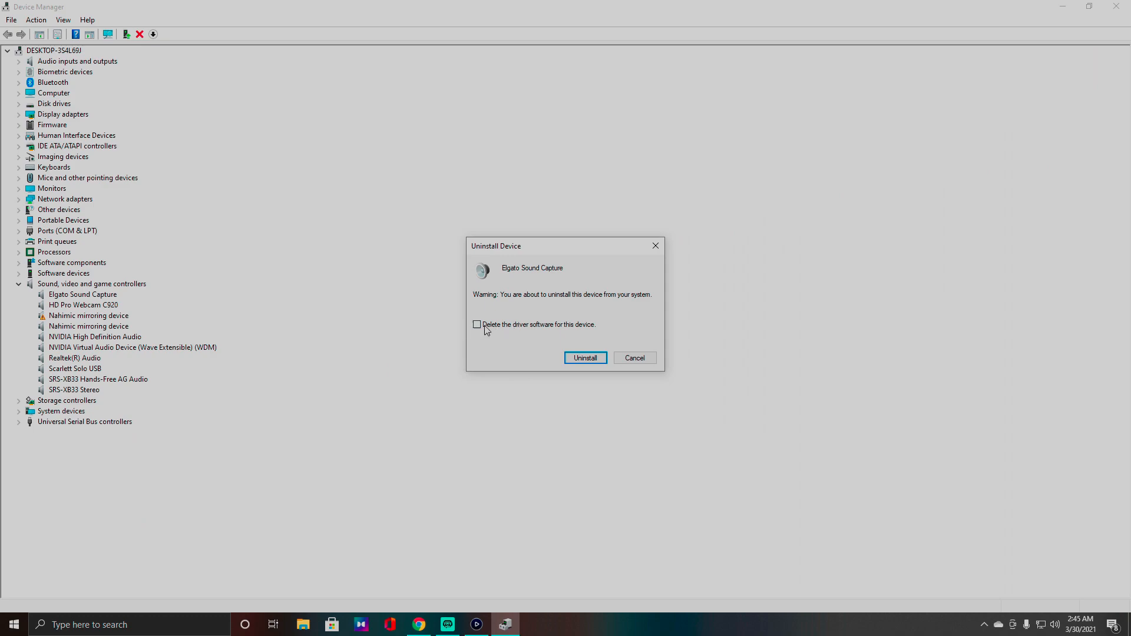
{"action": "left_click", "coordinate": [476, 325]}
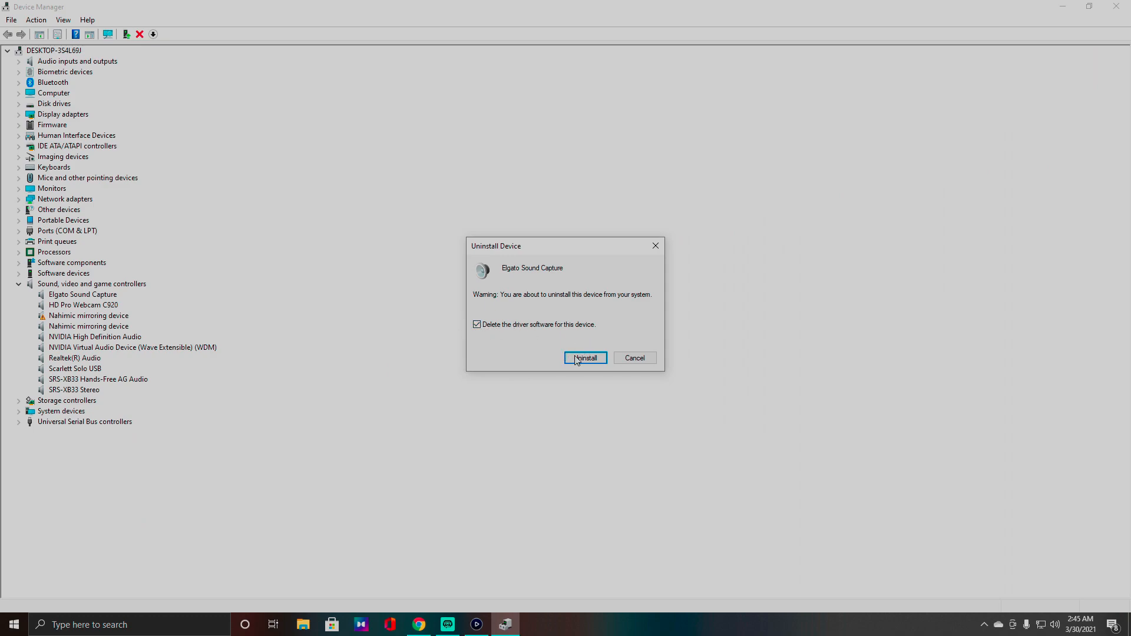
{"action": "left_click", "coordinate": [586, 359]}
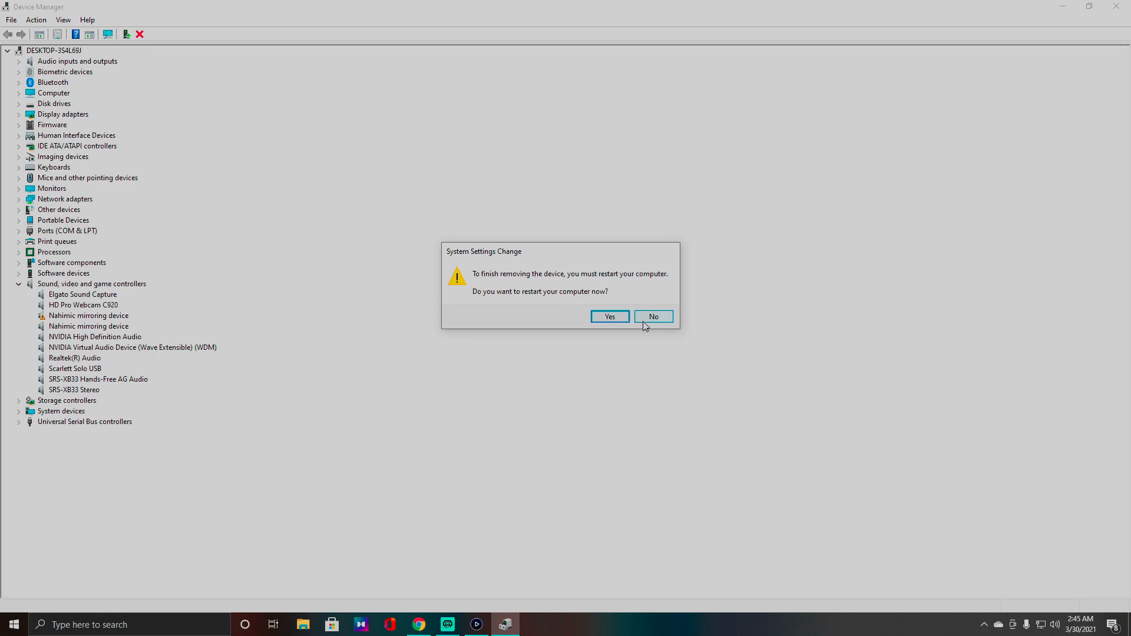
{"action": "left_click", "coordinate": [651, 316]}
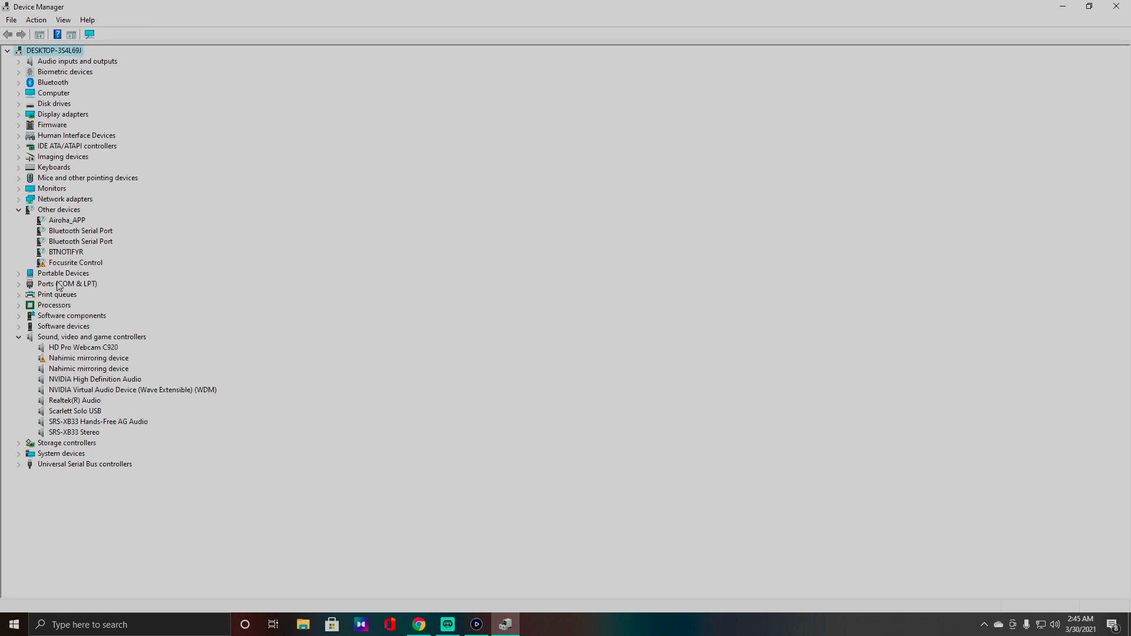
{"action": "mouse_move", "coordinate": [618, 410]}
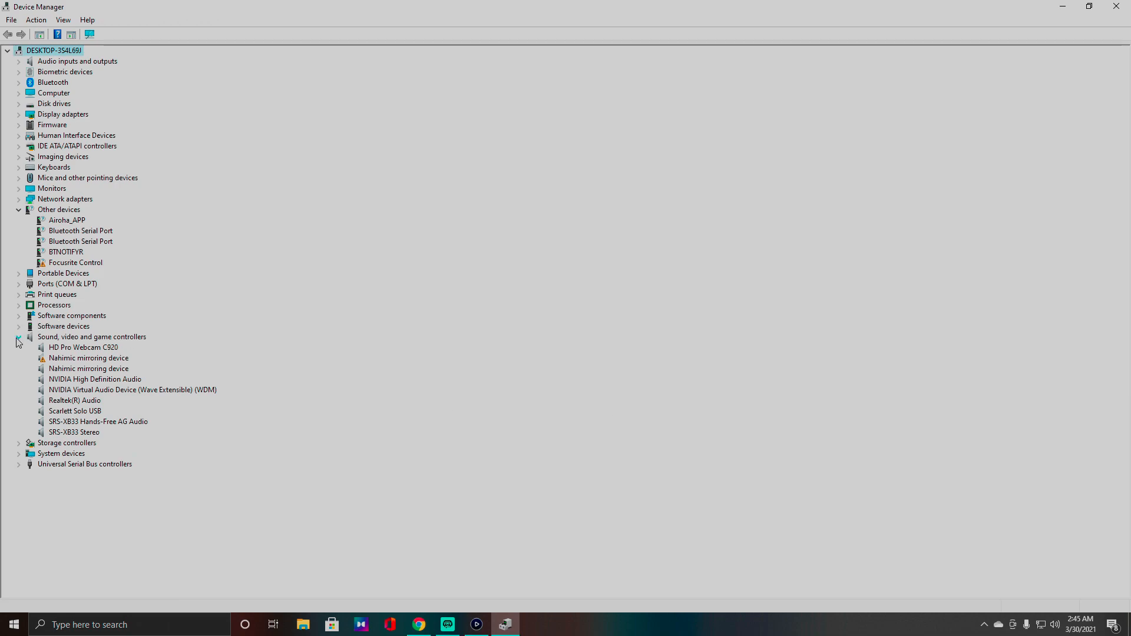
{"action": "left_click", "coordinate": [18, 337]}
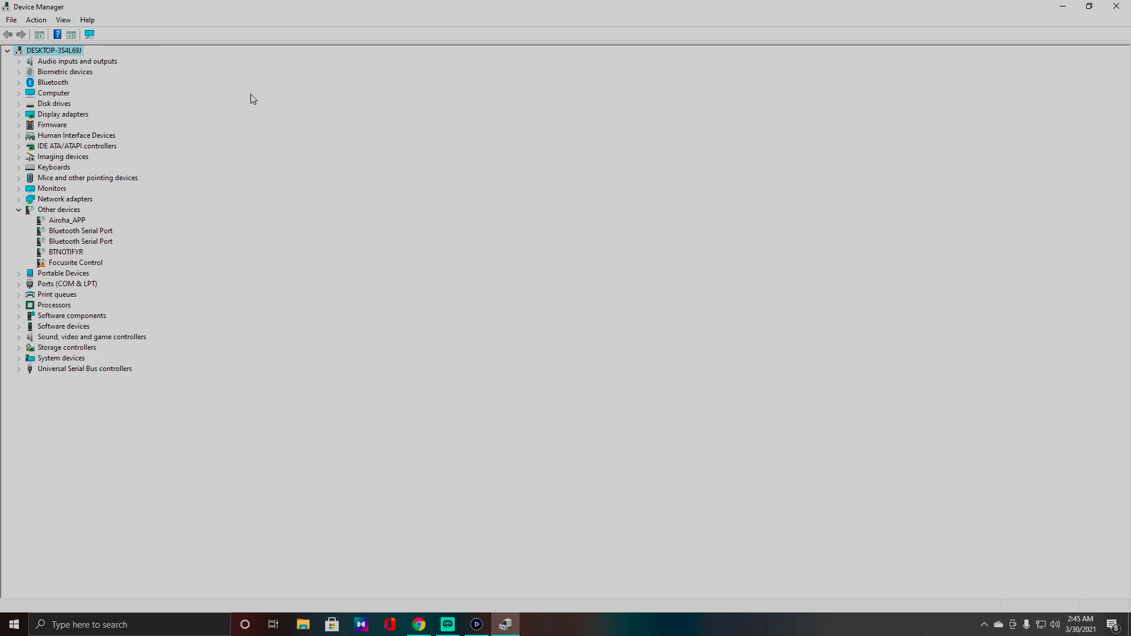
Choose Uninstall on the Game Capture HD Start-menu tile to reach Programs and Features
{"action": "left_click", "coordinate": [503, 625]}
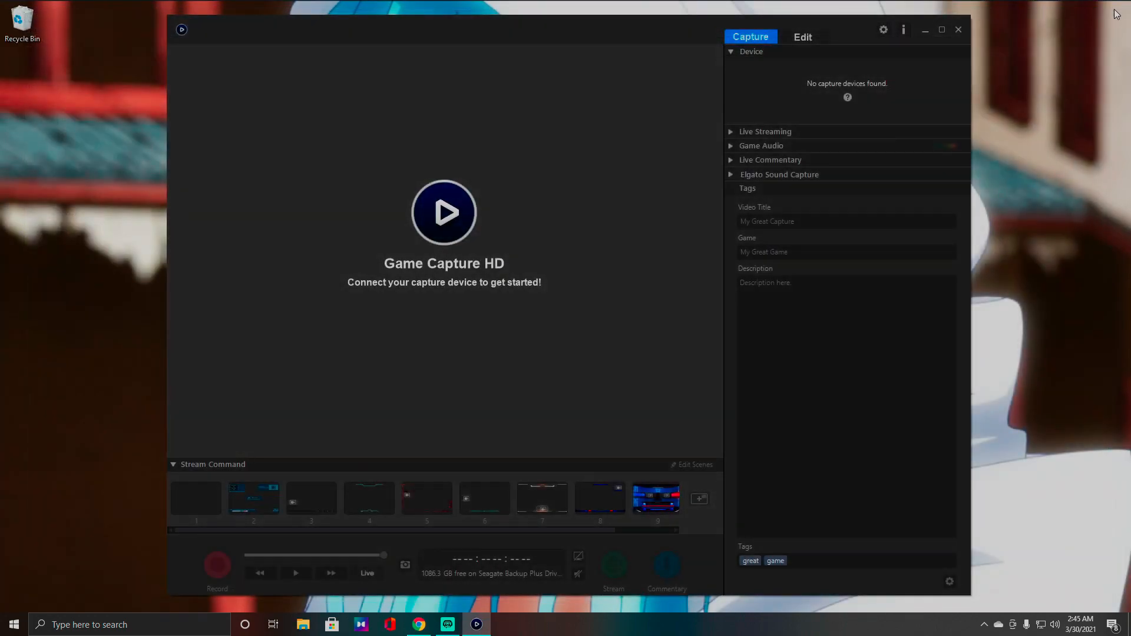
{"action": "mouse_move", "coordinate": [484, 135]}
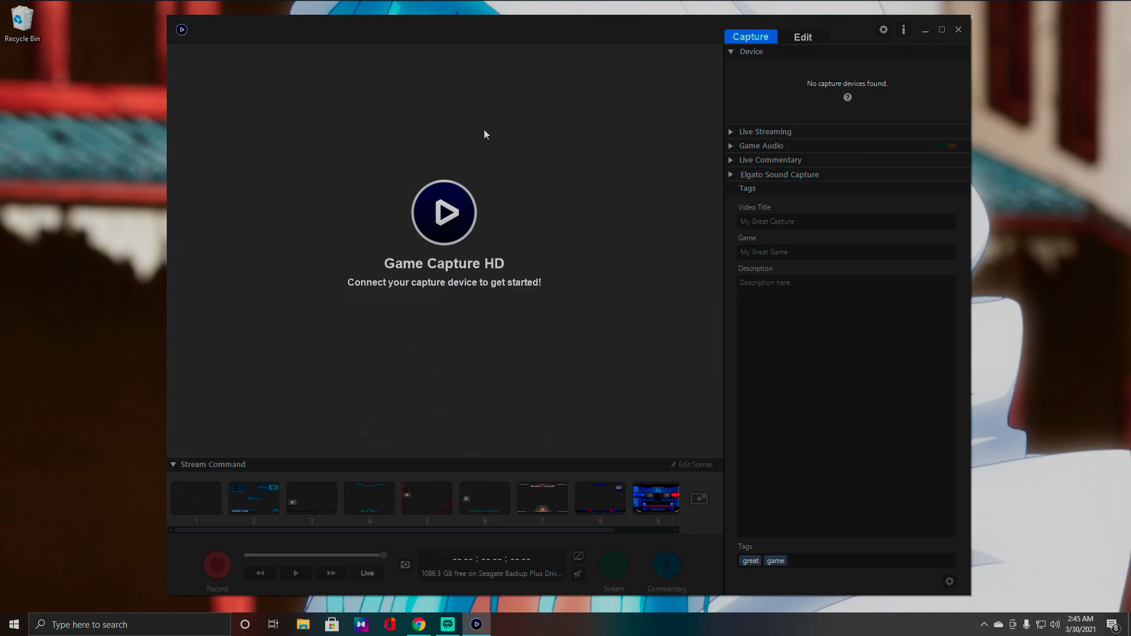
{"action": "mouse_move", "coordinate": [959, 33]}
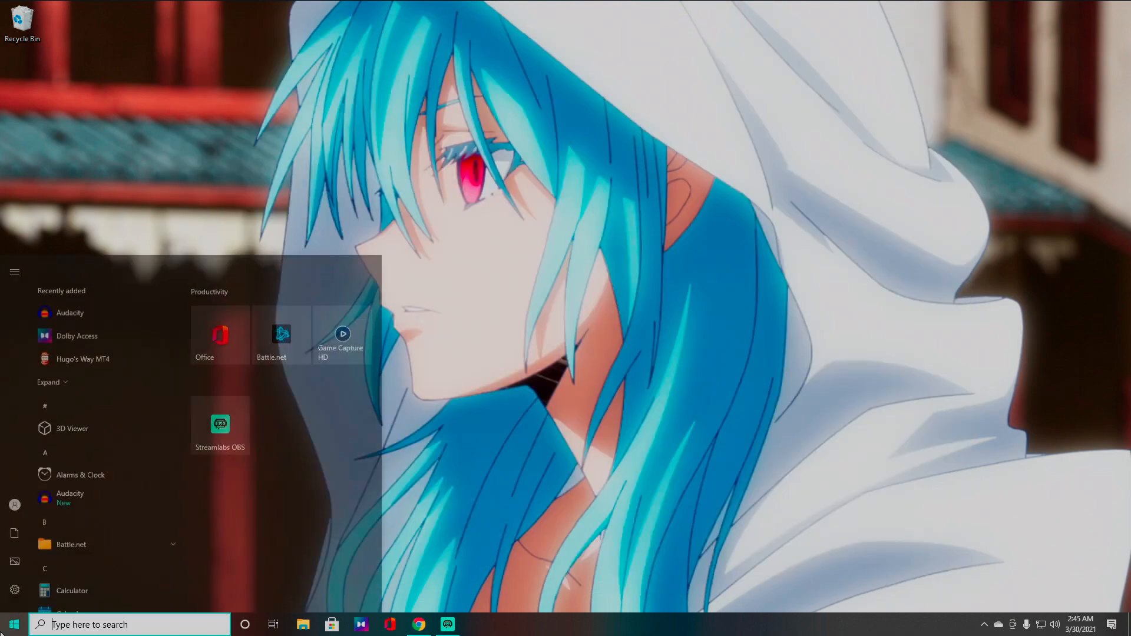
{"action": "right_click", "coordinate": [342, 336]}
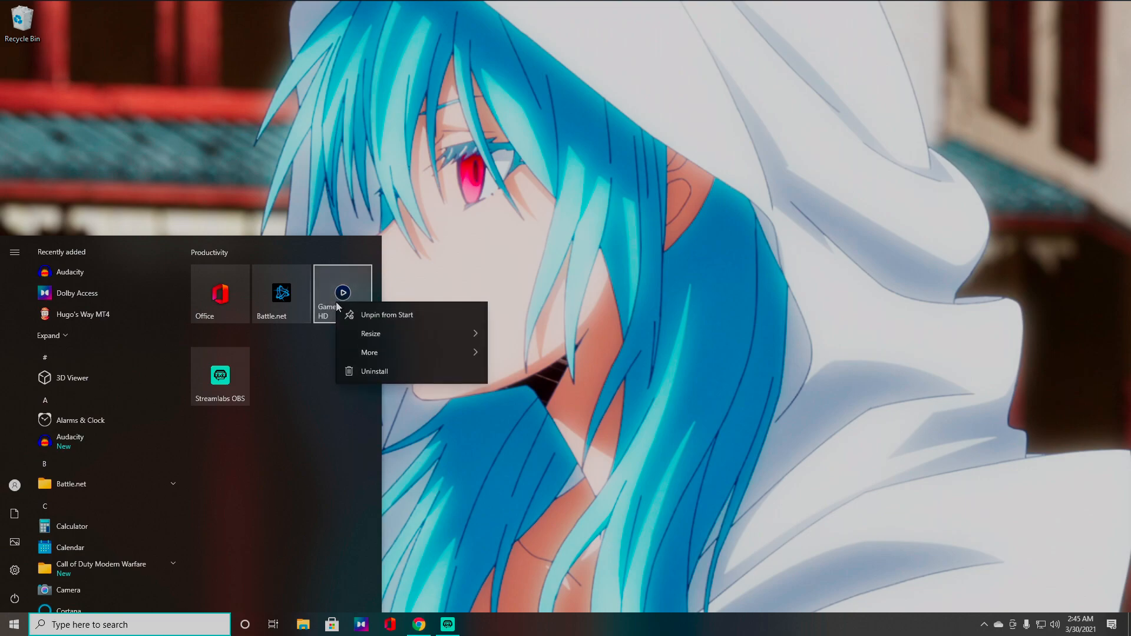
{"action": "mouse_move", "coordinate": [375, 374]}
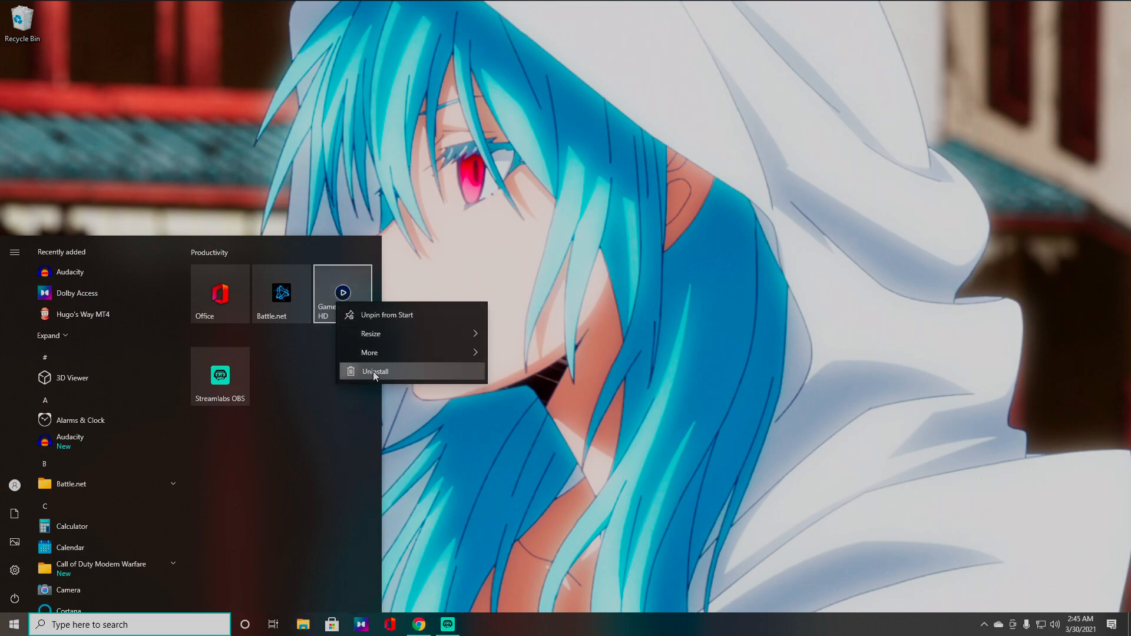
{"action": "left_click", "coordinate": [375, 372]}
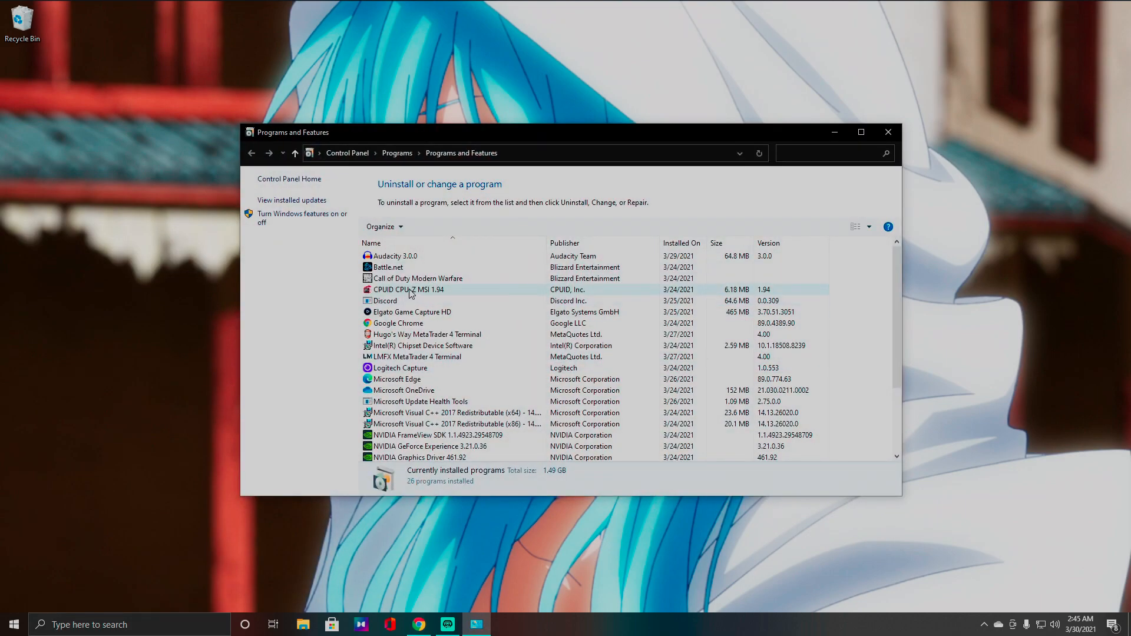
Uninstall Elgato Game Capture HD, ticking 'do not show this dialog' and confirming Yes
{"action": "scroll", "scroll_direction": "down", "scroll_amount": 3}
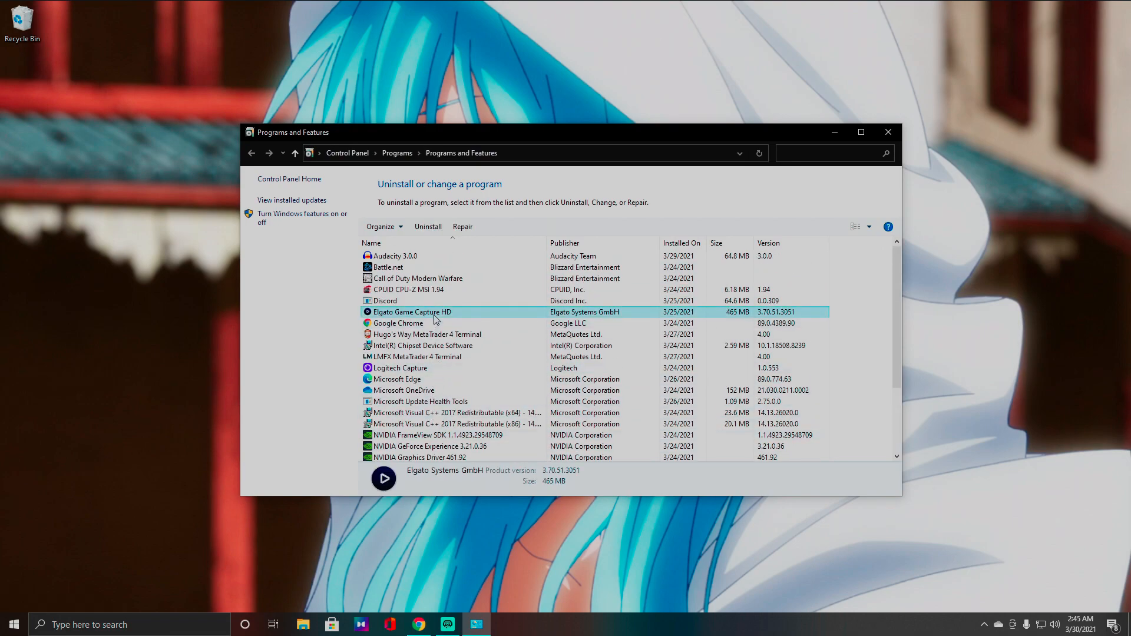
{"action": "left_click", "coordinate": [426, 226]}
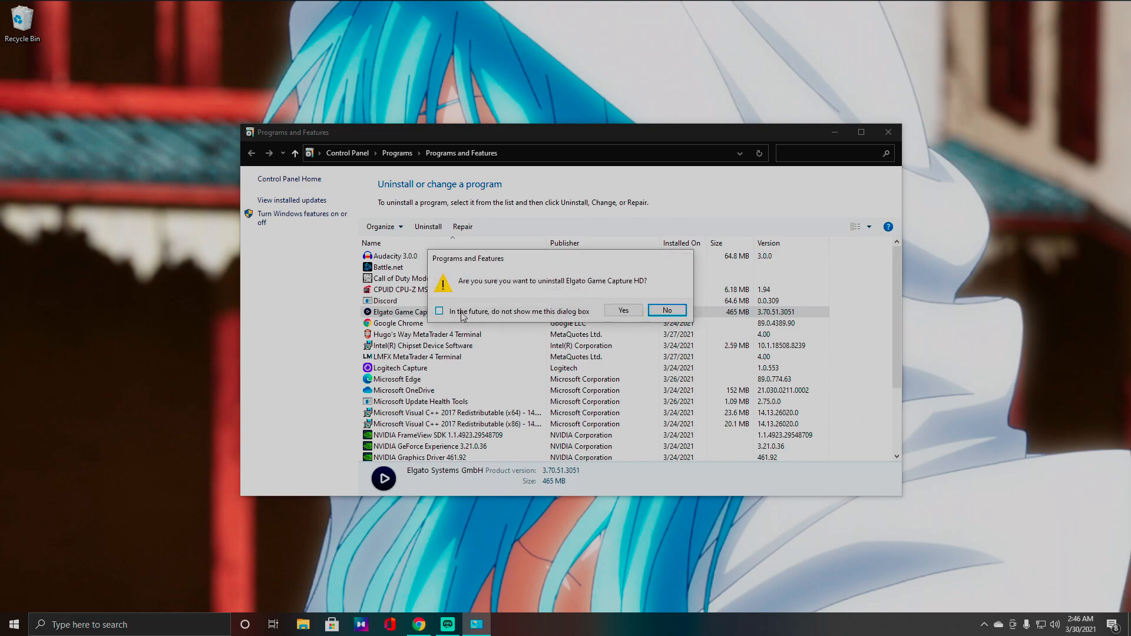
{"action": "left_click", "coordinate": [440, 312]}
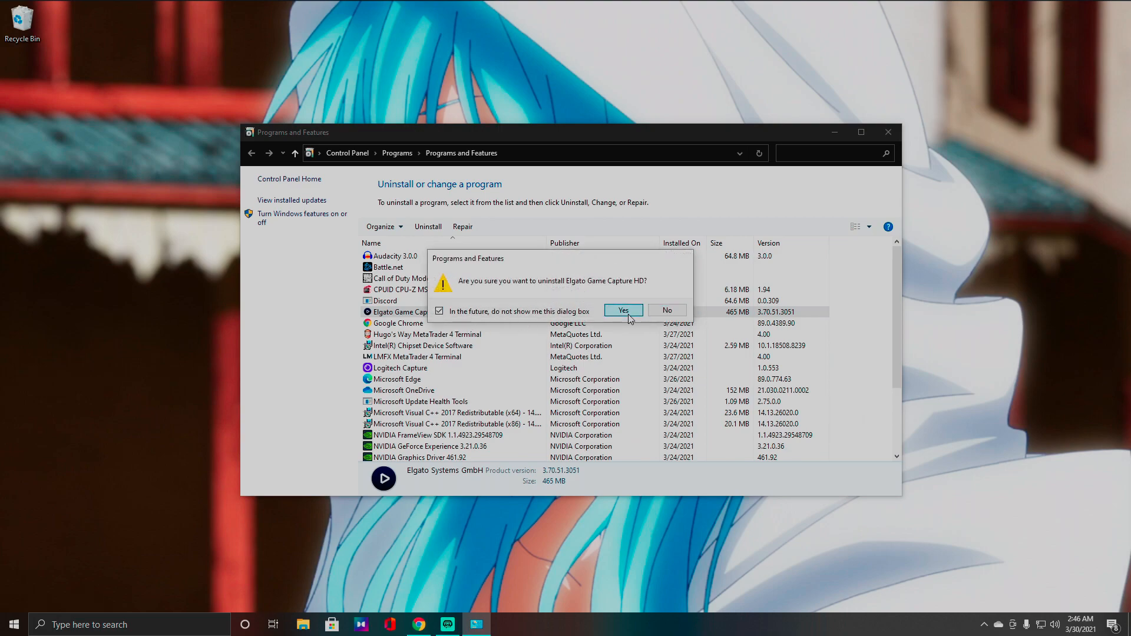
{"action": "left_click", "coordinate": [623, 310]}
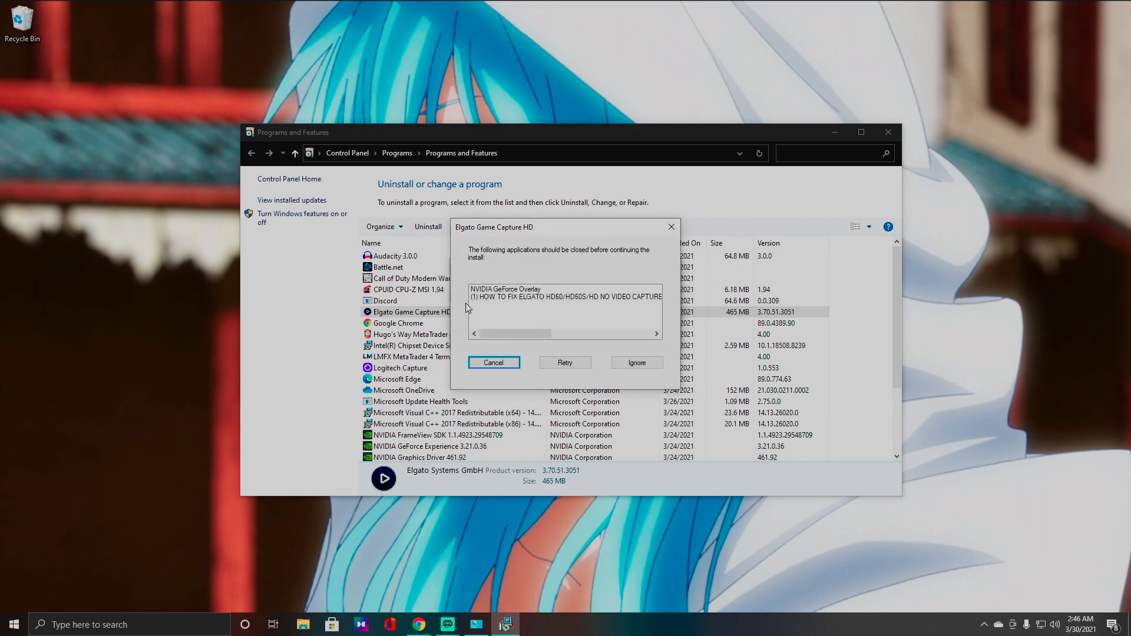
{"action": "mouse_move", "coordinate": [564, 362]}
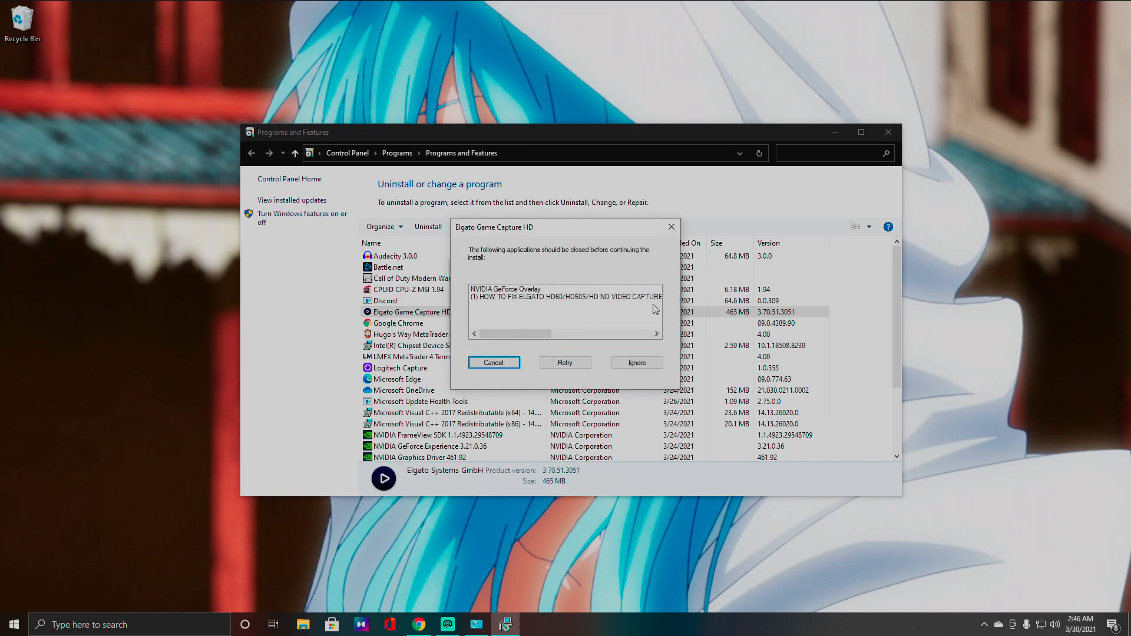
{"action": "mouse_move", "coordinate": [476, 263]}
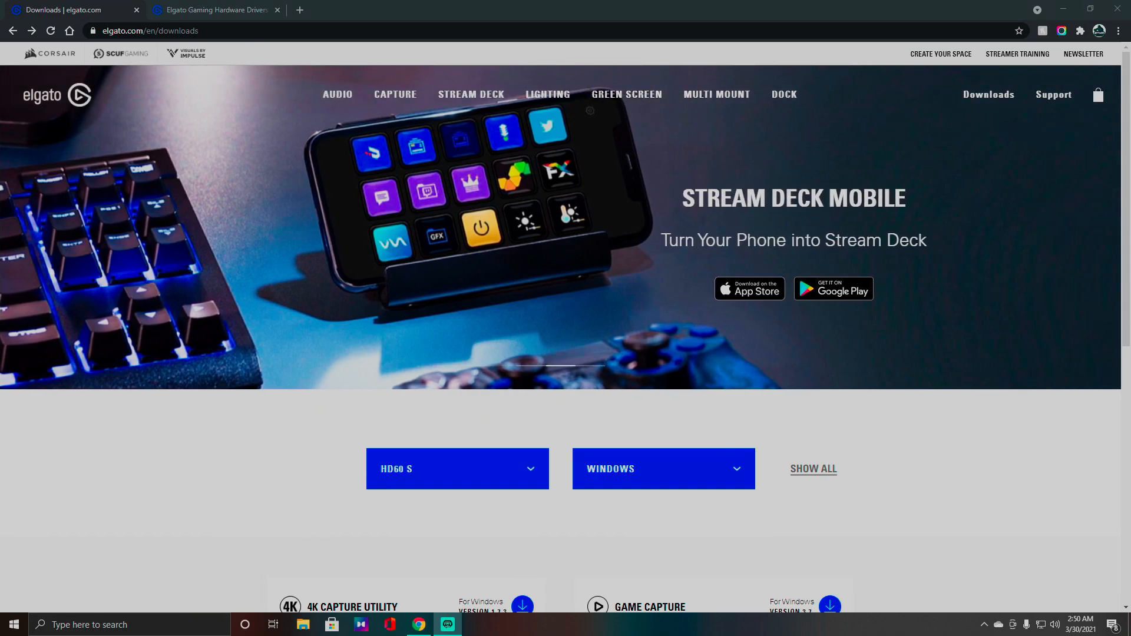
{"action": "mouse_move", "coordinate": [471, 187]}
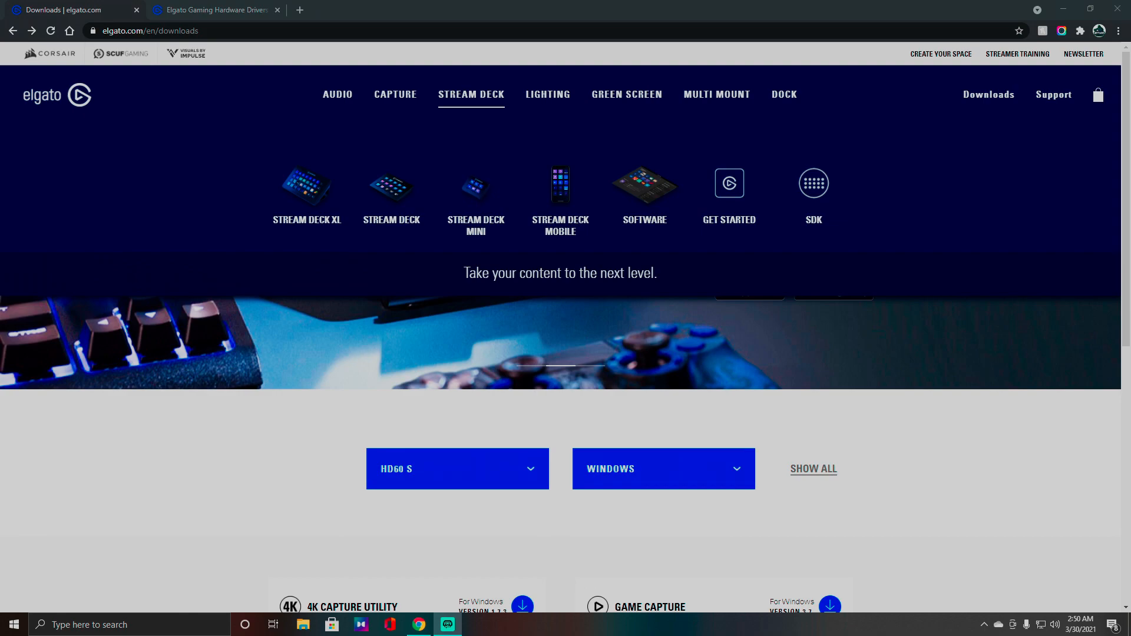
Keep HD60 S and Windows selected on the downloads page and reveal the Game Capture card
{"action": "scroll", "scroll_direction": "down", "scroll_amount": 3}
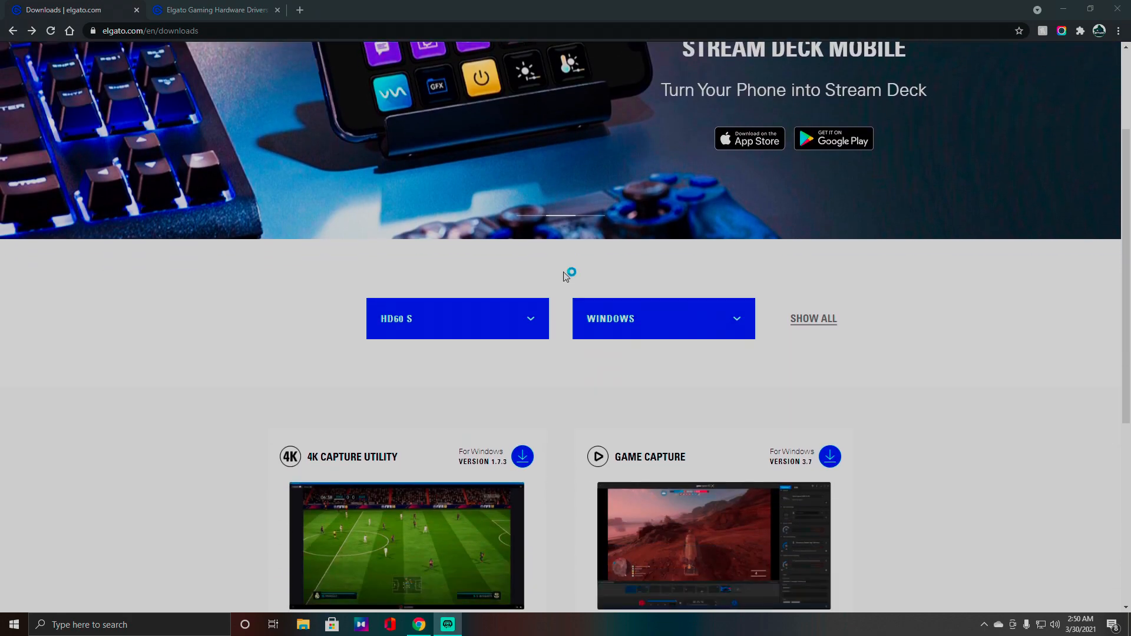
{"action": "left_click", "coordinate": [457, 319]}
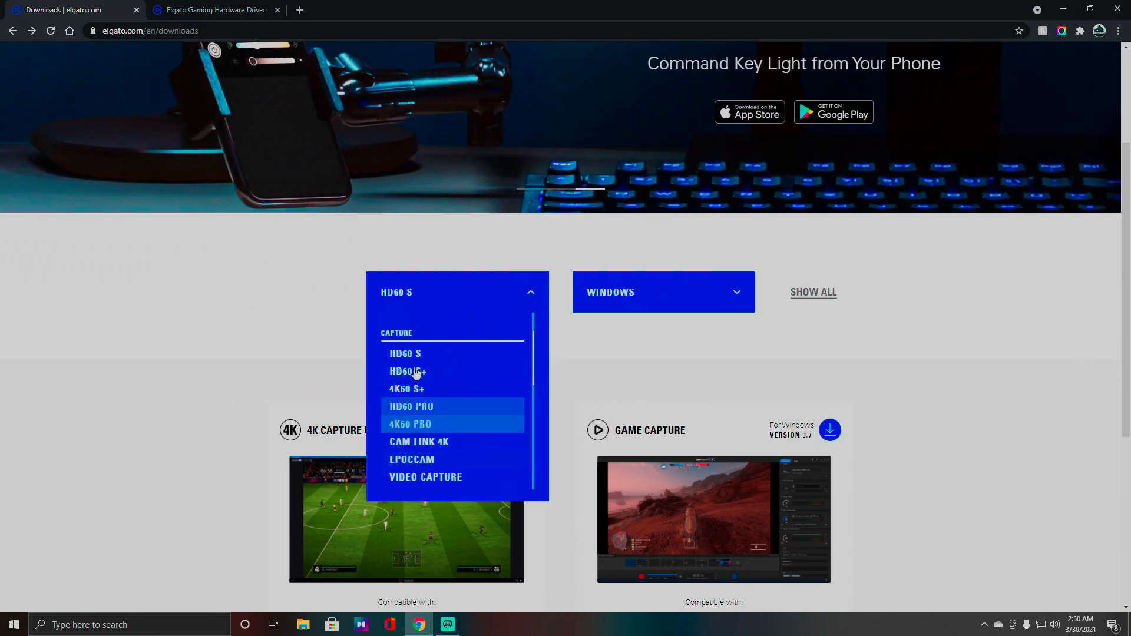
{"action": "left_click", "coordinate": [663, 292]}
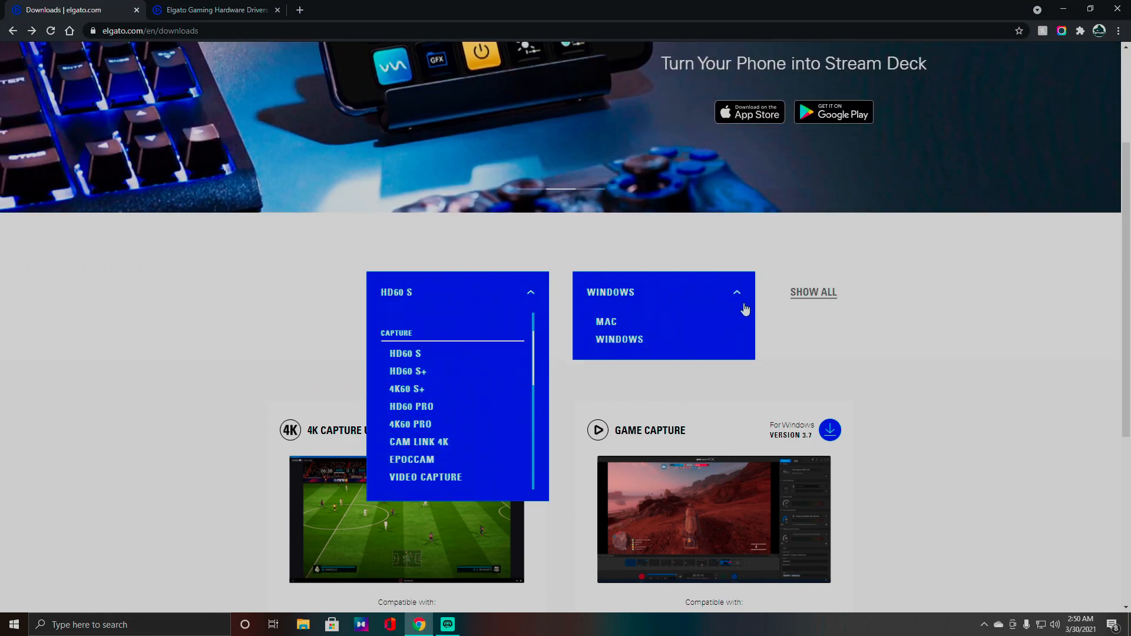
{"action": "left_click", "coordinate": [569, 338]}
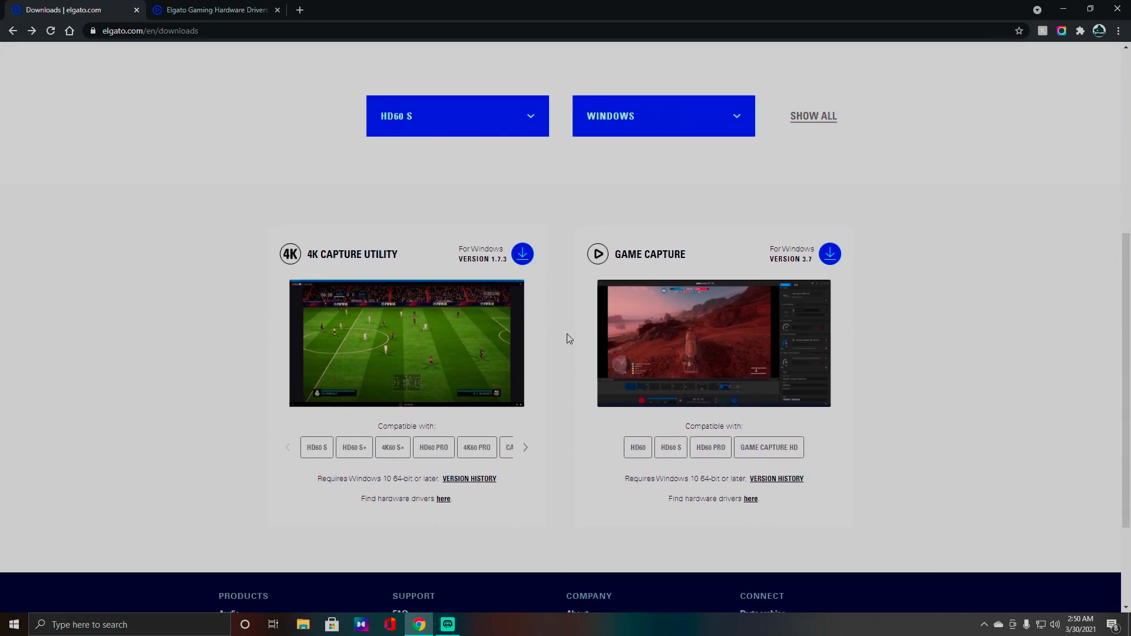
{"action": "scroll", "scroll_direction": "down", "scroll_amount": 3}
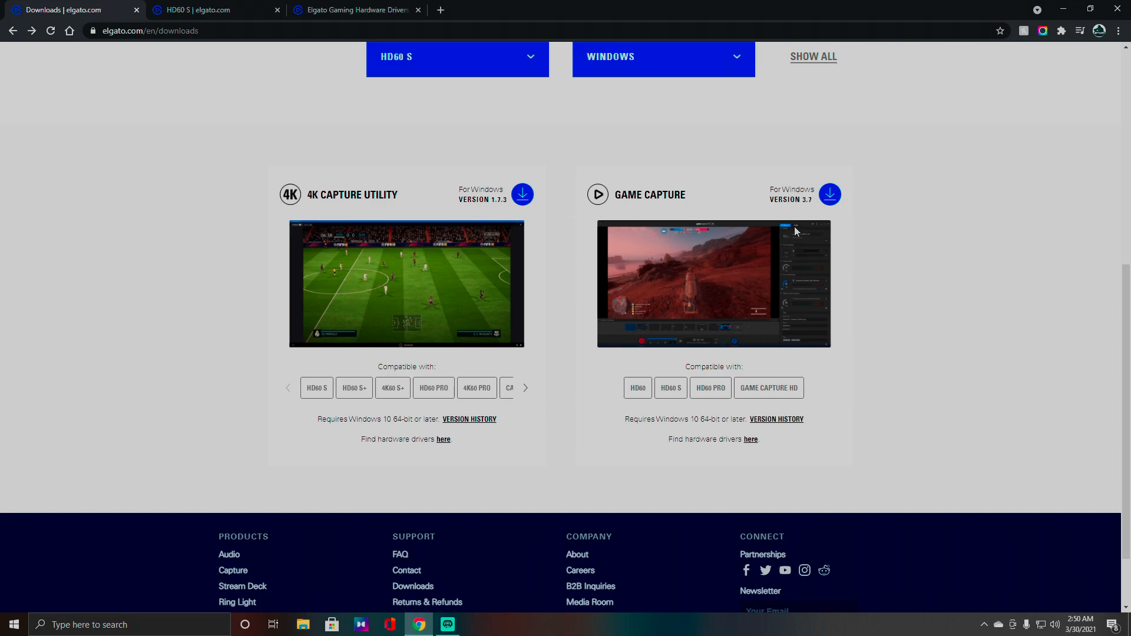
{"action": "mouse_move", "coordinate": [849, 190]}
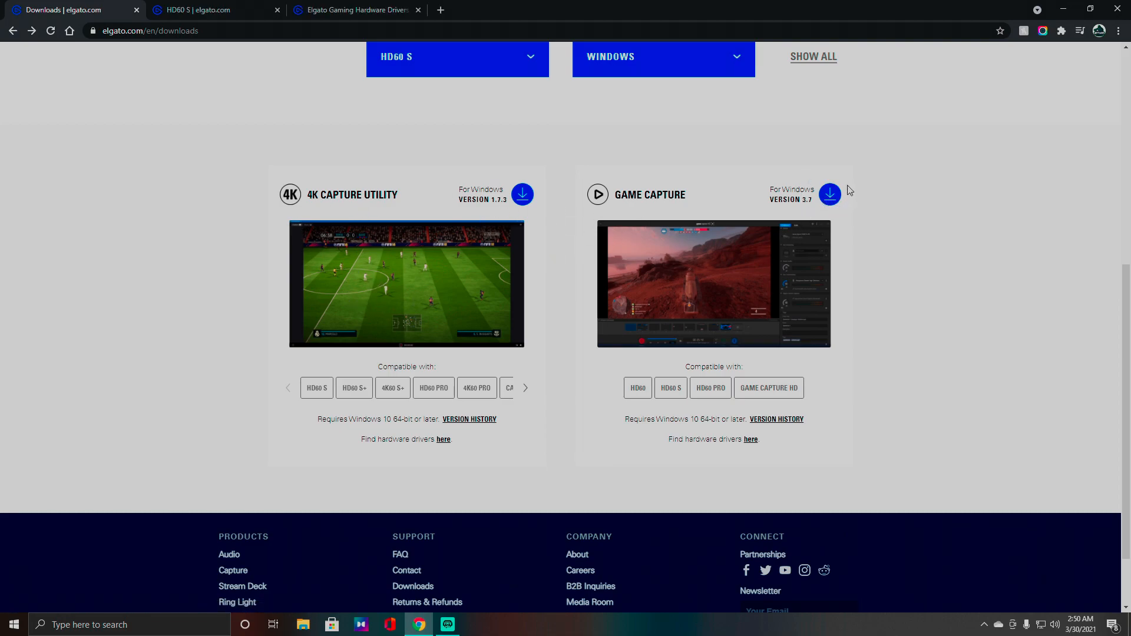
{"action": "mouse_move", "coordinate": [684, 450]}
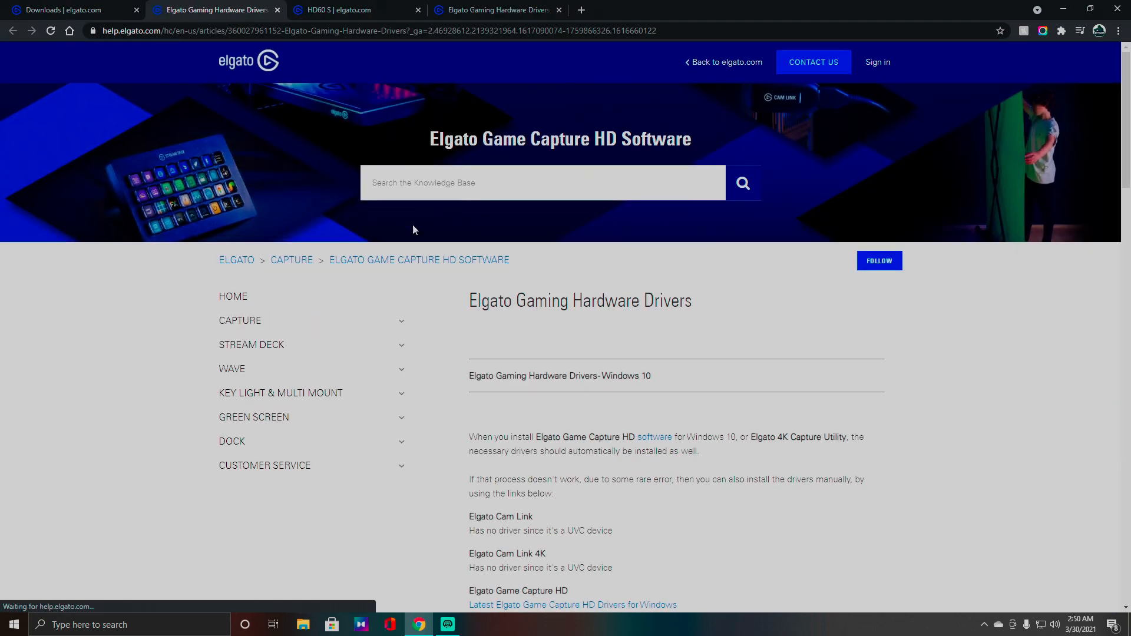
Download the latest Game Capture HD60 Windows drivers to Downloads and run the installer
{"action": "scroll", "scroll_direction": "down", "scroll_amount": 3}
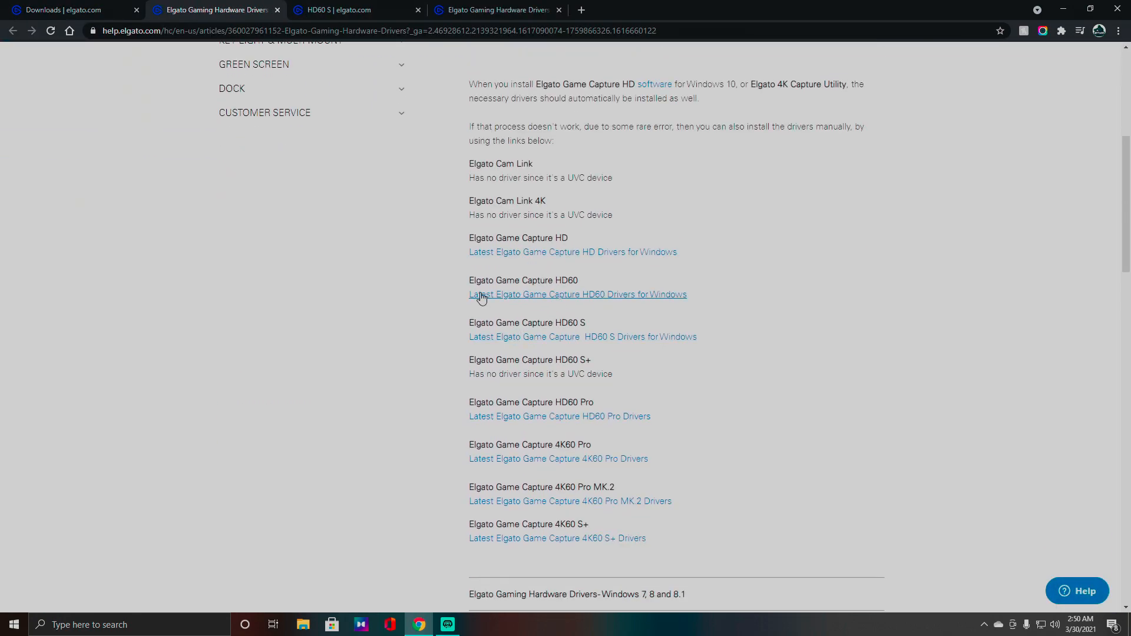
{"action": "scroll", "scroll_direction": "down", "scroll_amount": 3}
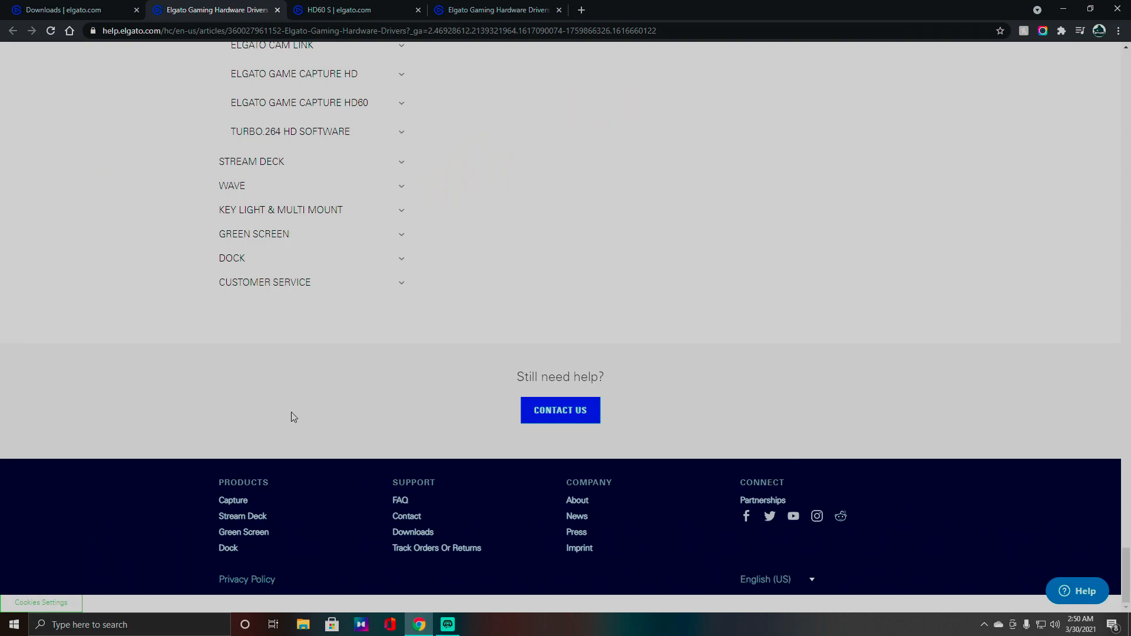
{"action": "scroll", "scroll_direction": "up", "scroll_amount": 3}
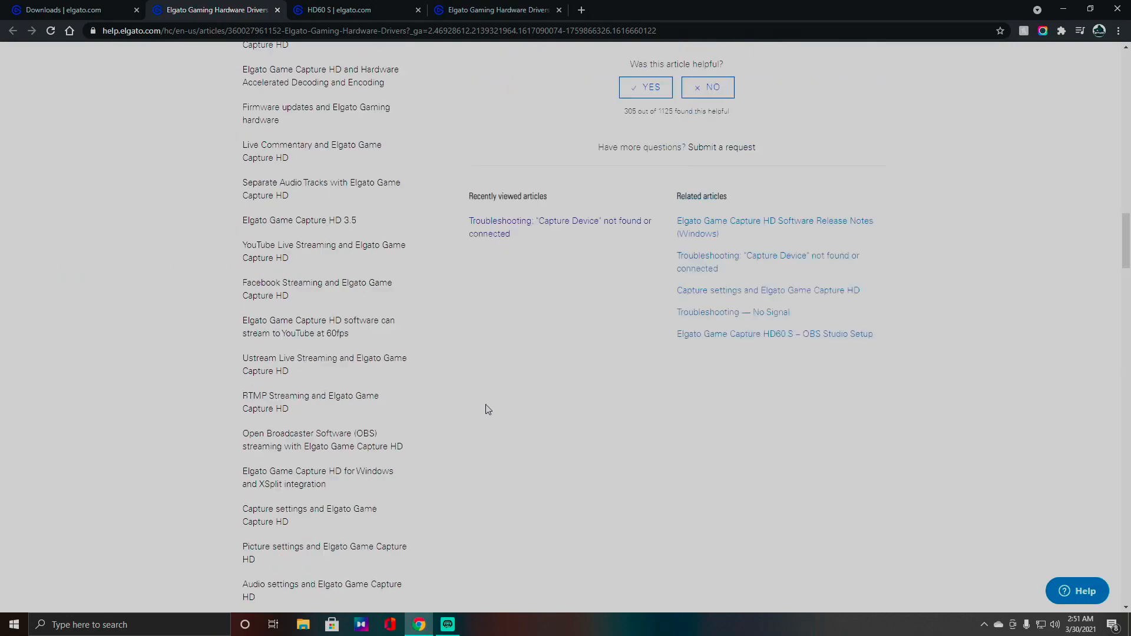
{"action": "scroll", "scroll_direction": "up", "scroll_amount": 3}
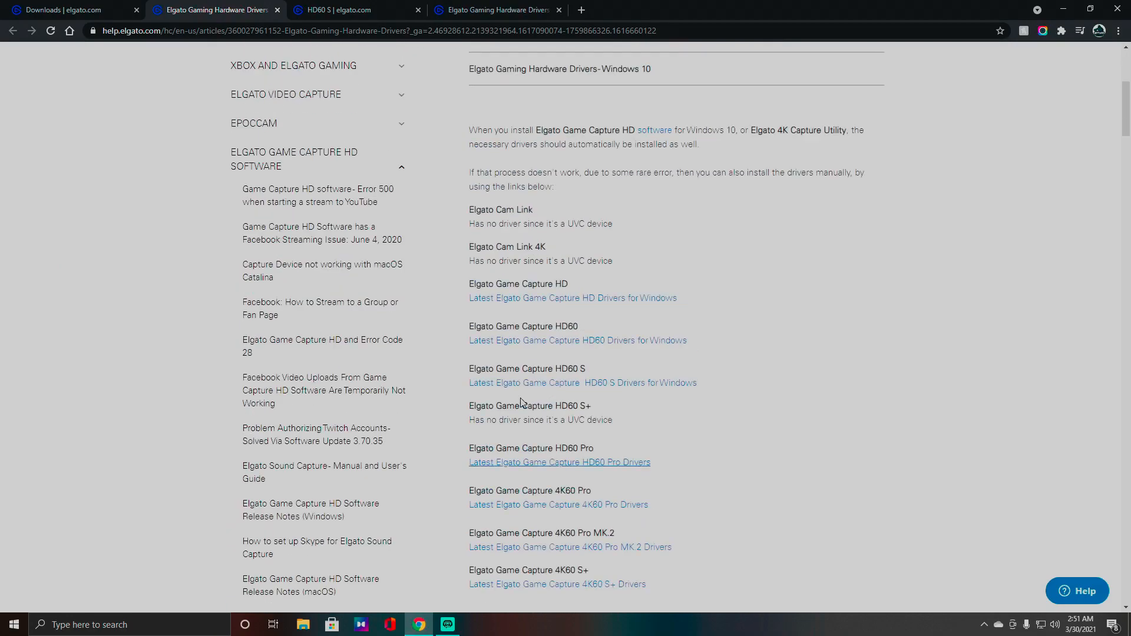
{"action": "scroll", "scroll_direction": "down", "scroll_amount": 3}
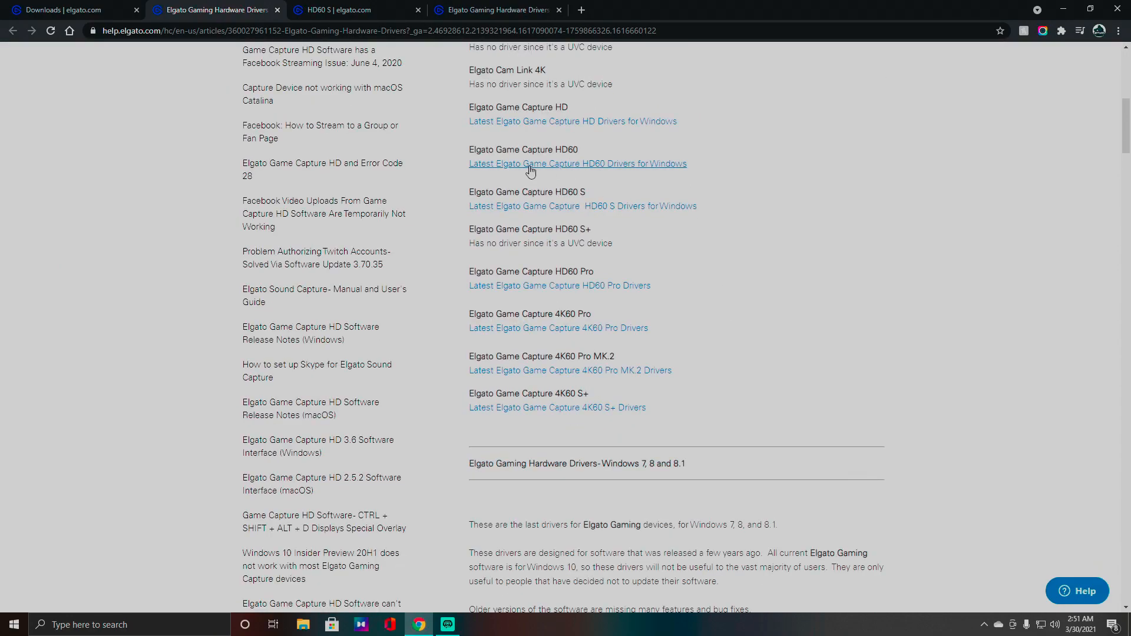
{"action": "left_click", "coordinate": [576, 162]}
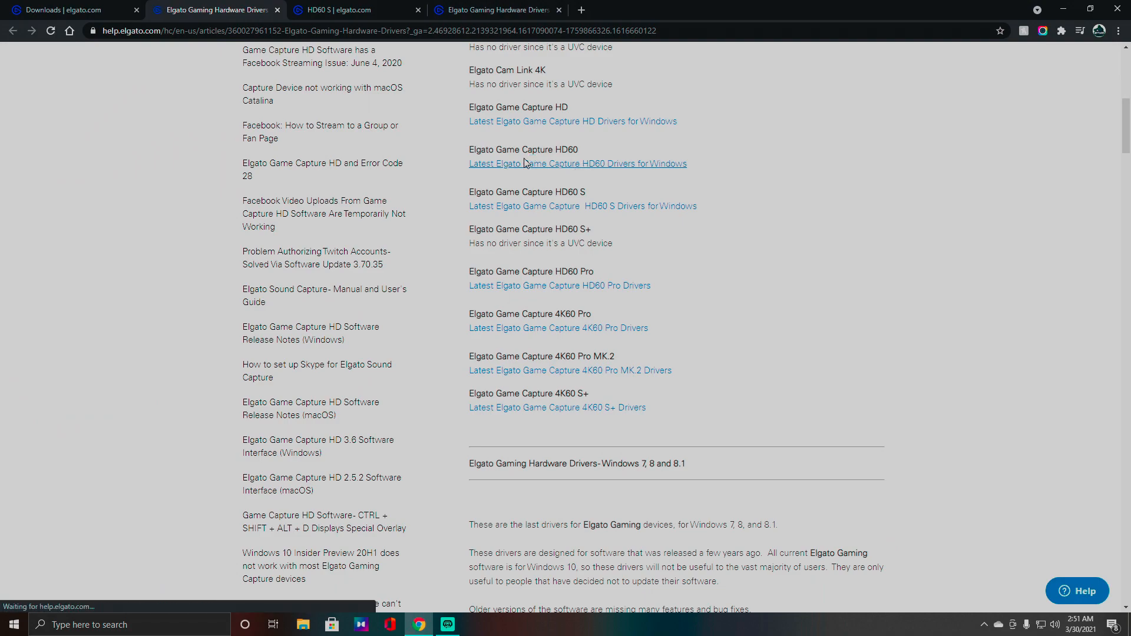
{"action": "left_click", "coordinate": [577, 162]}
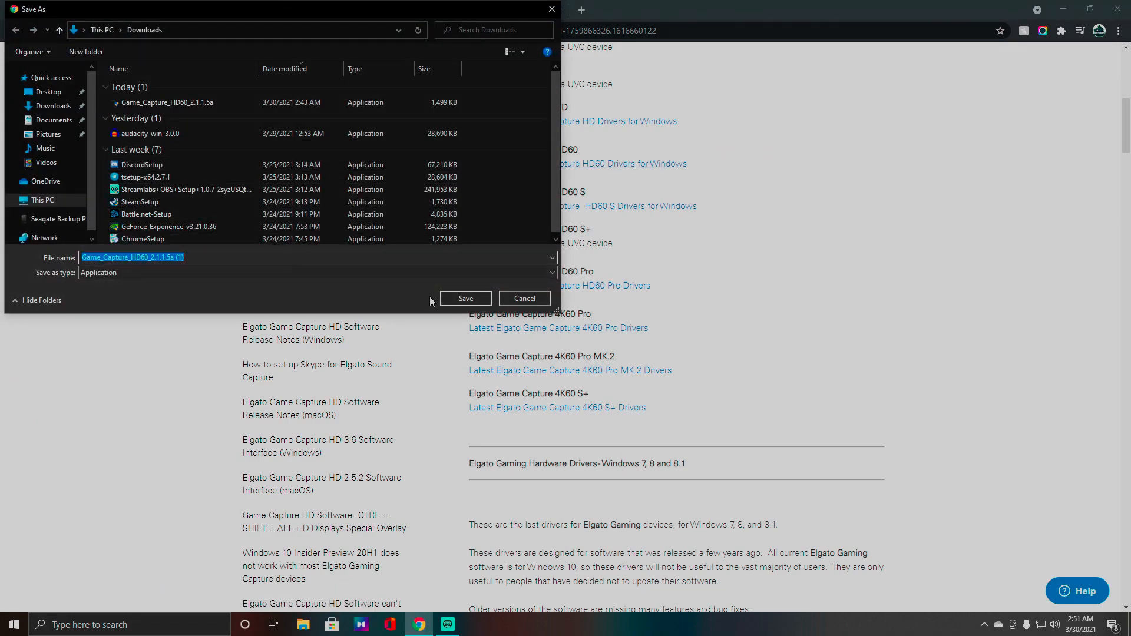
{"action": "left_click", "coordinate": [465, 298]}
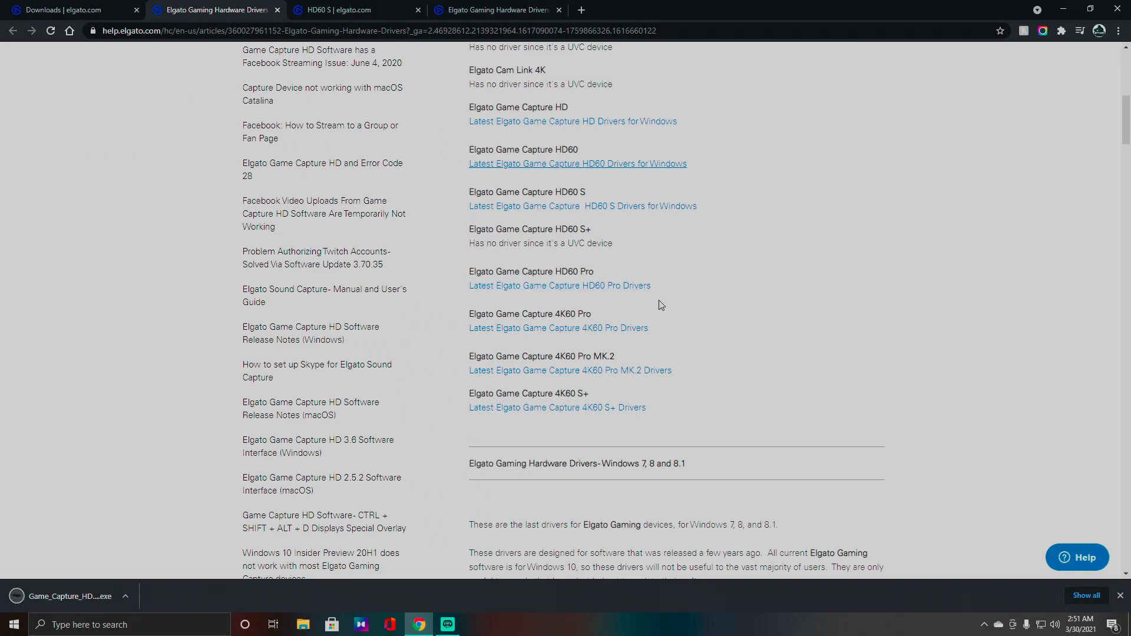
{"action": "left_click", "coordinate": [69, 596]}
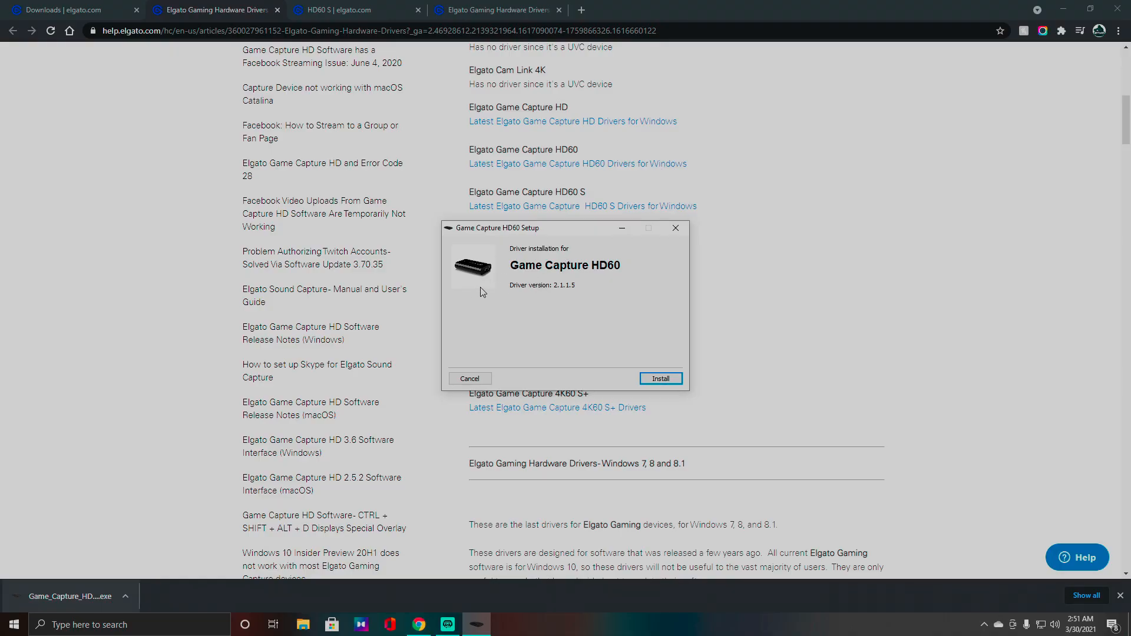
Install HD60 driver version 2.1.1.5 and close the setup after it reports success
{"action": "left_click", "coordinate": [658, 379]}
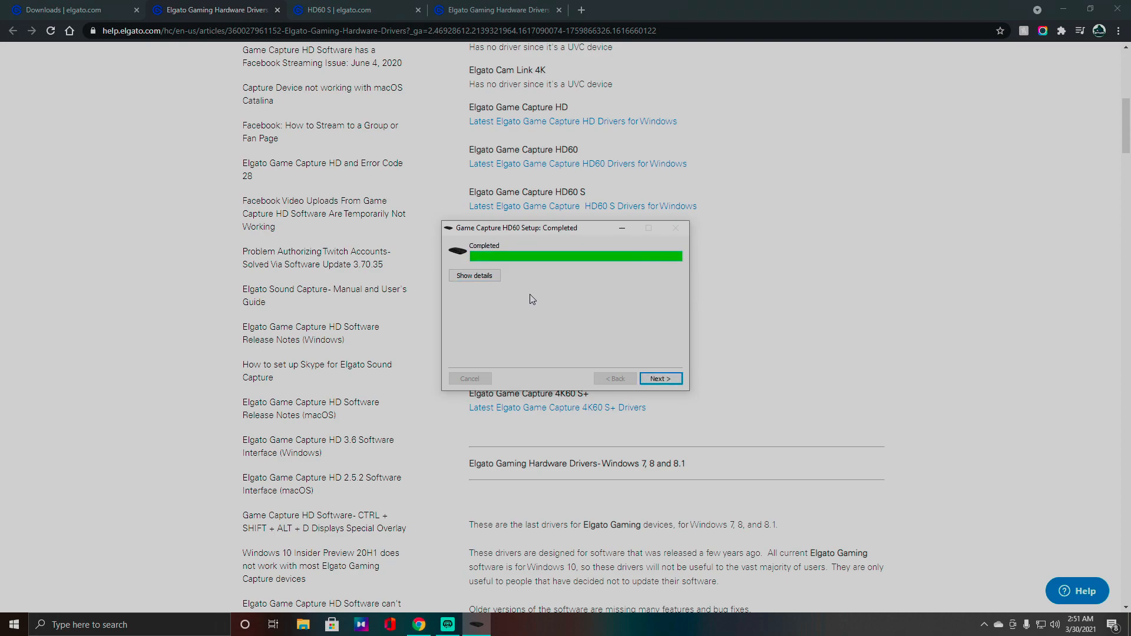
{"action": "mouse_move", "coordinate": [535, 294]}
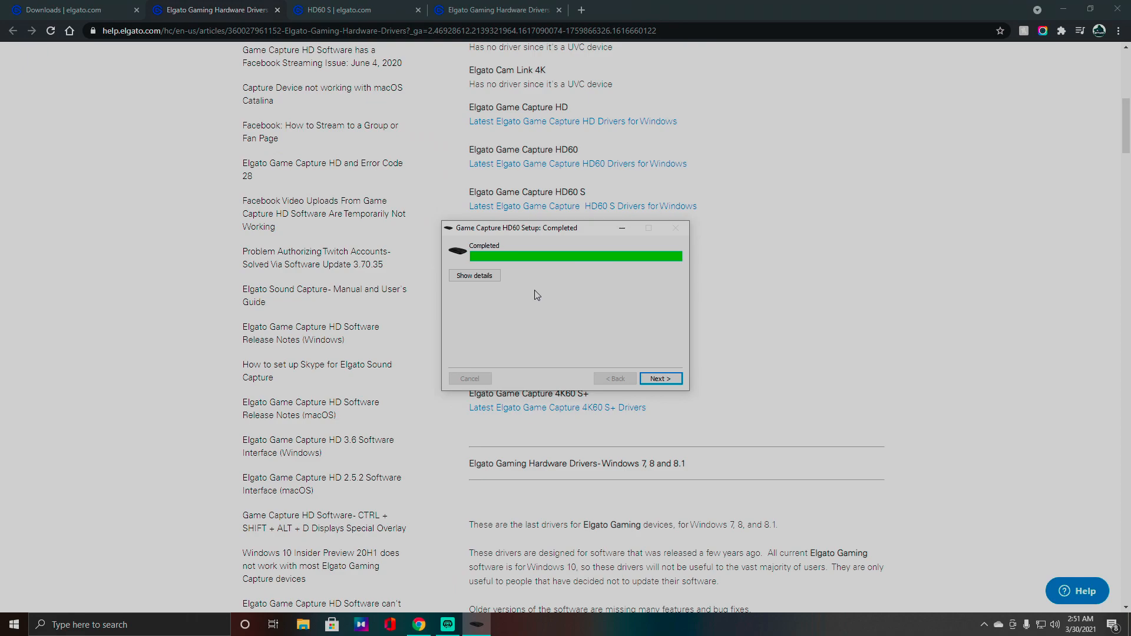
{"action": "left_click", "coordinate": [660, 379]}
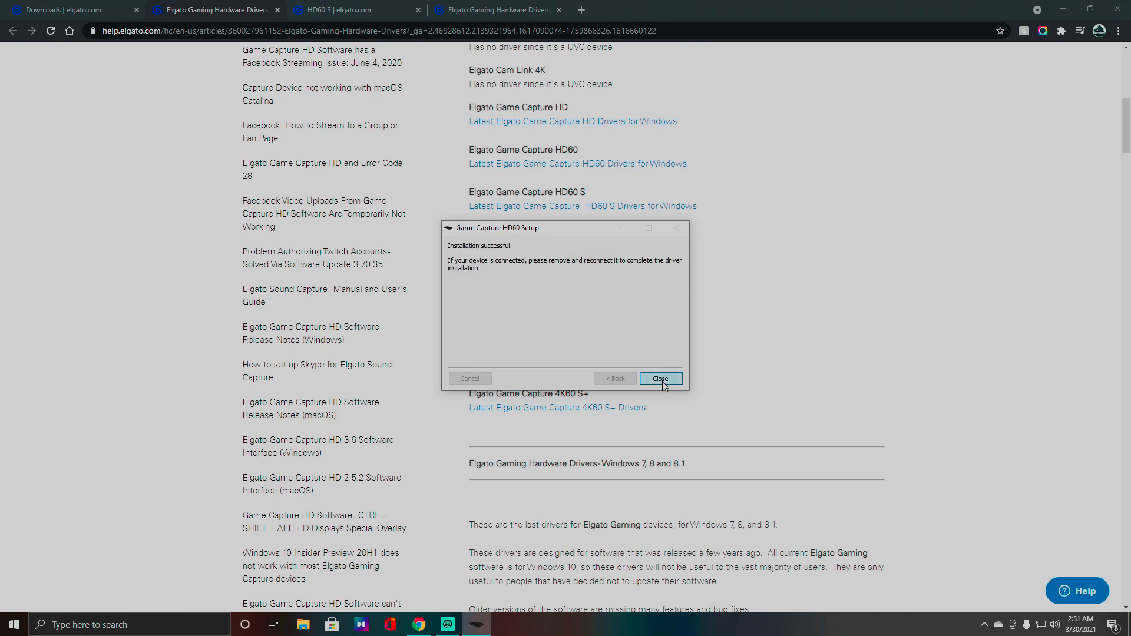
{"action": "left_click", "coordinate": [659, 378]}
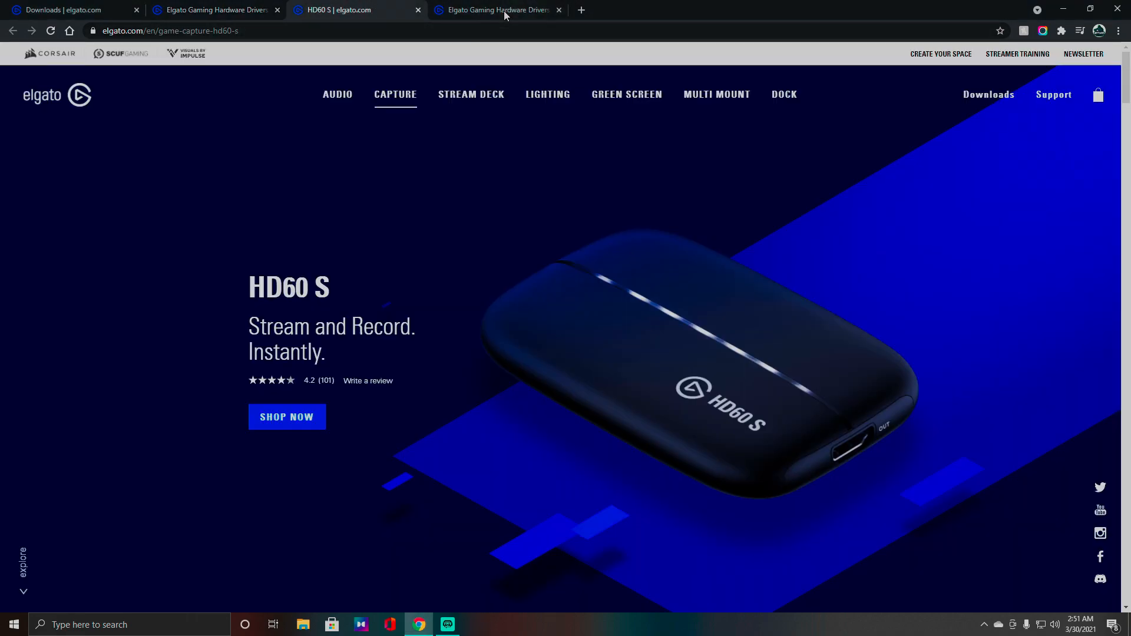
Download the Game Capture .msi from the Elgato downloads page and run it
{"action": "left_click", "coordinate": [68, 9]}
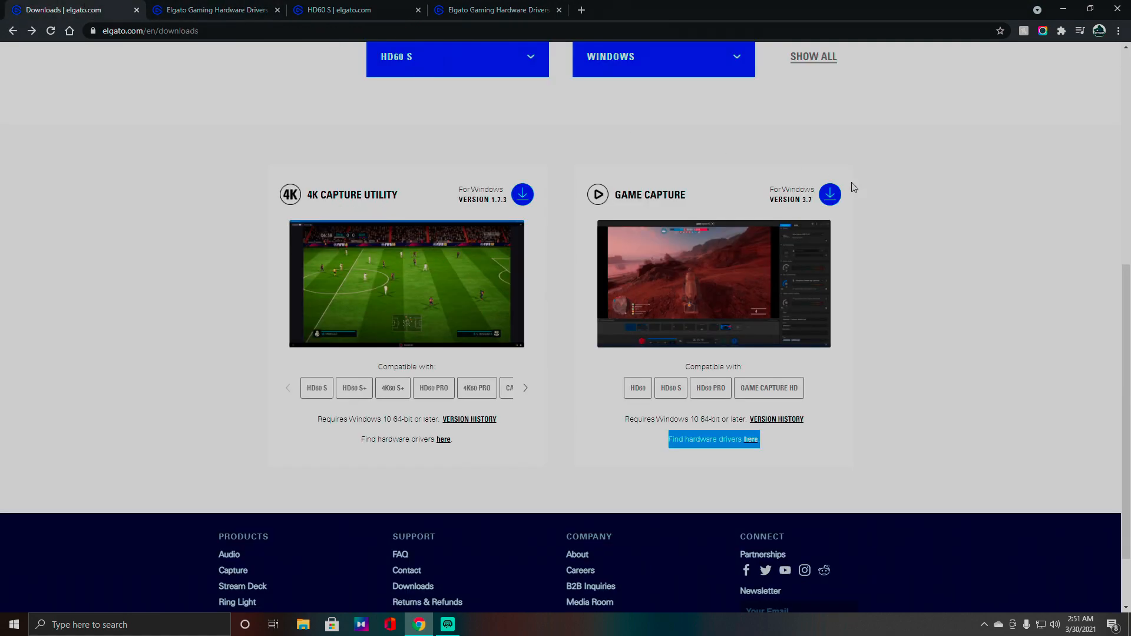
{"action": "left_click", "coordinate": [829, 194]}
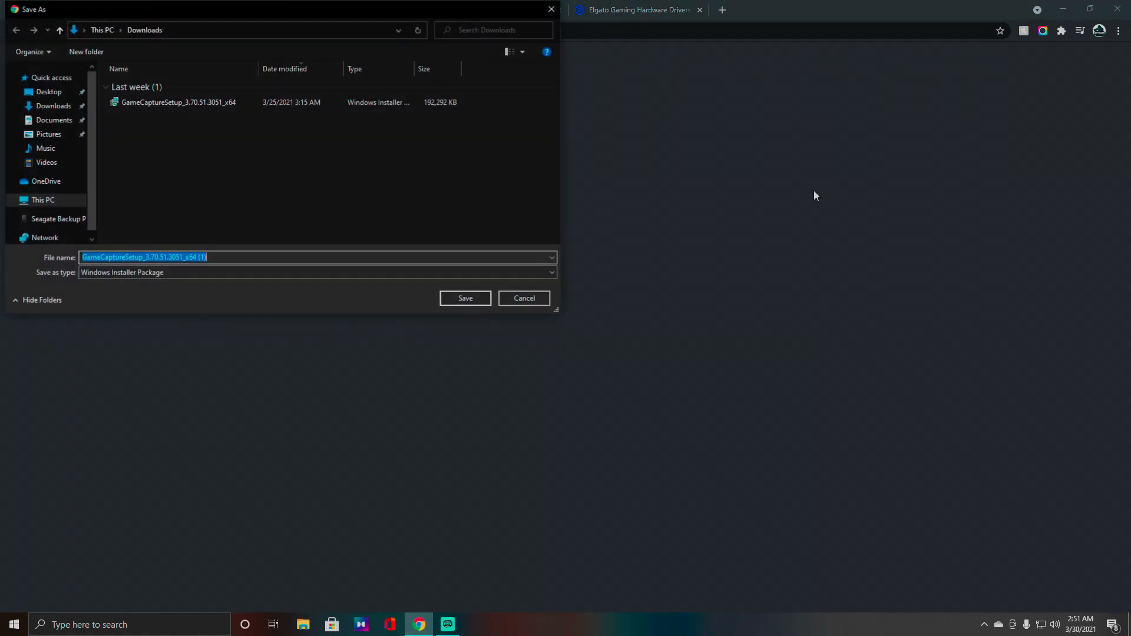
{"action": "left_click", "coordinate": [465, 299]}
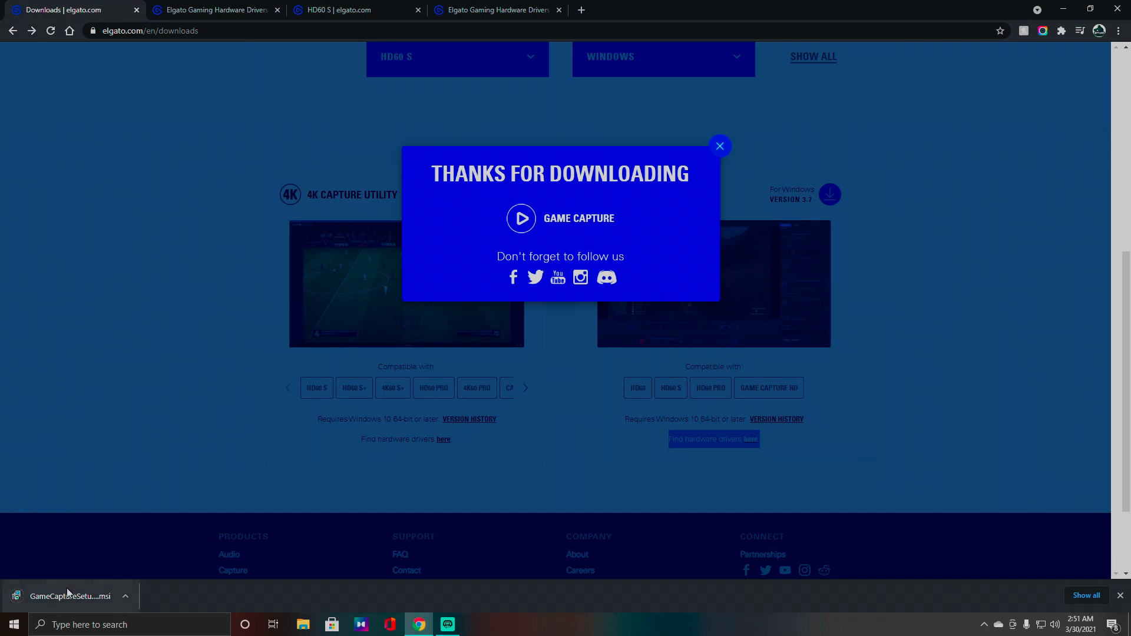
{"action": "left_click", "coordinate": [70, 596]}
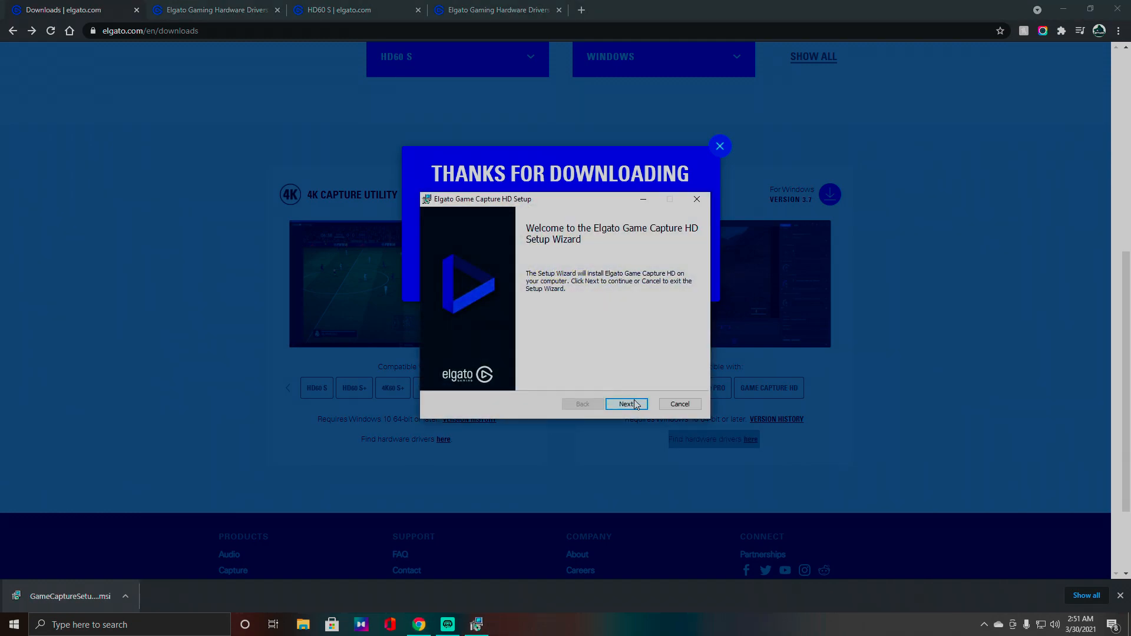
Advance through the welcome, license and feedback pages to Custom Setup with Elgato Sound Capture checked
{"action": "left_click", "coordinate": [626, 404]}
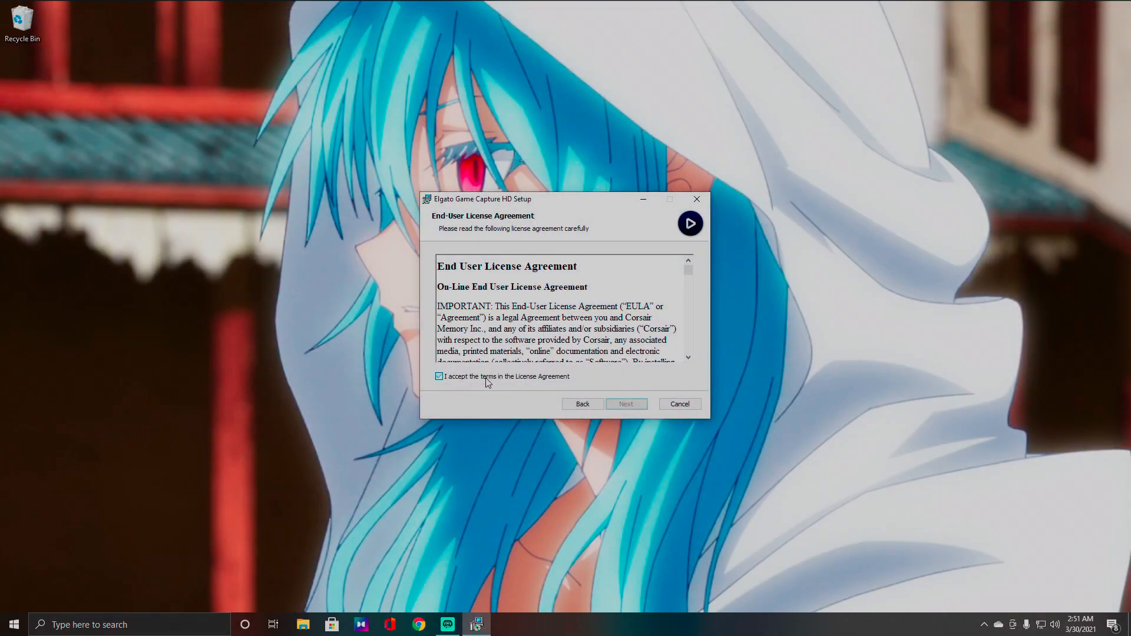
{"action": "left_click", "coordinate": [626, 403]}
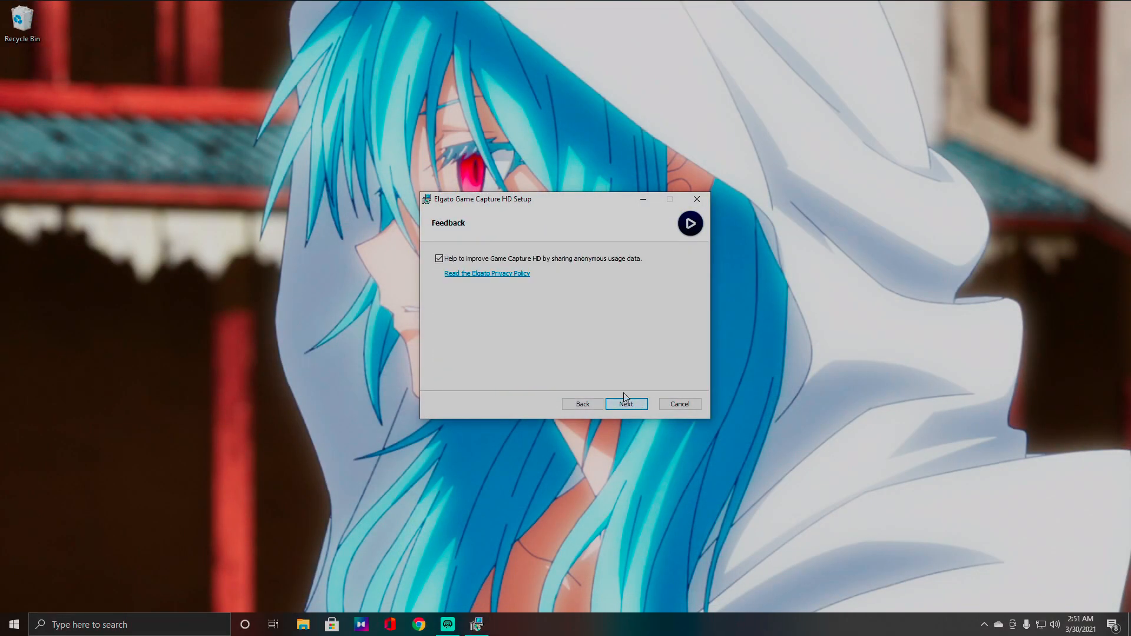
{"action": "mouse_move", "coordinate": [598, 281]}
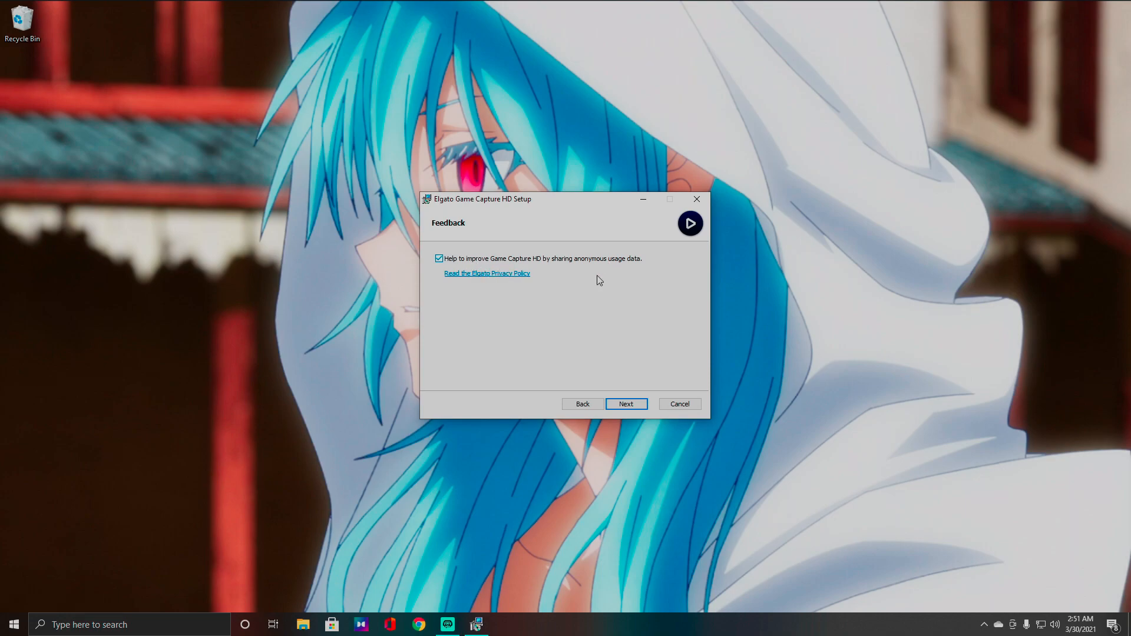
{"action": "left_click", "coordinate": [626, 404]}
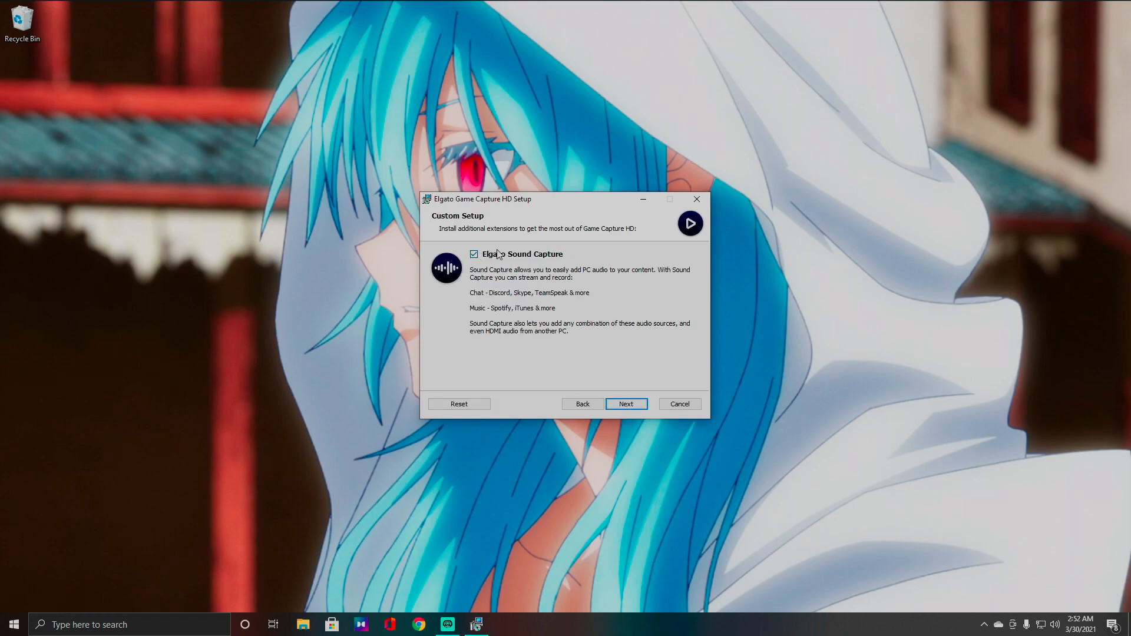
{"action": "mouse_move", "coordinate": [520, 303]}
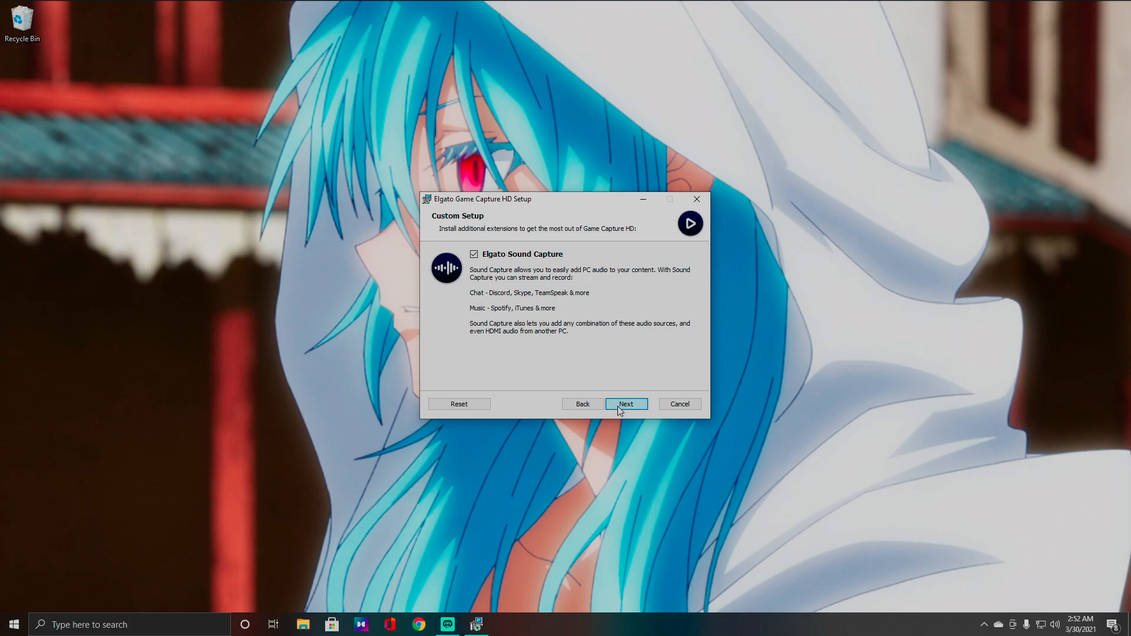
Change the install folder to A:\GameCapture\ on the A: drive and reach the ready-to-install page
{"action": "left_click", "coordinate": [624, 404]}
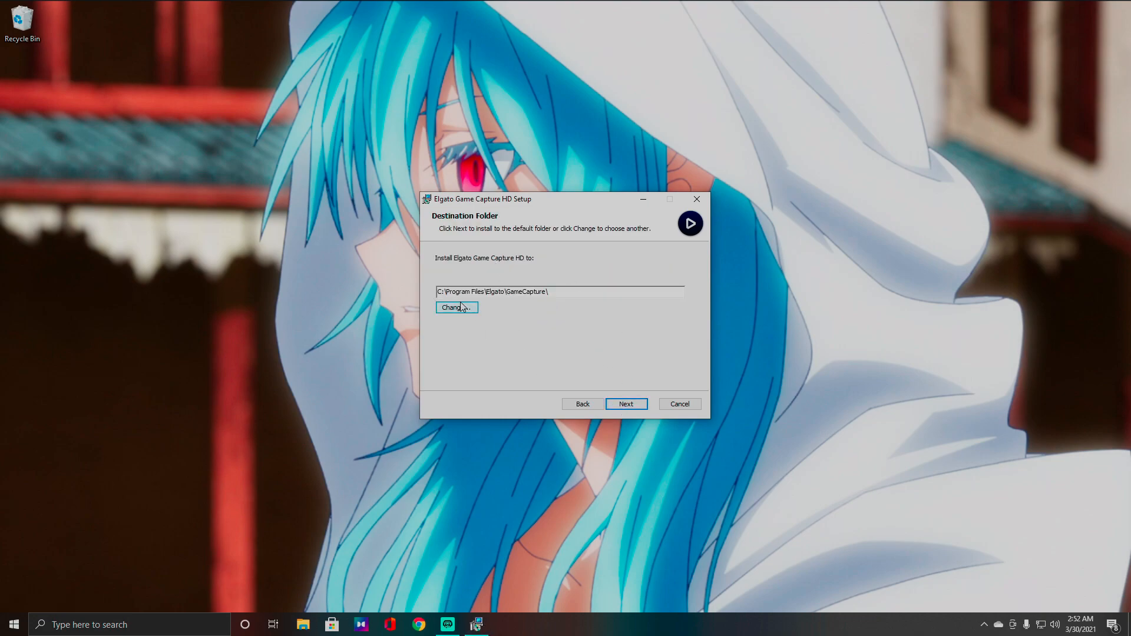
{"action": "left_click", "coordinate": [455, 307]}
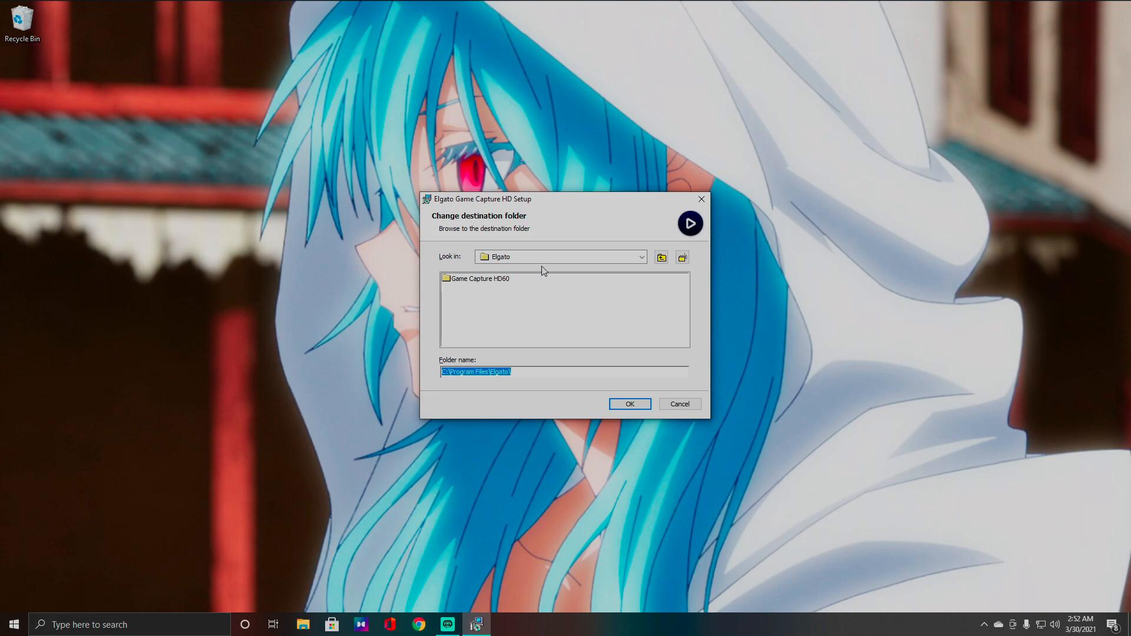
{"action": "mouse_move", "coordinate": [643, 266]}
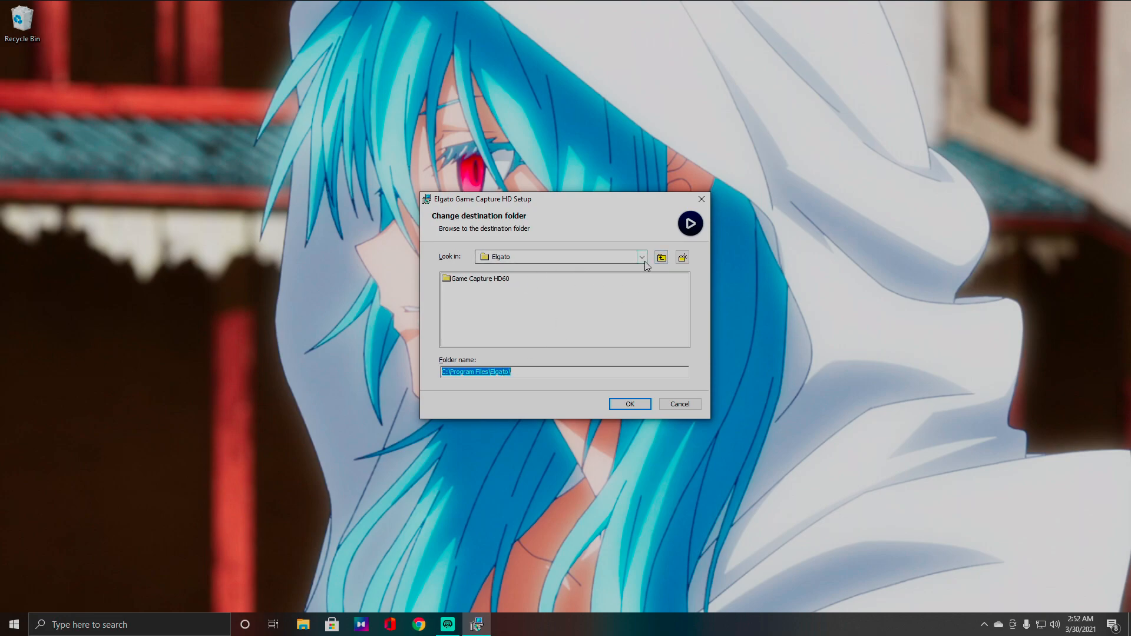
{"action": "left_click", "coordinate": [641, 257]}
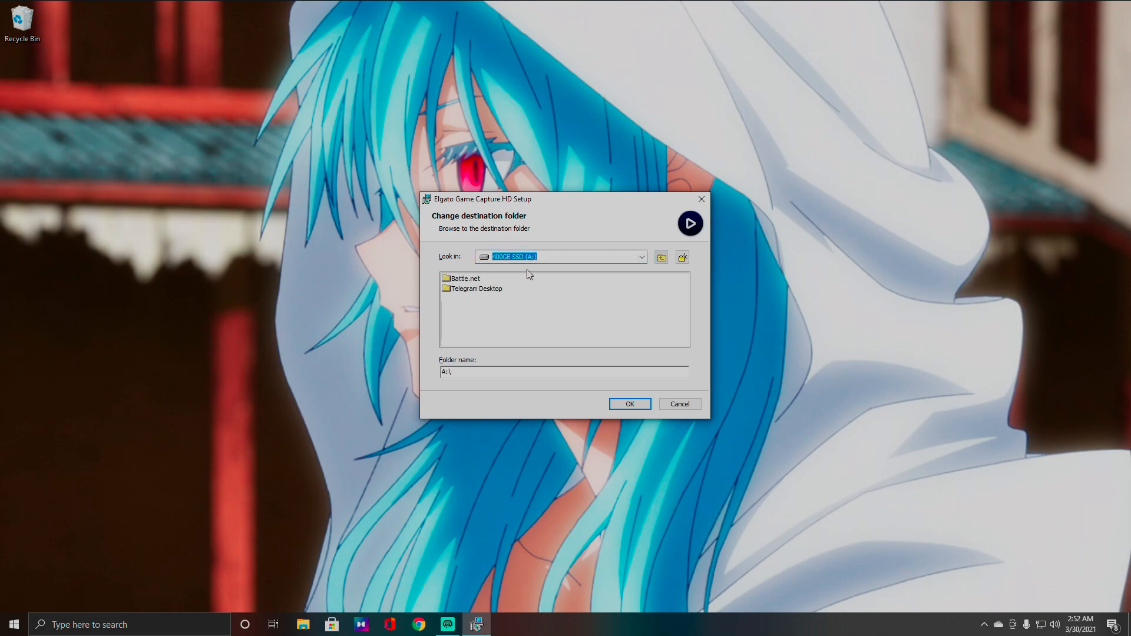
{"action": "left_click", "coordinate": [628, 405]}
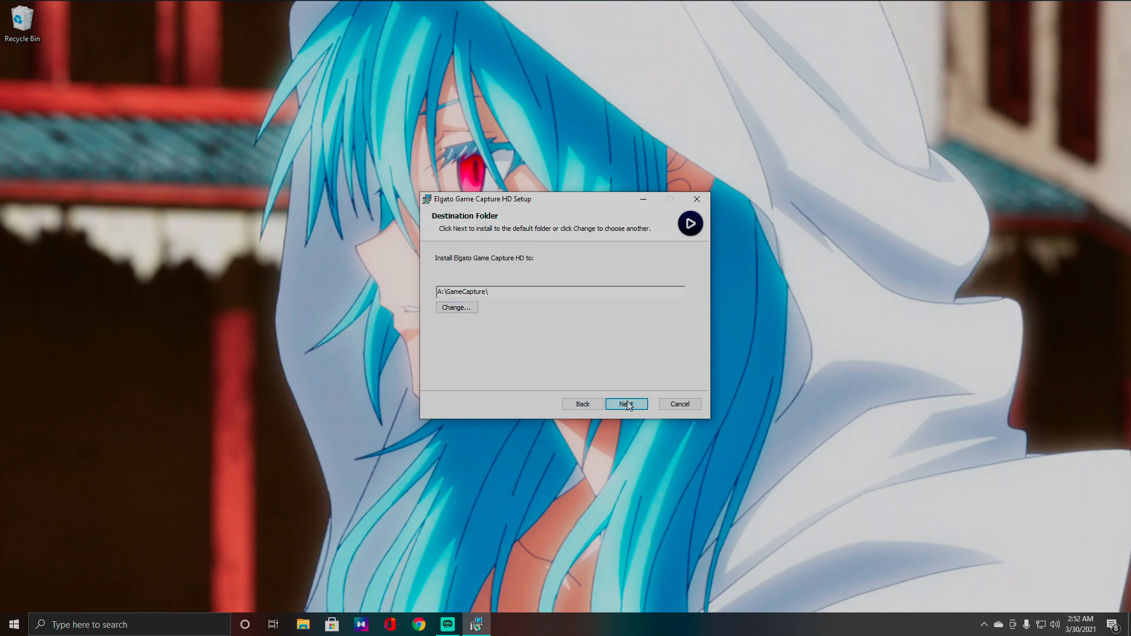
{"action": "left_click", "coordinate": [625, 404]}
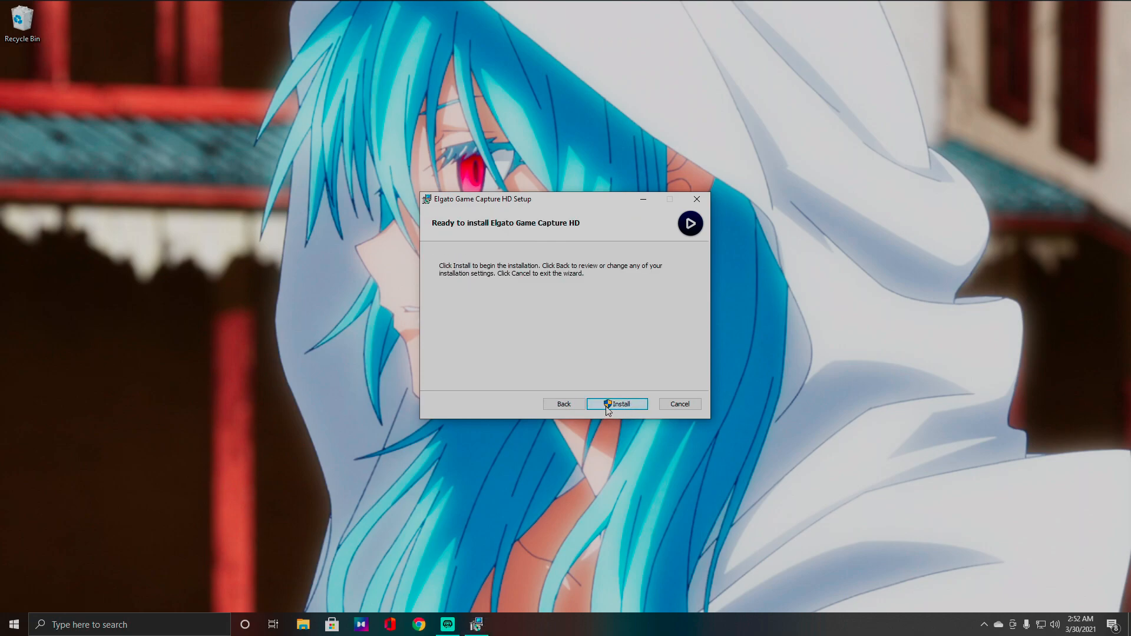
Install Game Capture HD and Sound Capture, then finish the completed wizard
{"action": "left_click", "coordinate": [617, 404]}
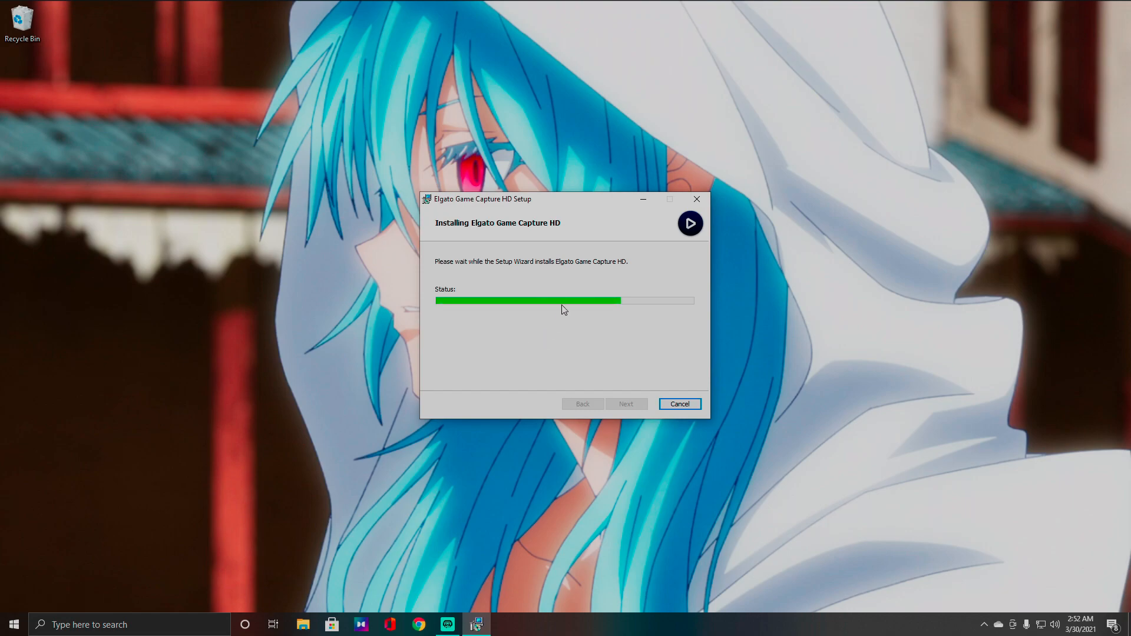
{"action": "mouse_move", "coordinate": [600, 256]}
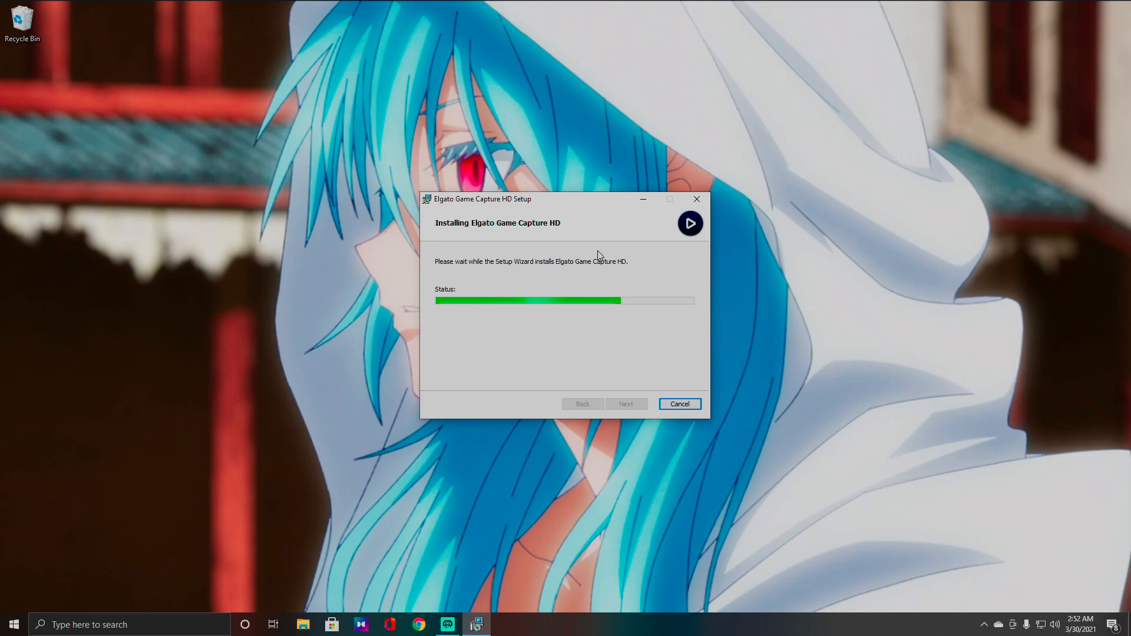
{"action": "mouse_move", "coordinate": [586, 211]}
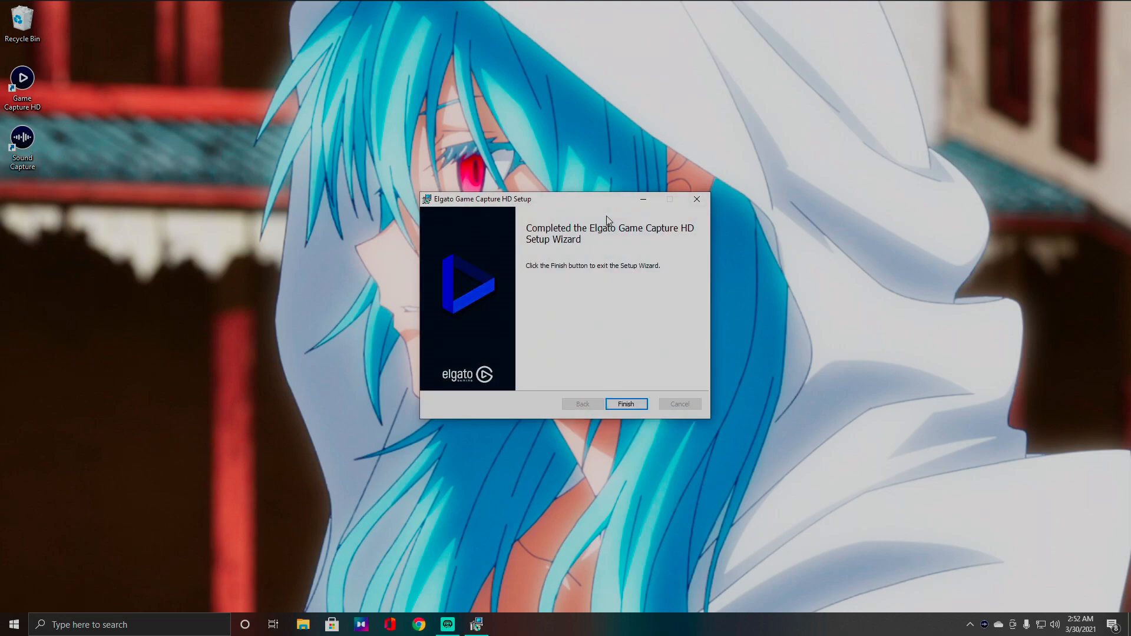
{"action": "left_click", "coordinate": [624, 404]}
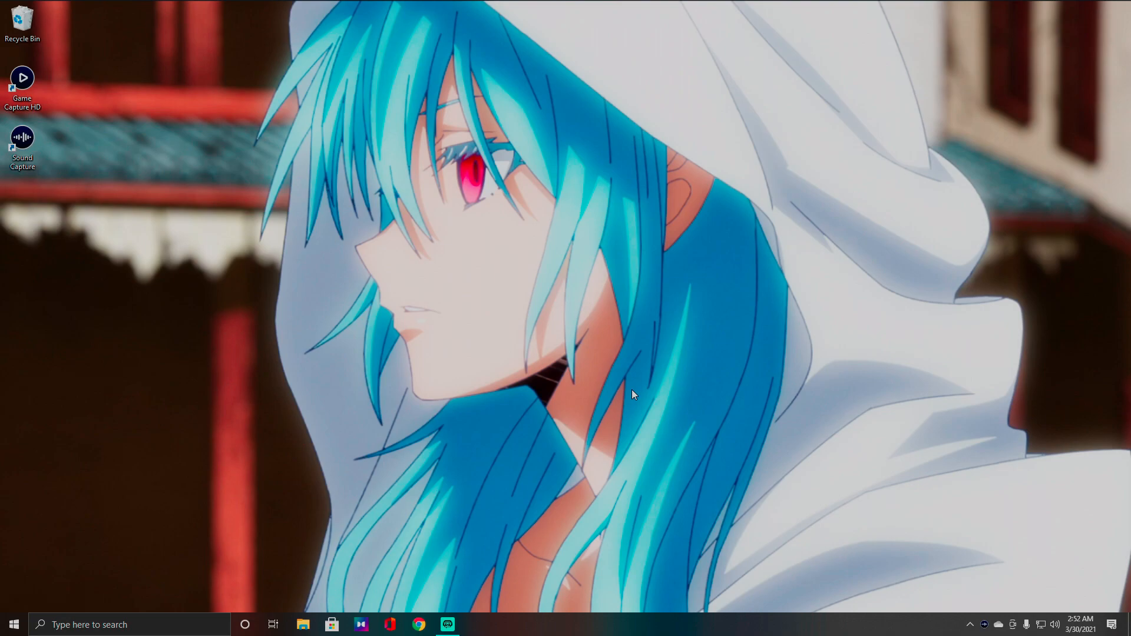
{"action": "mouse_move", "coordinate": [464, 477]}
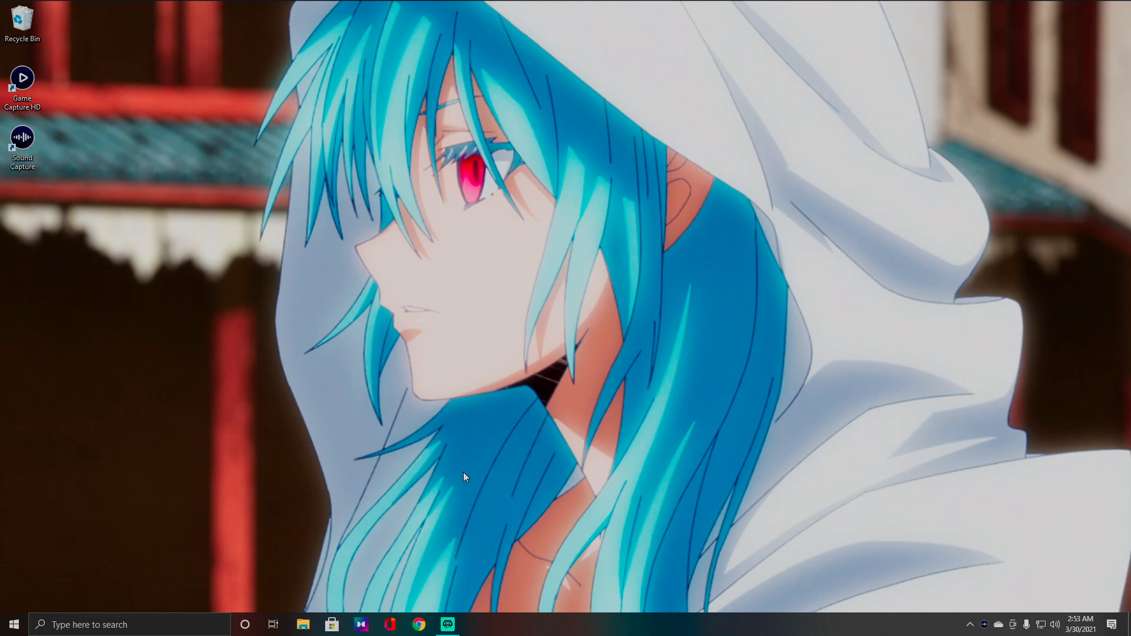
{"action": "mouse_move", "coordinate": [503, 462]}
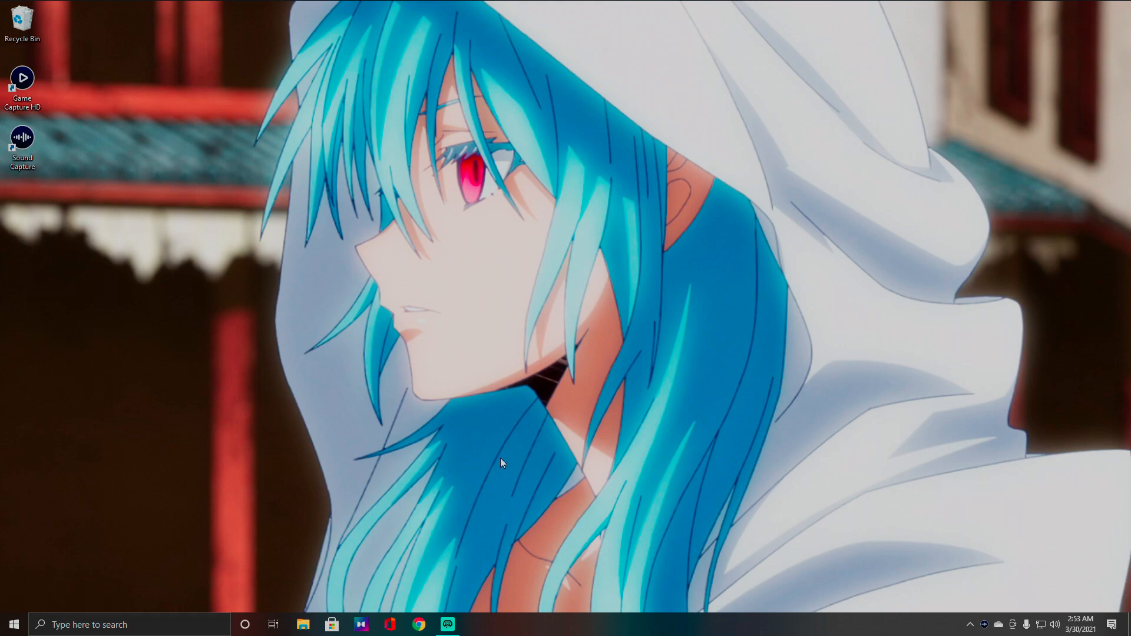
{"action": "mouse_move", "coordinate": [1103, 243]}
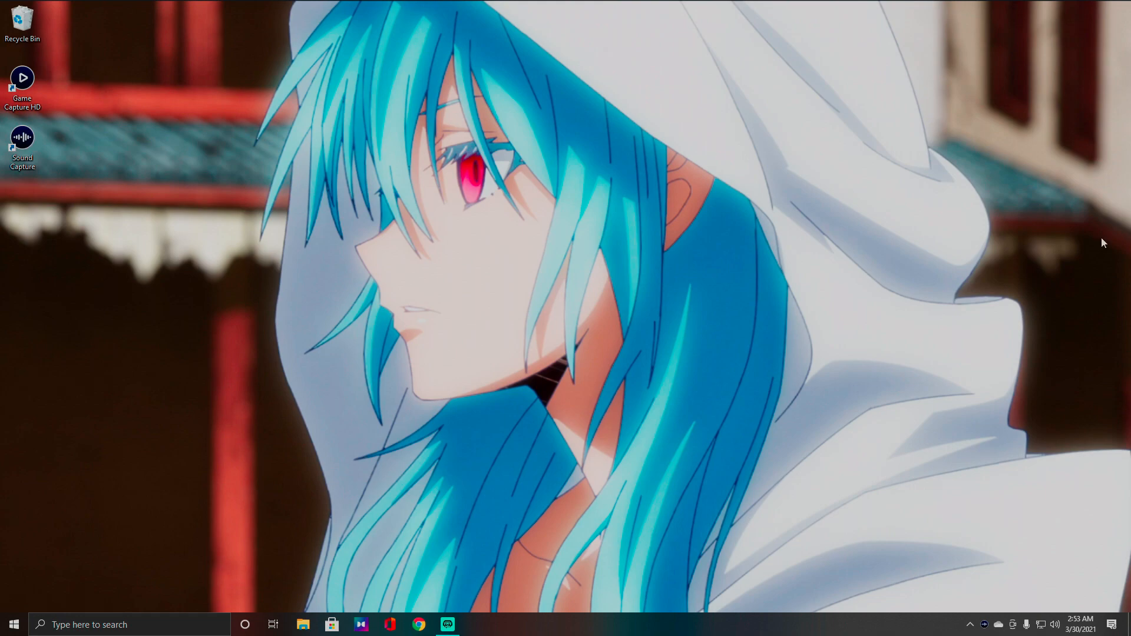
{"action": "mouse_move", "coordinate": [84, 90]}
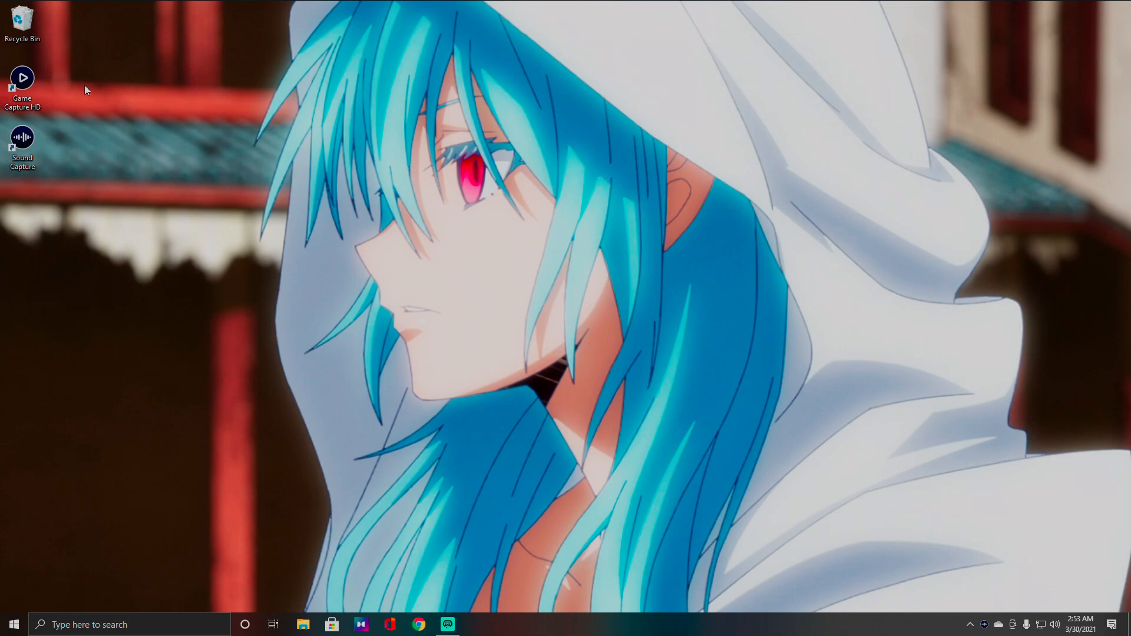
Launch Game Capture HD from its desktop shortcut to show the live Xbox feed from the HD60
{"action": "left_click", "coordinate": [23, 82]}
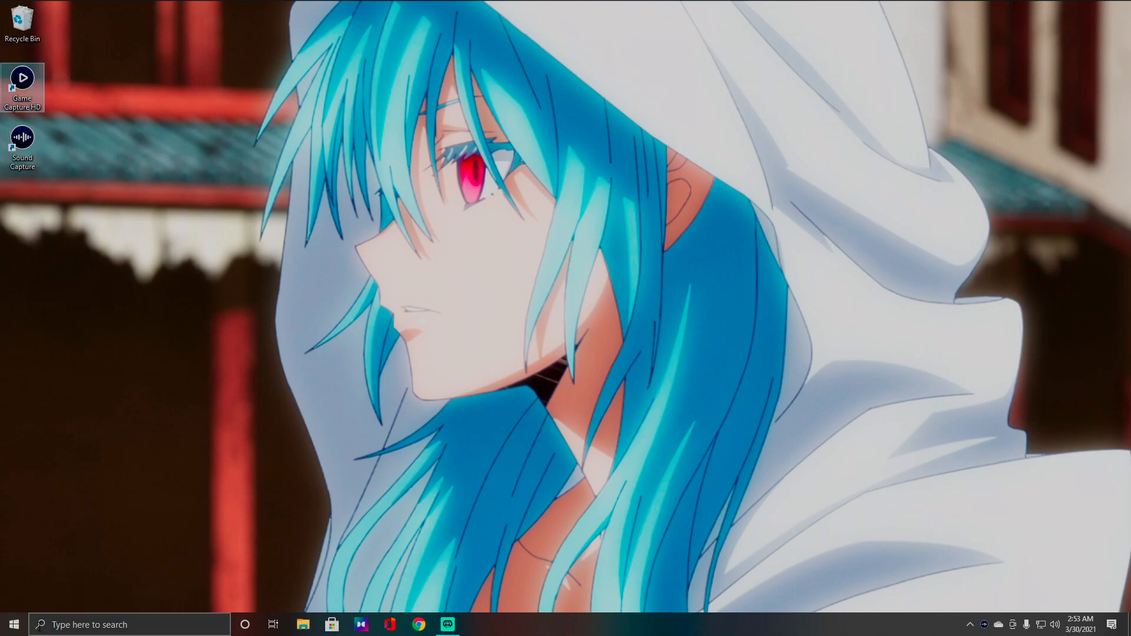
{"action": "left_click", "coordinate": [12, 625]}
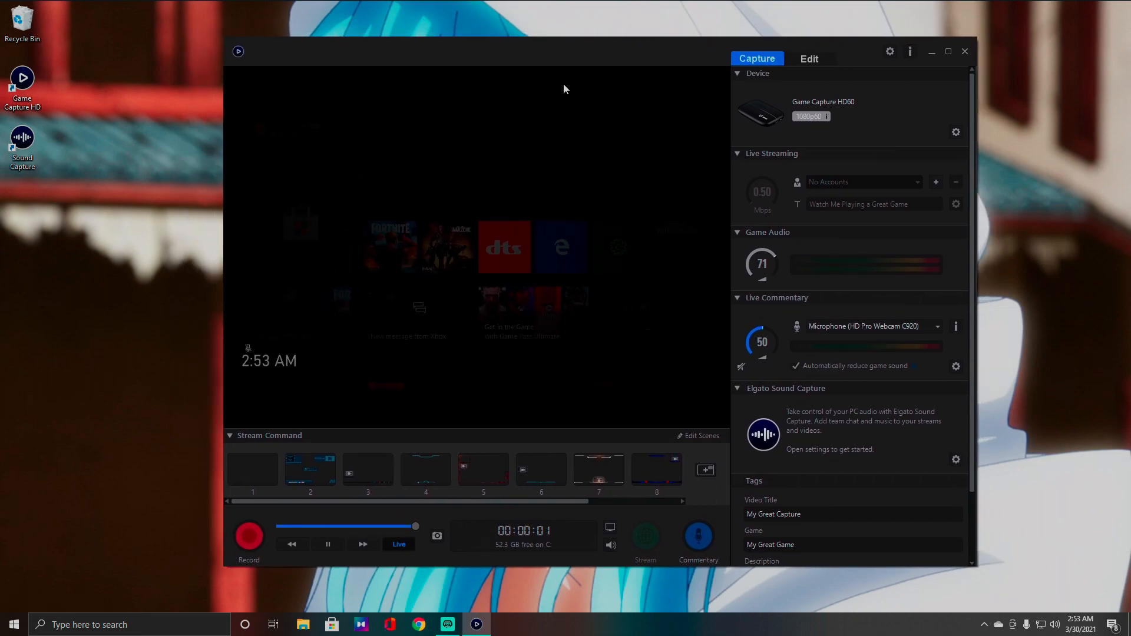
{"action": "mouse_move", "coordinate": [553, 107]}
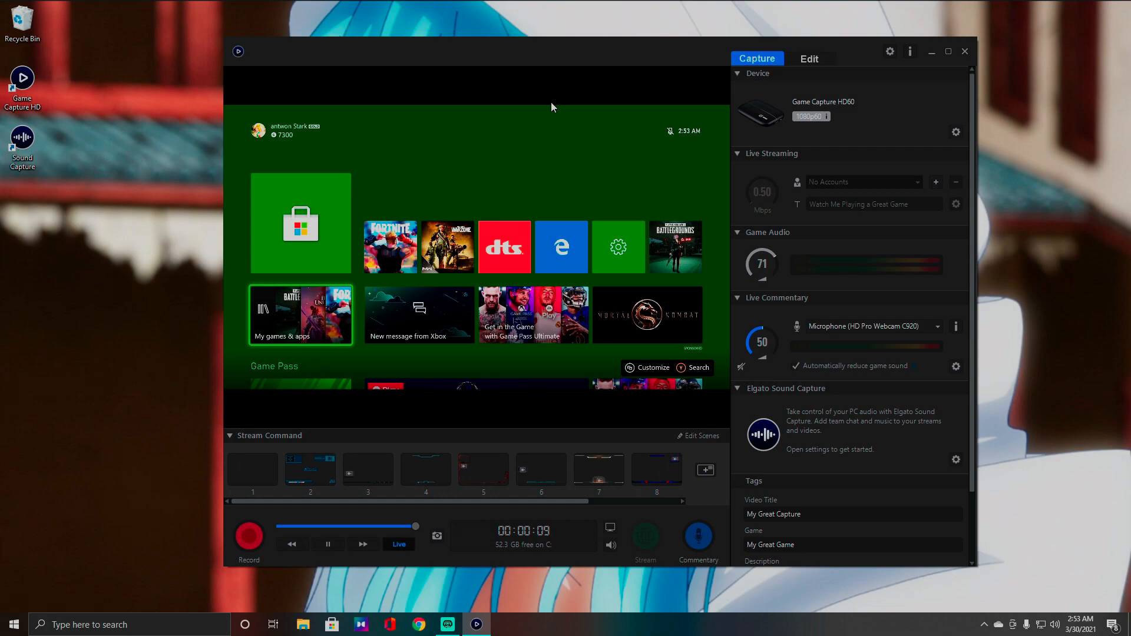
{"action": "mouse_move", "coordinate": [582, 97]}
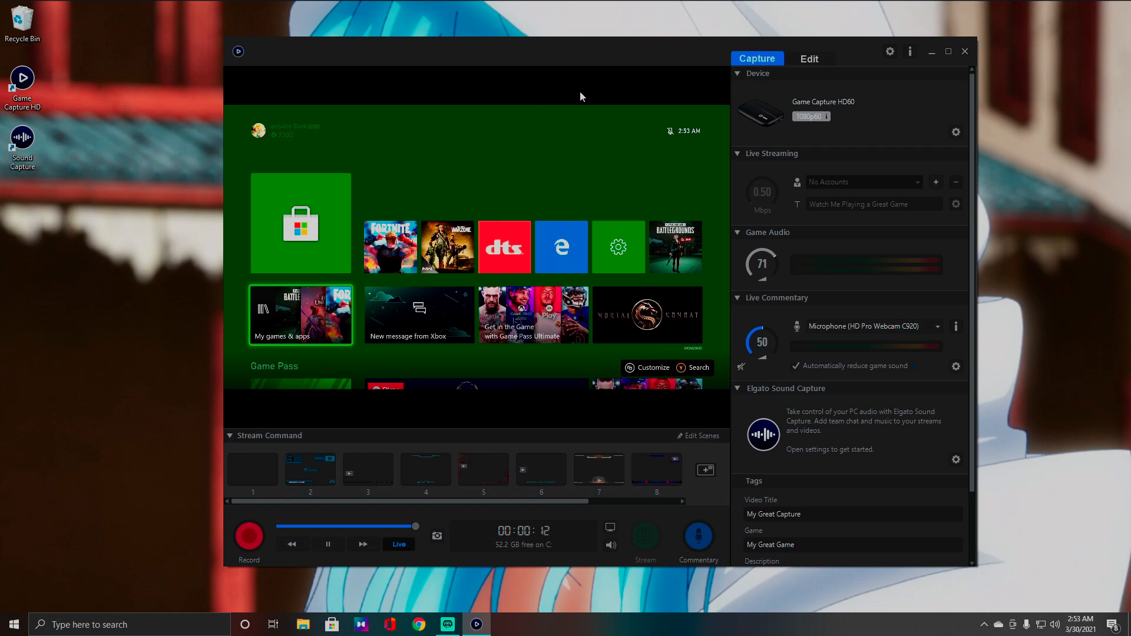